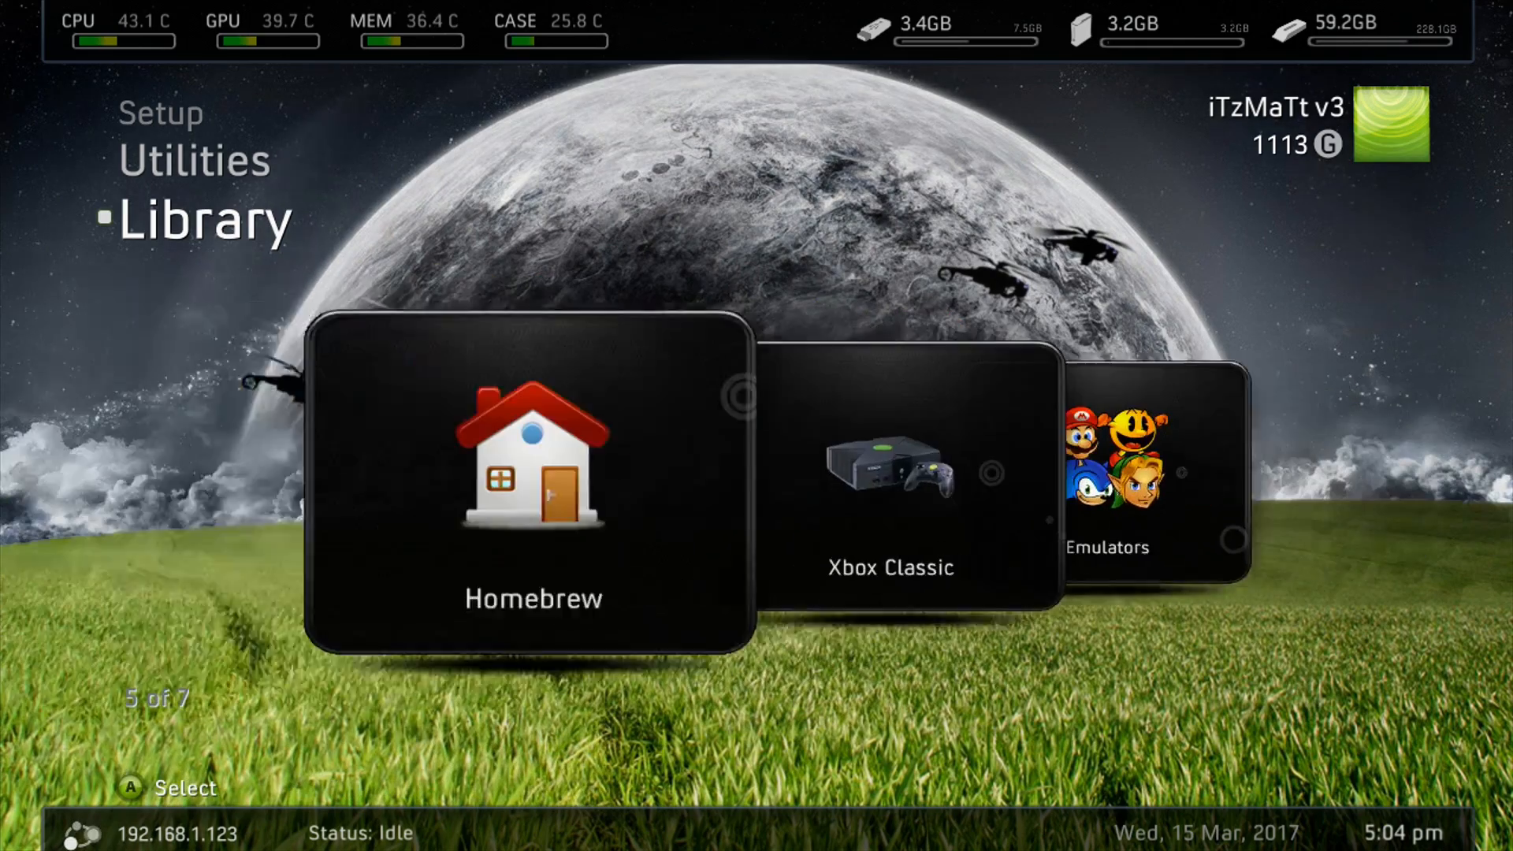
Step: Enter the Homebrew library, back out, and browse the Library tiles
left_click(531, 492)
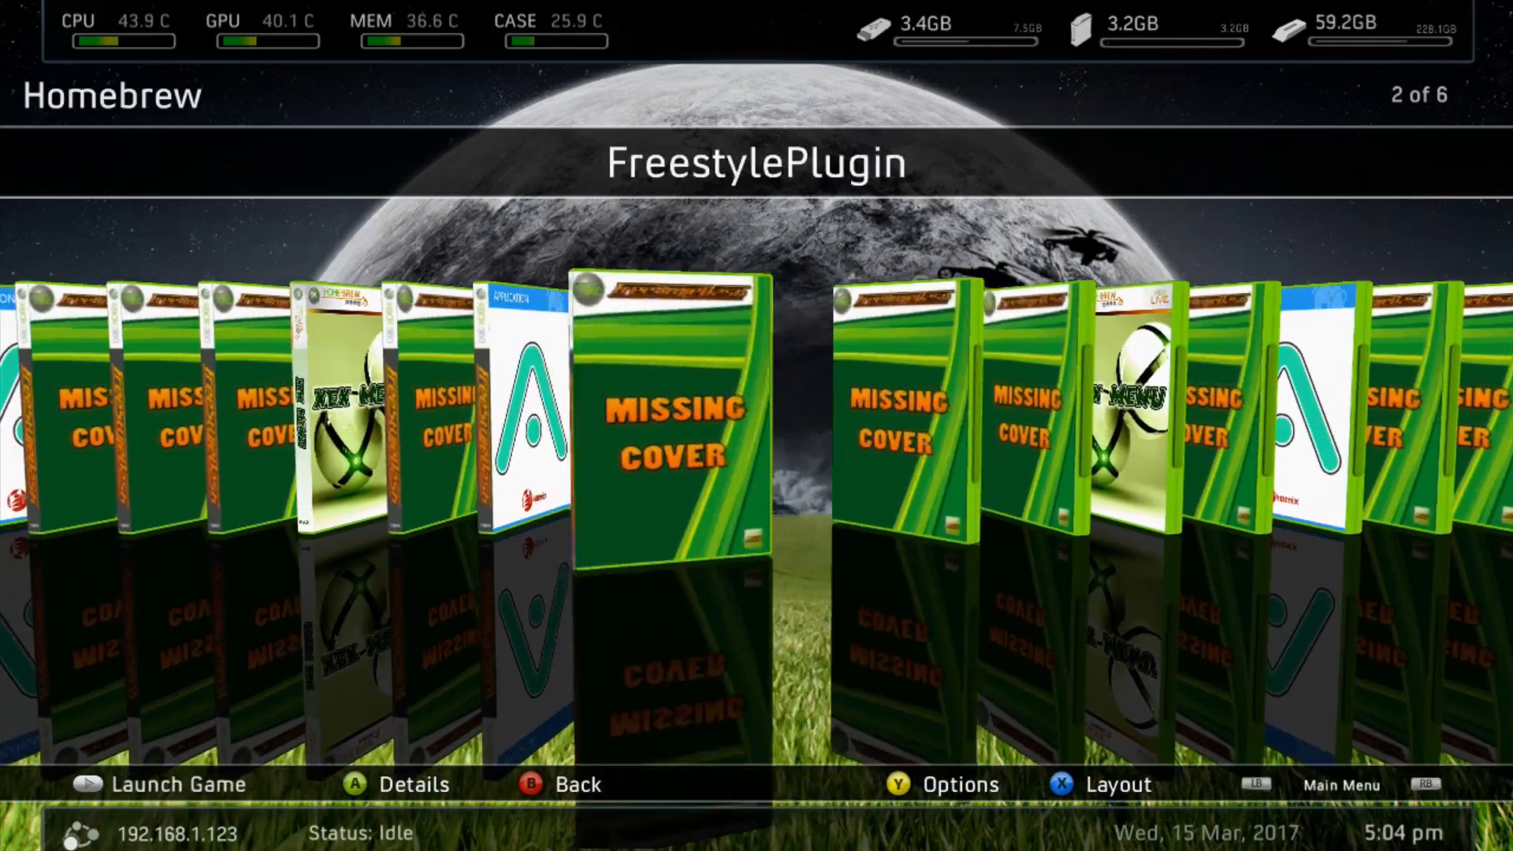
key("B")
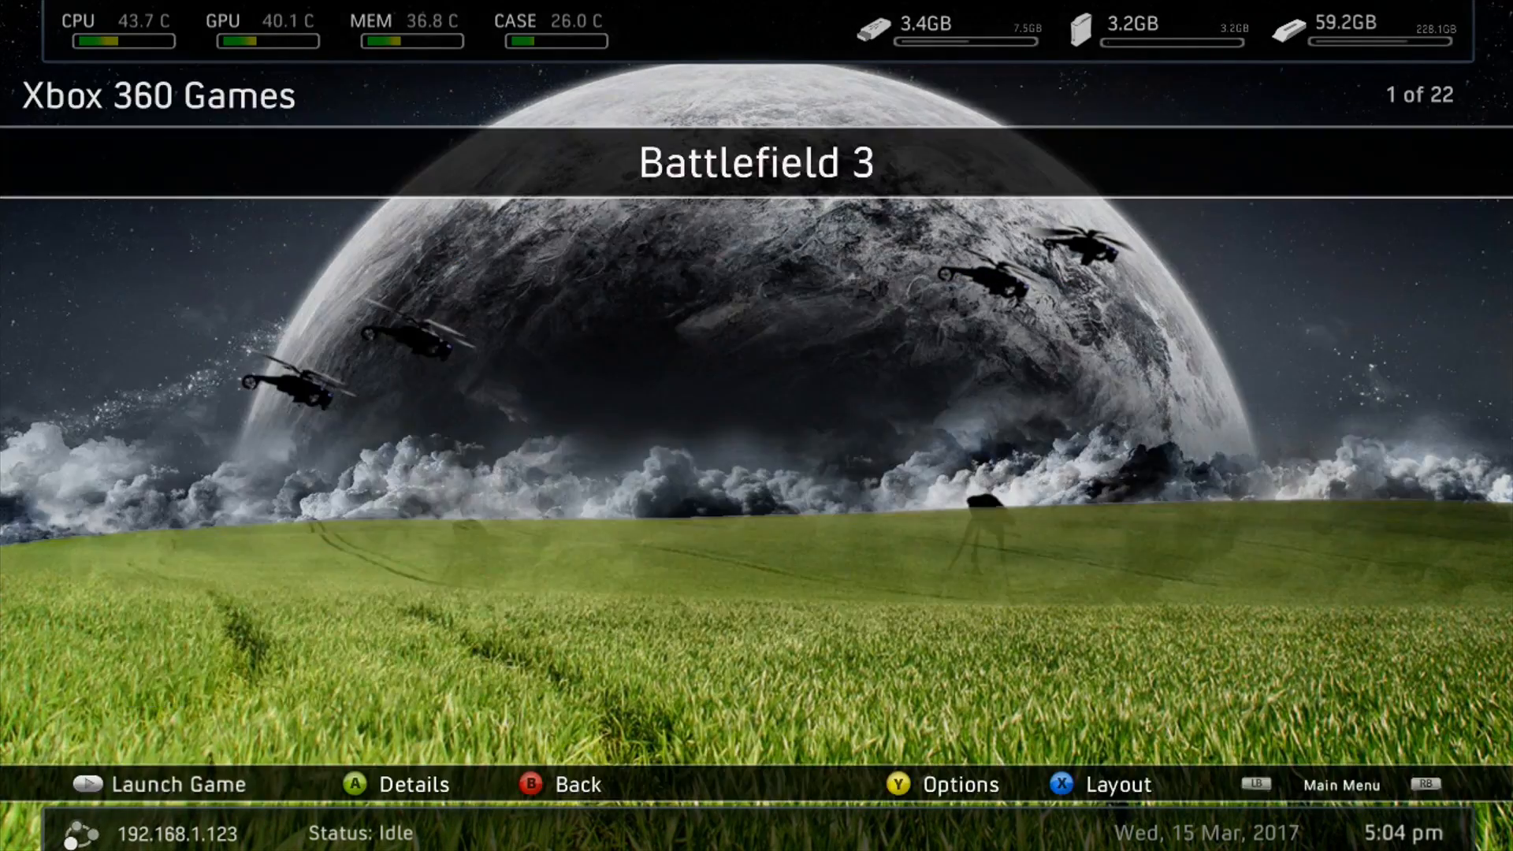
scroll("right", 3)
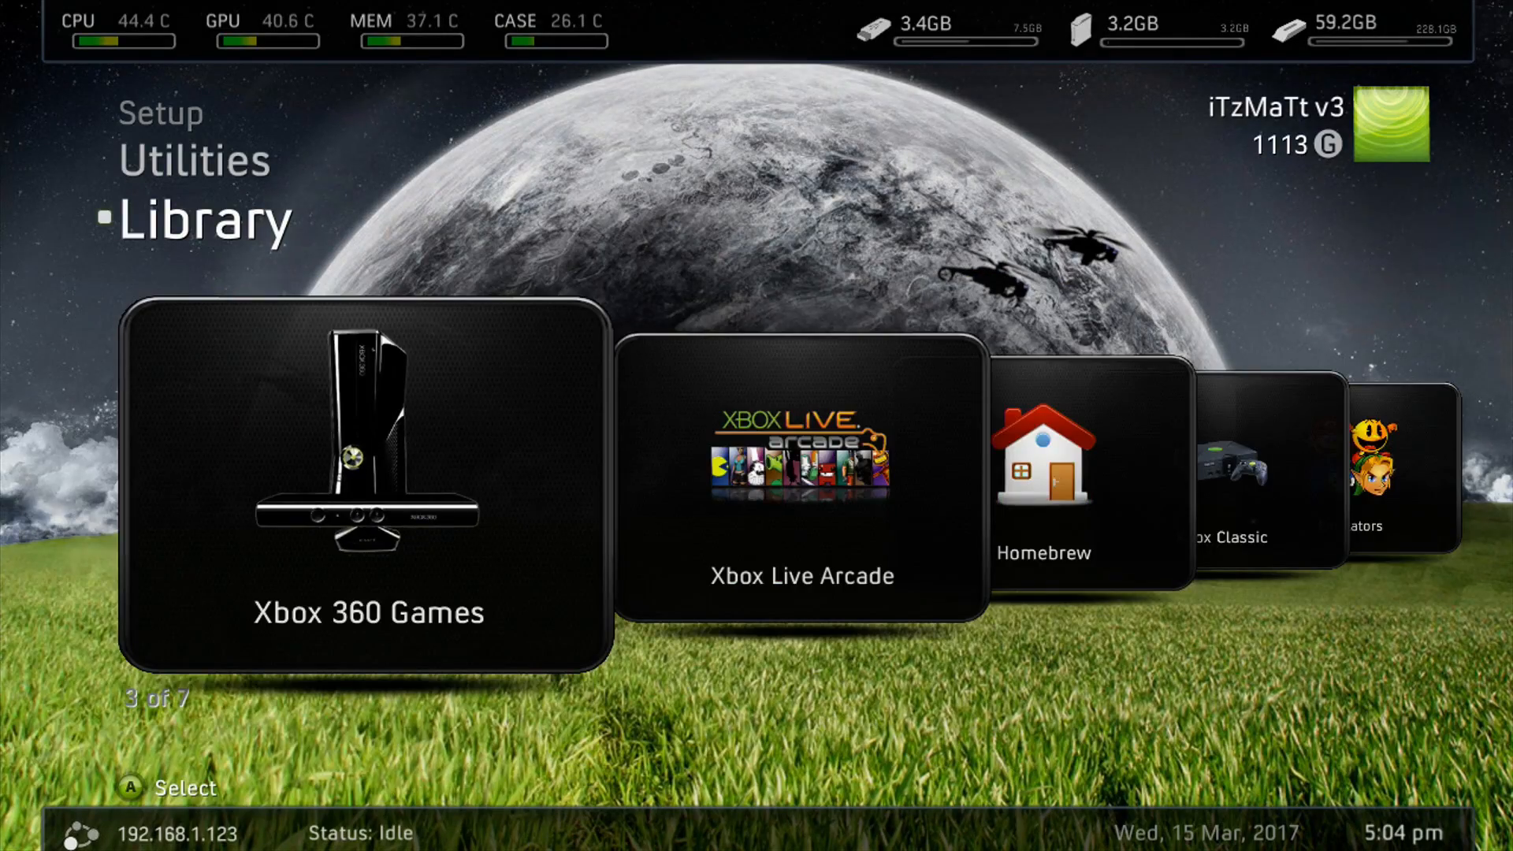
scroll("left", 3)
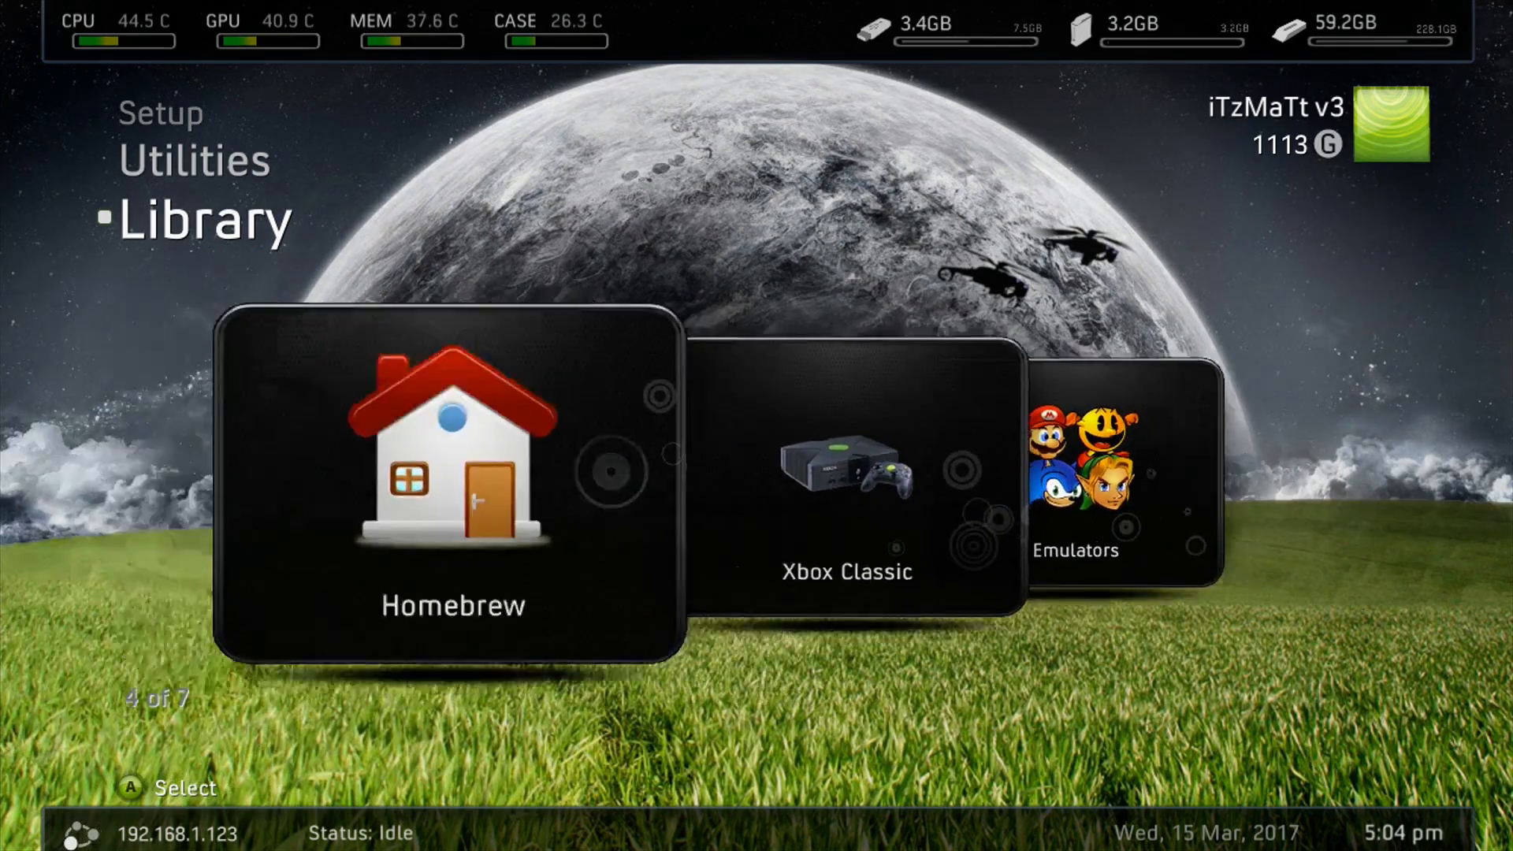
scroll("left", 3)
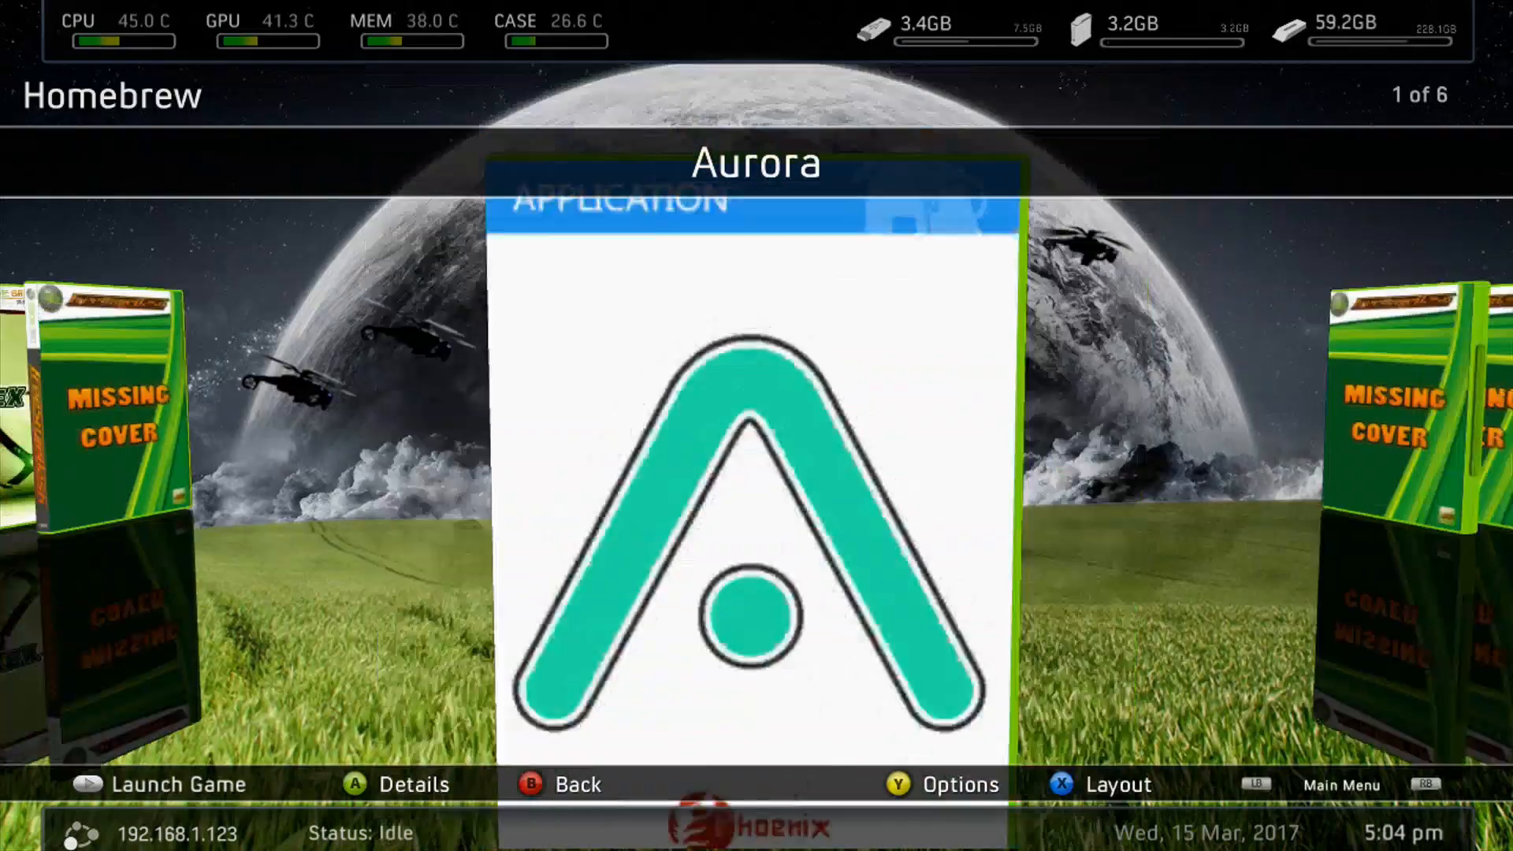
scroll("right", 3)
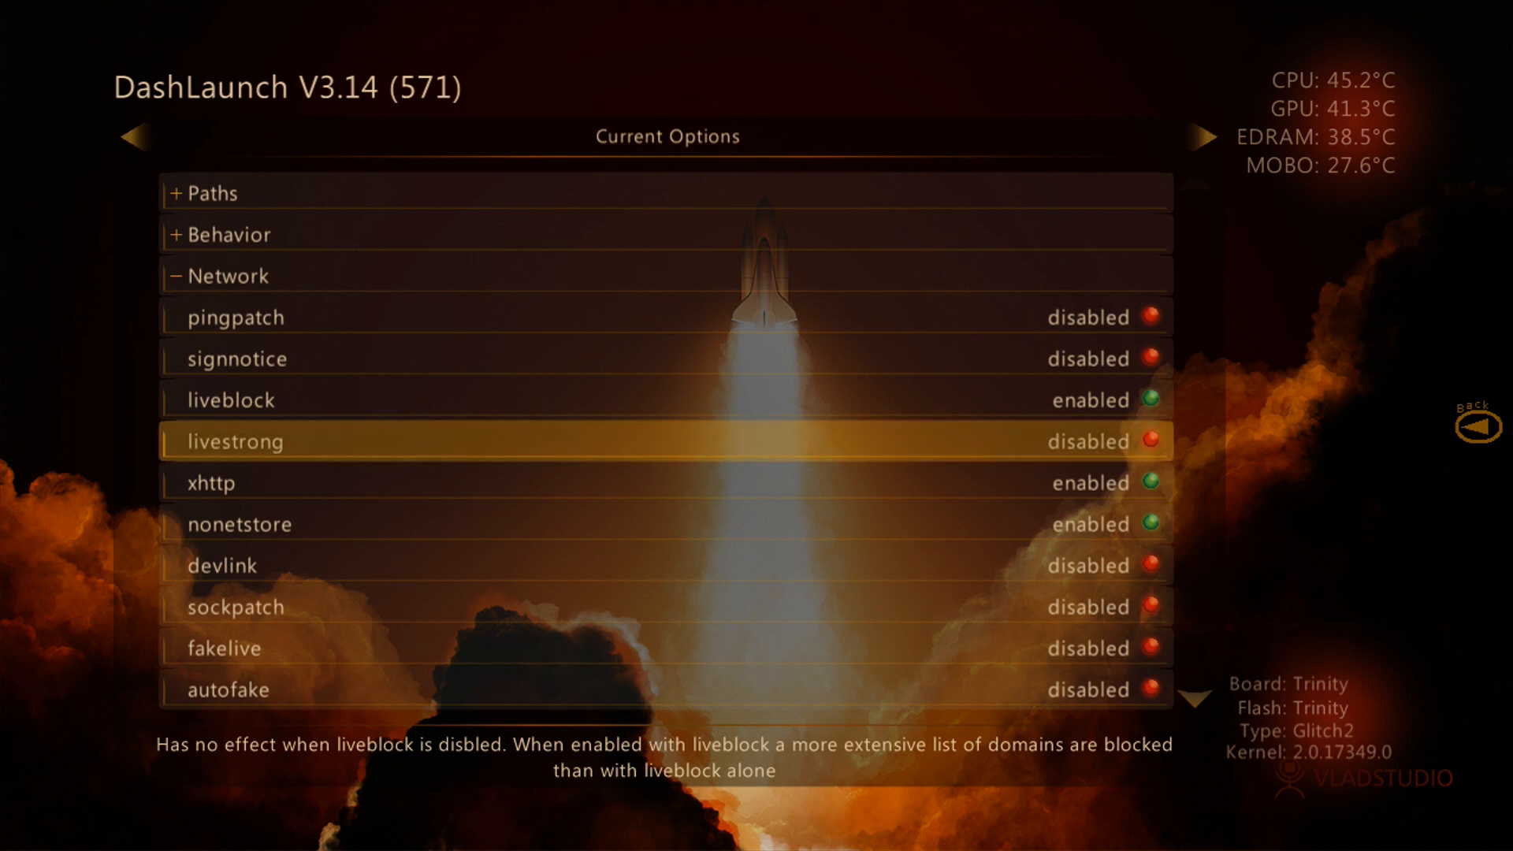
Step: Leave DashLaunch via the guide button and return to the Freestyle dashboard
key("guide")
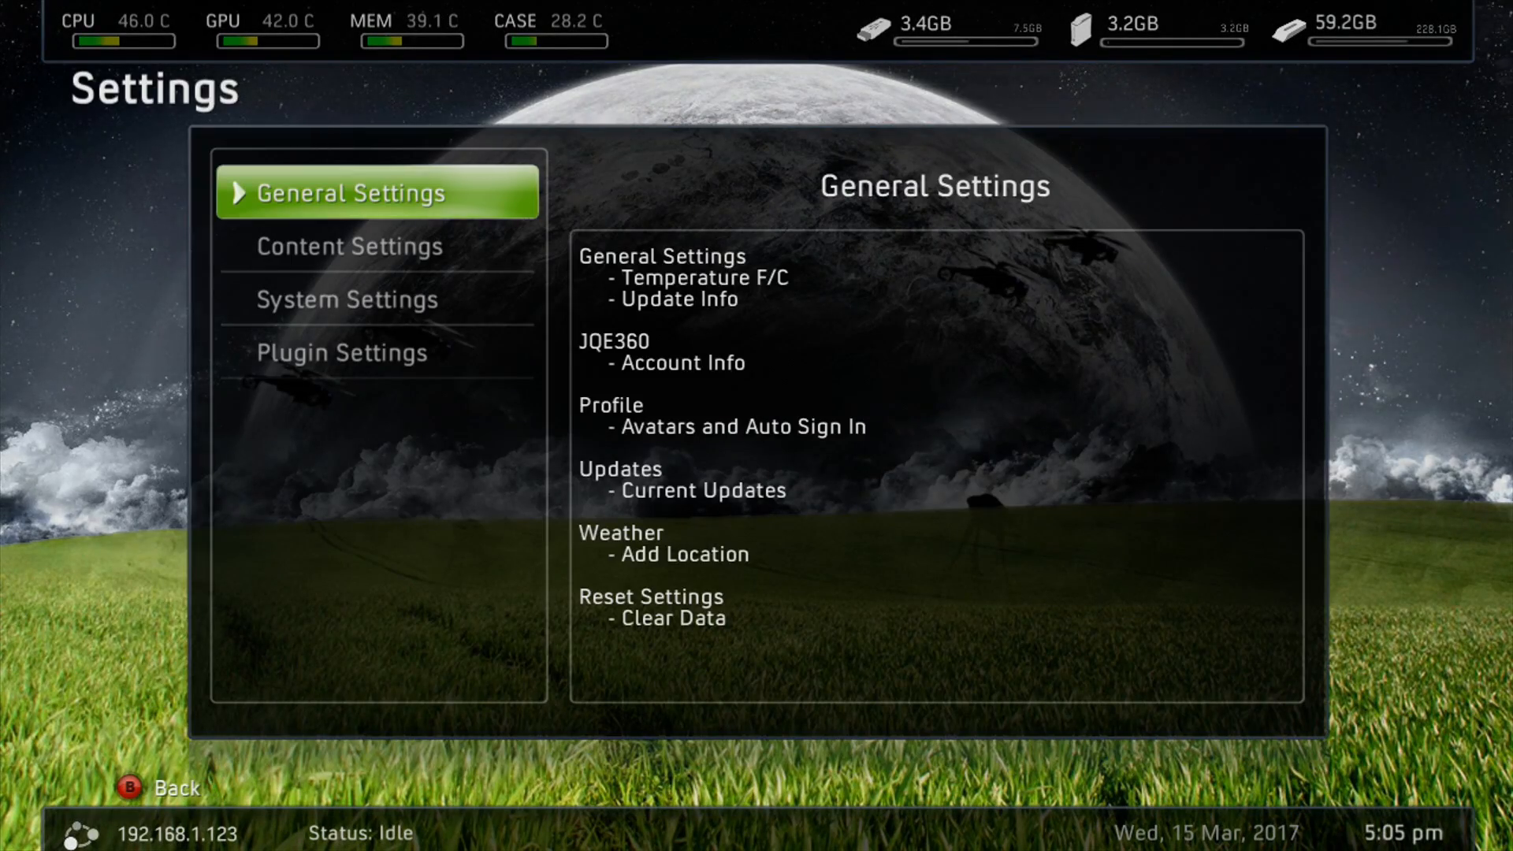
Step: In Content Settings > Cover Downloading, keep custom covers enabled at High (440x600) resolution
left_click(376, 189)
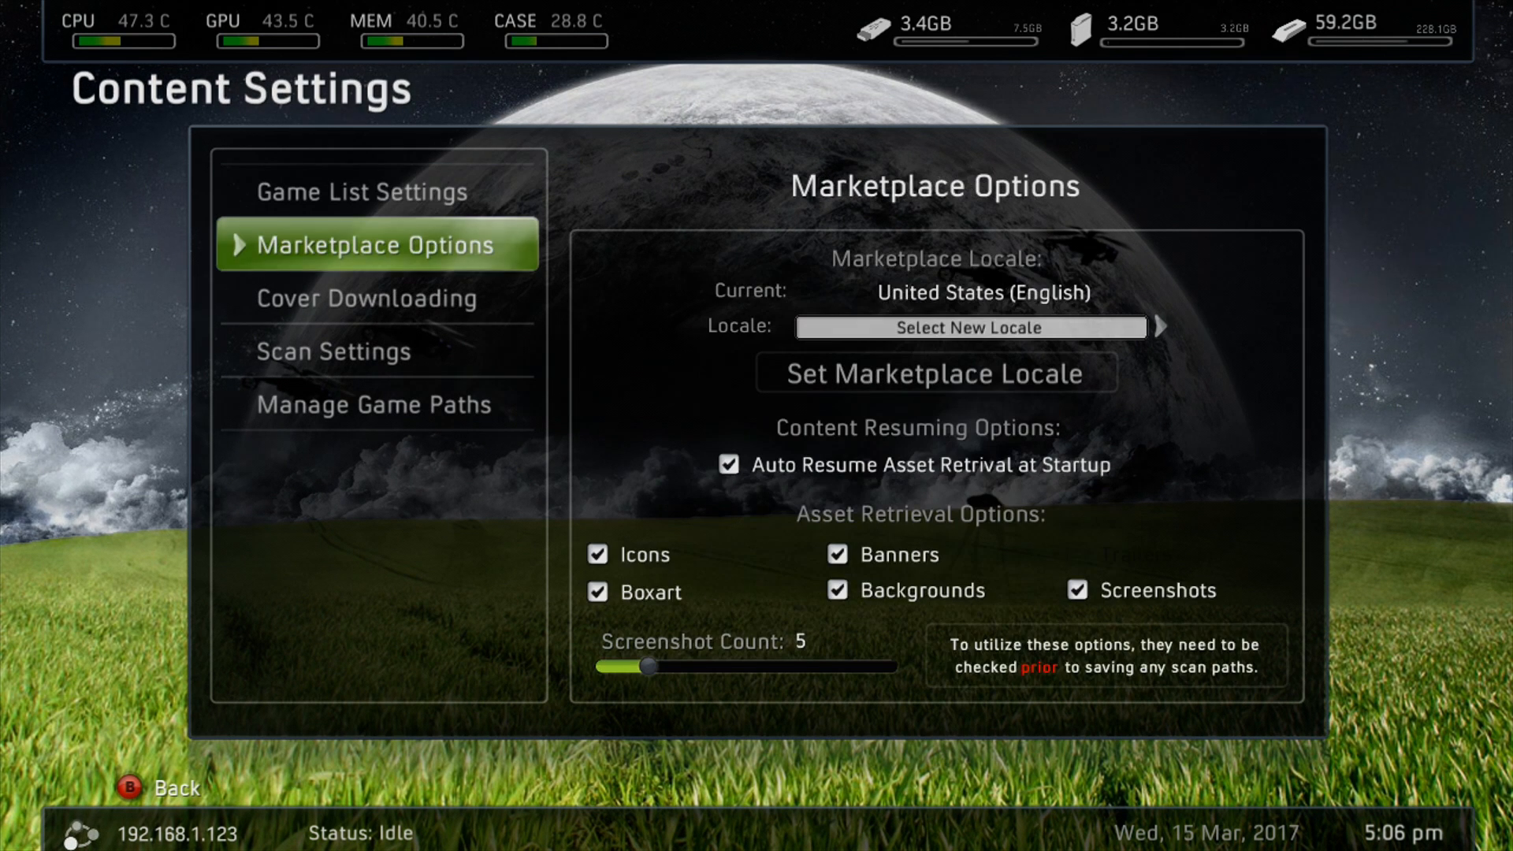
left_click(377, 298)
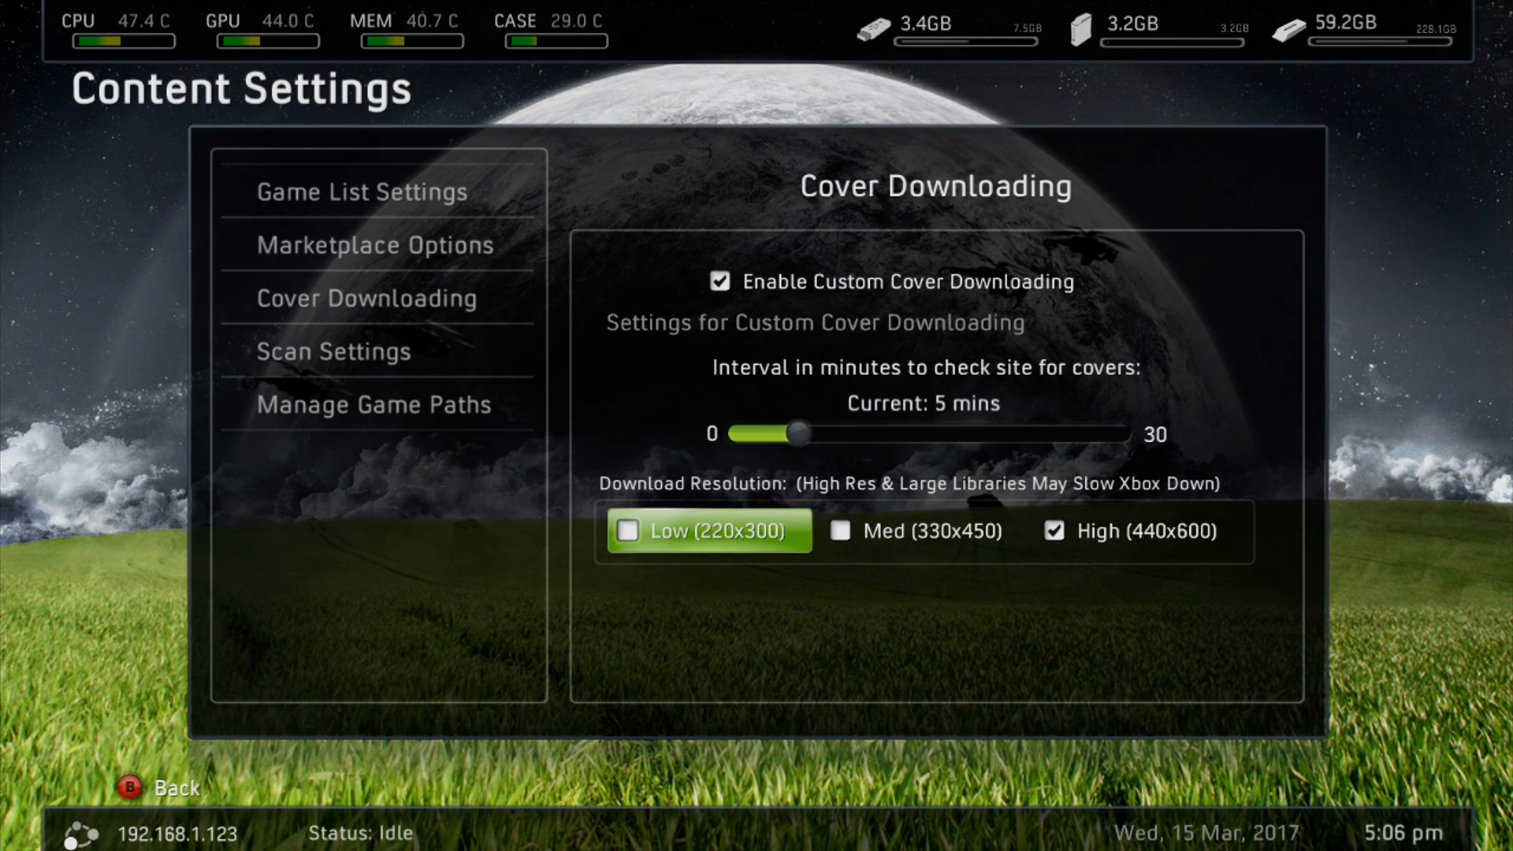
left_click(1138, 531)
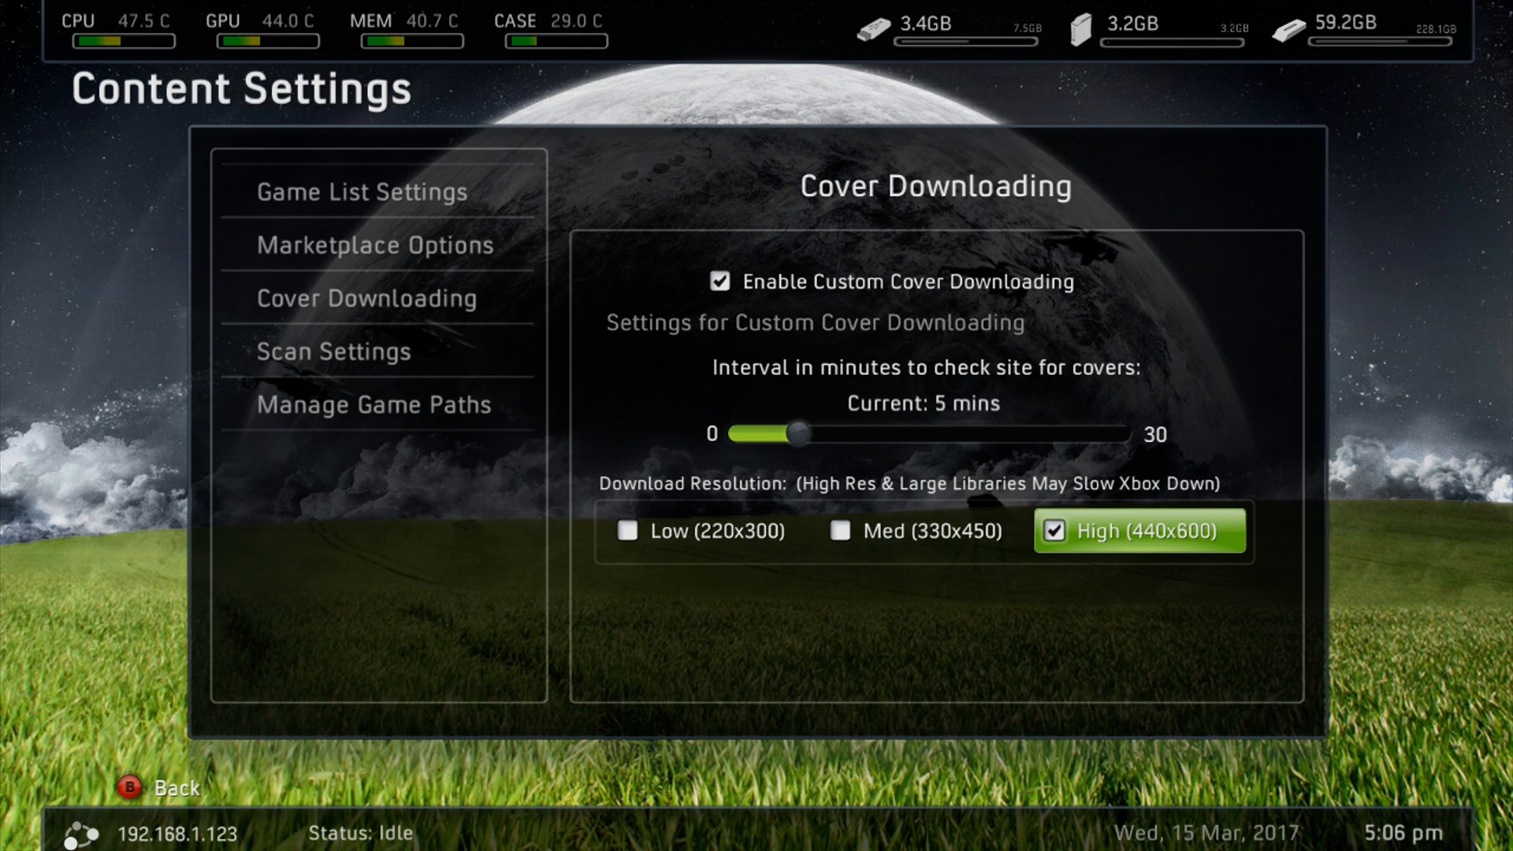
left_click(377, 298)
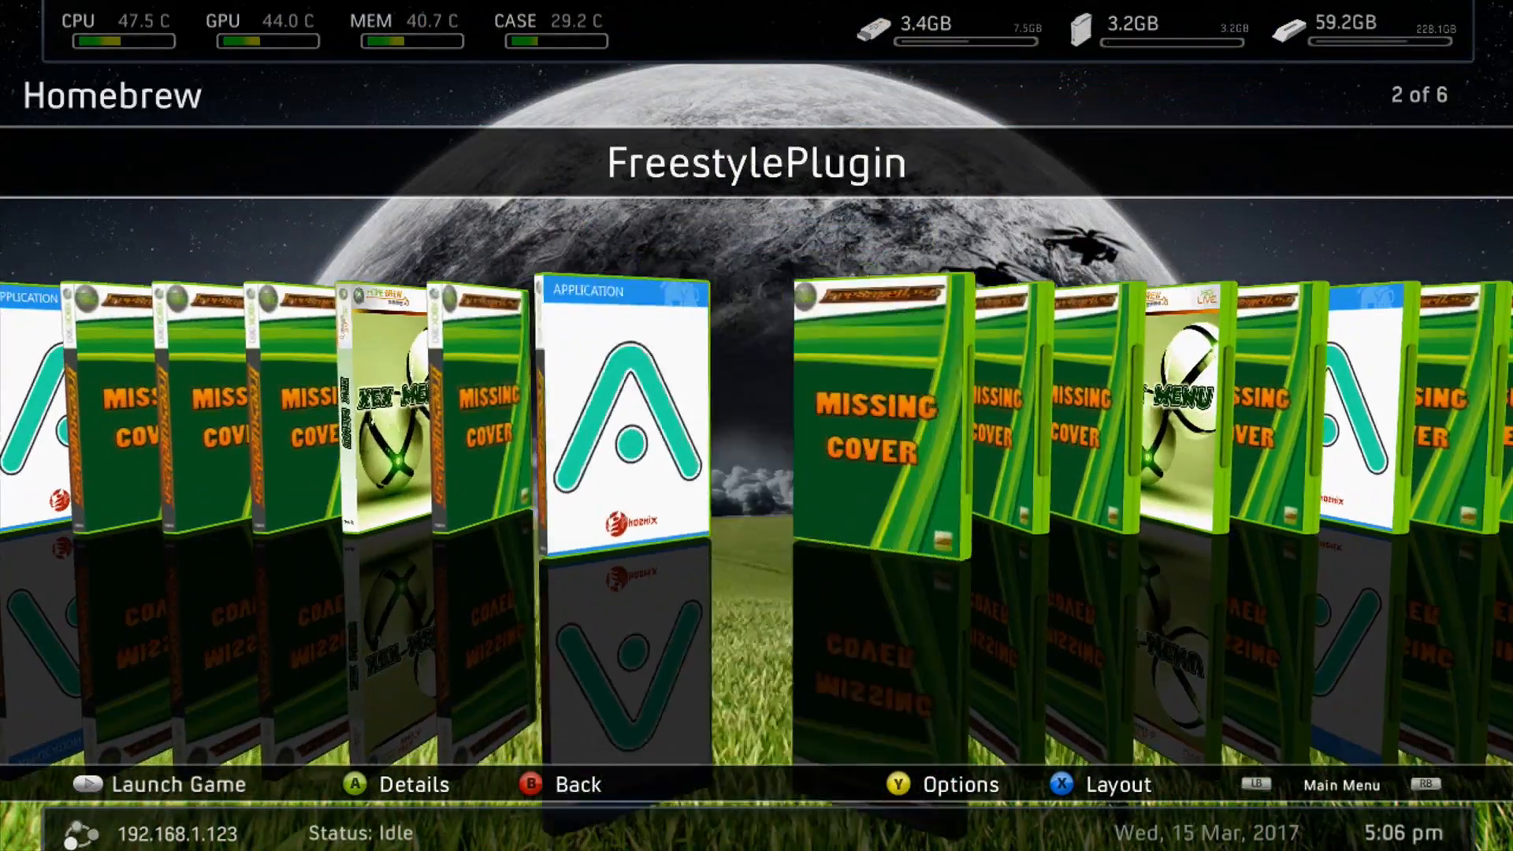
Step: Refresh the artwork for the FreestylePlugin homebrew entry via its Options menu
scroll("right", 3)
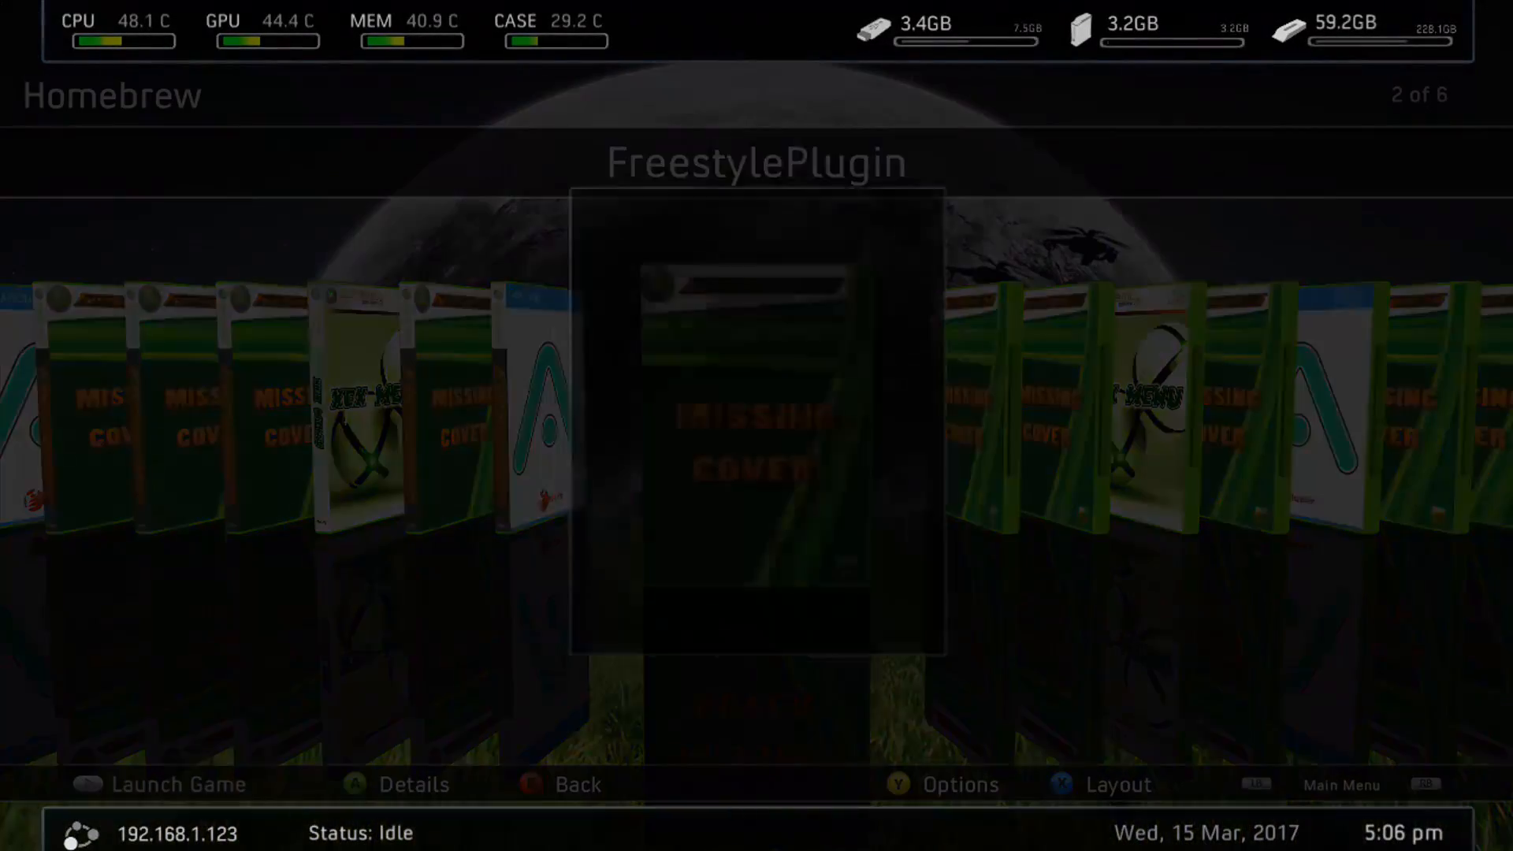
left_click(941, 783)
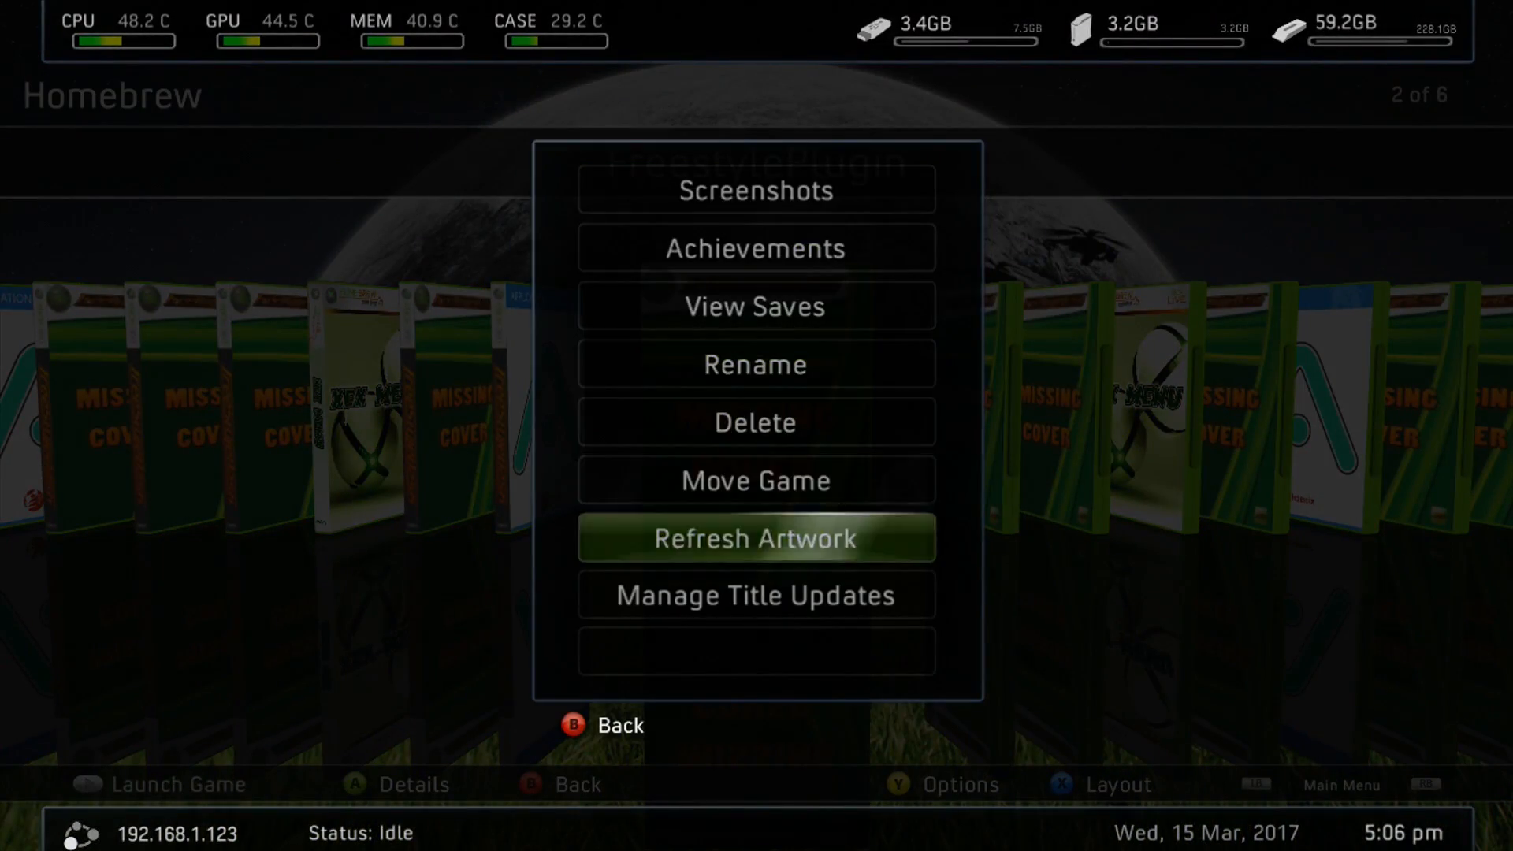
left_click(755, 537)
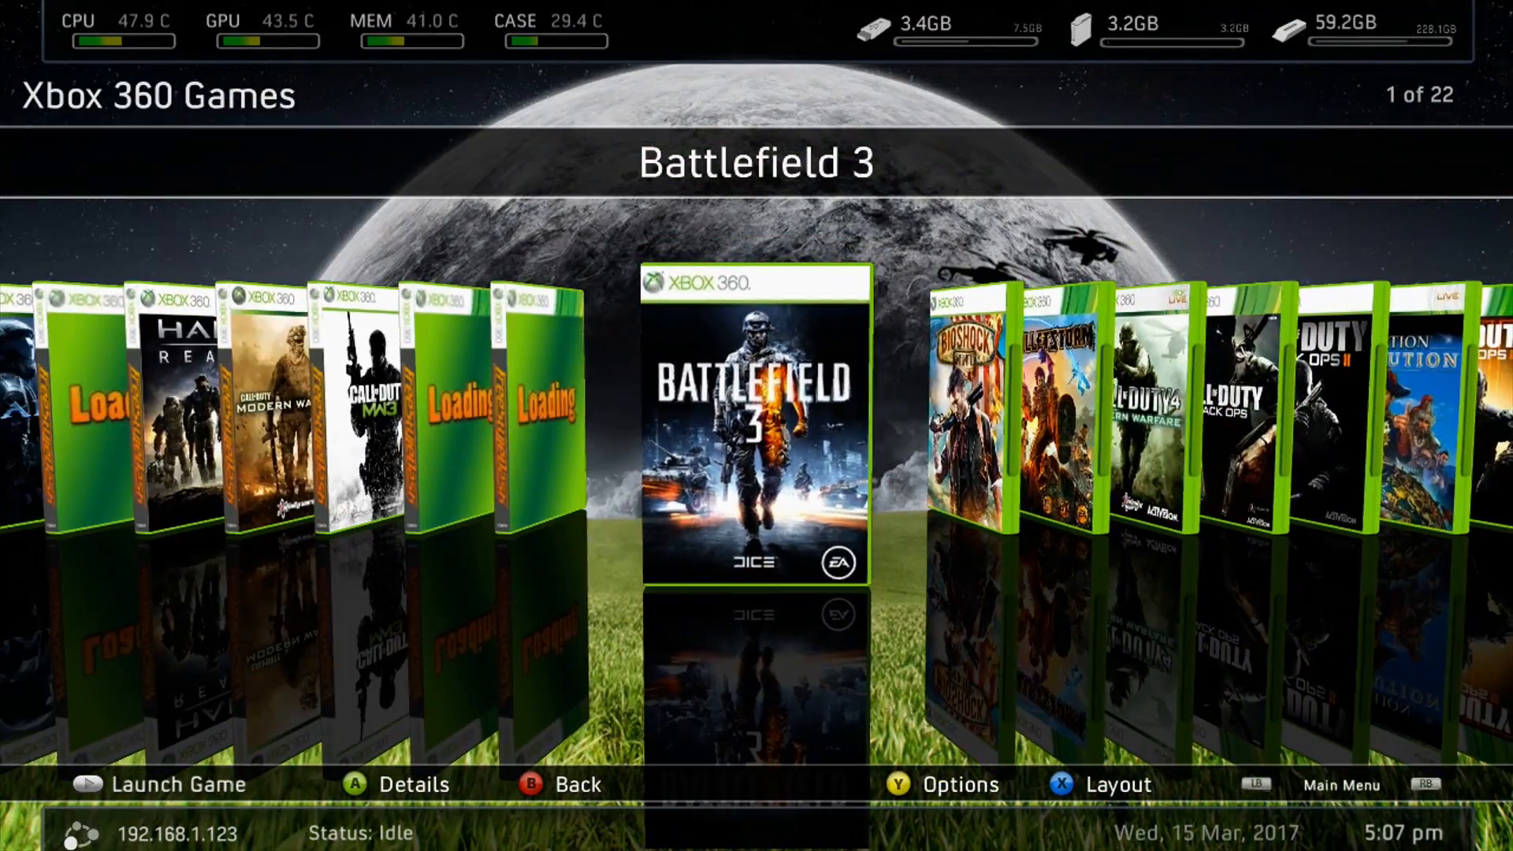
Step: Browse the Xbox 360 Games tiles and return to the Homebrew library
scroll("right", 3)
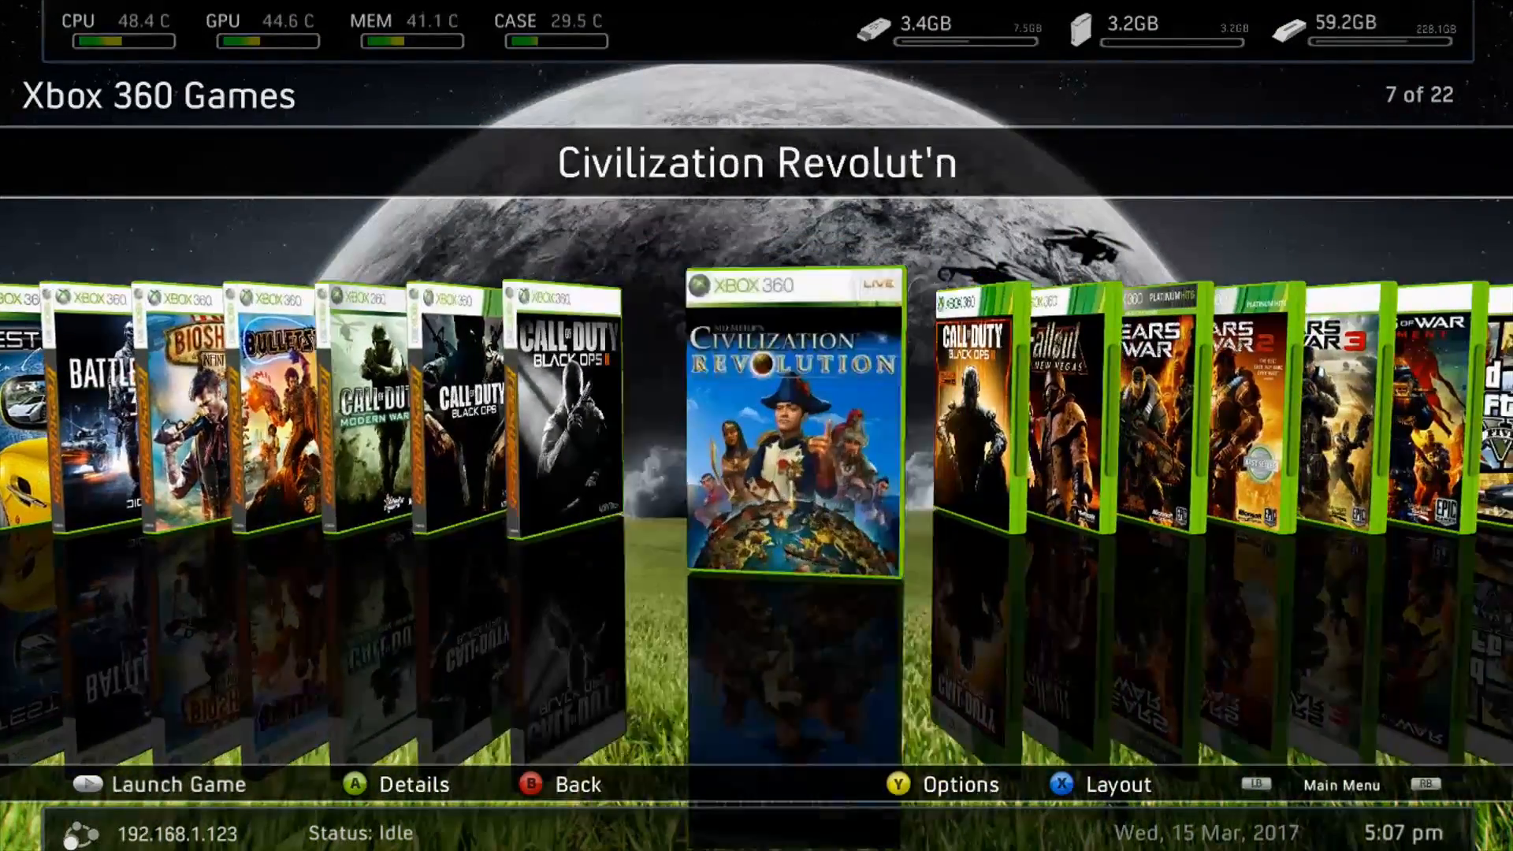
scroll("right", 3)
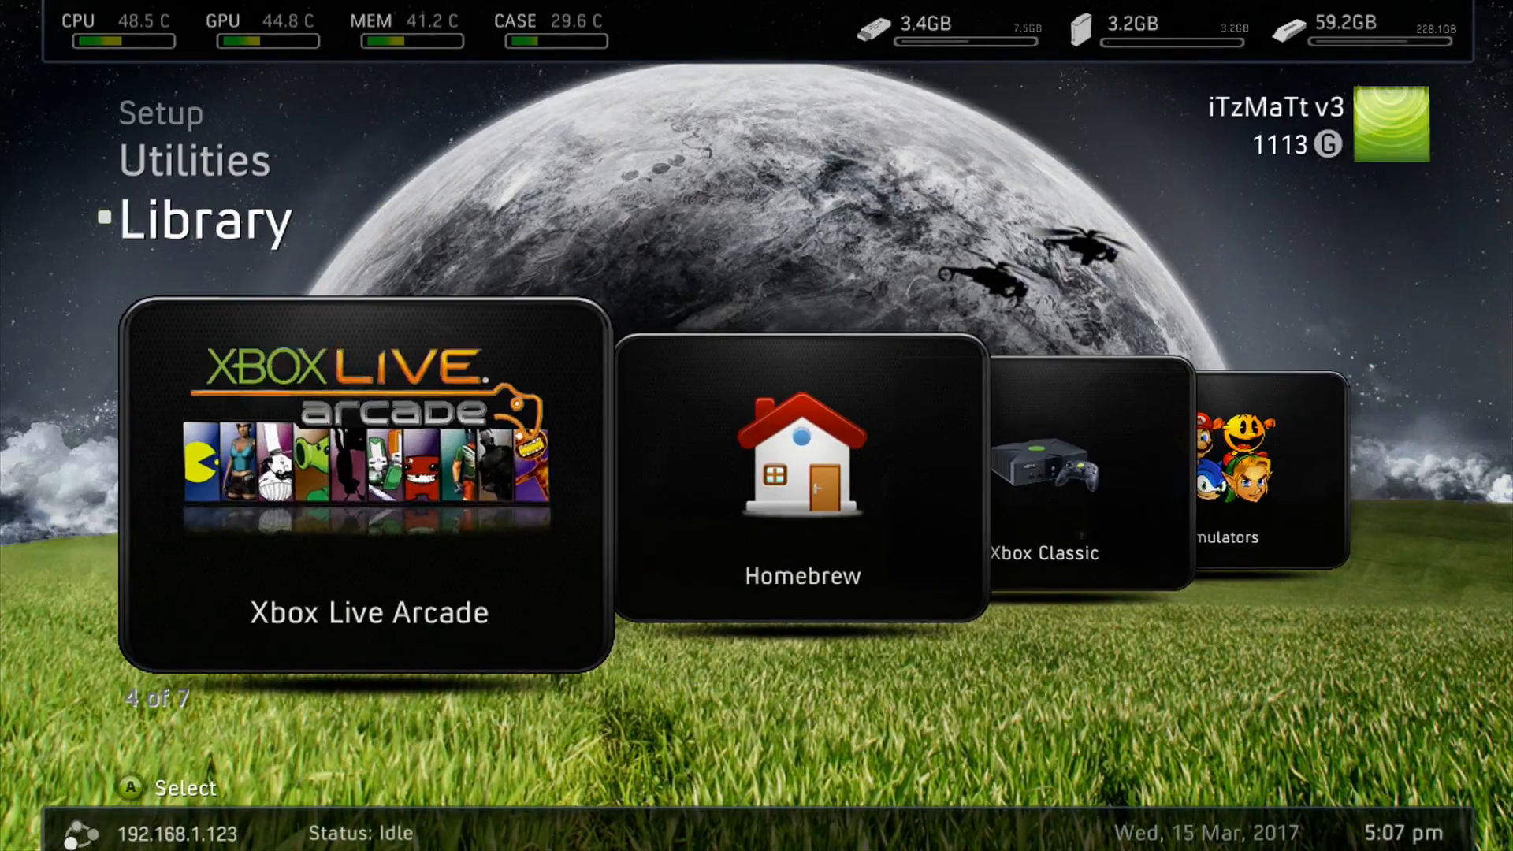
left_click(368, 483)
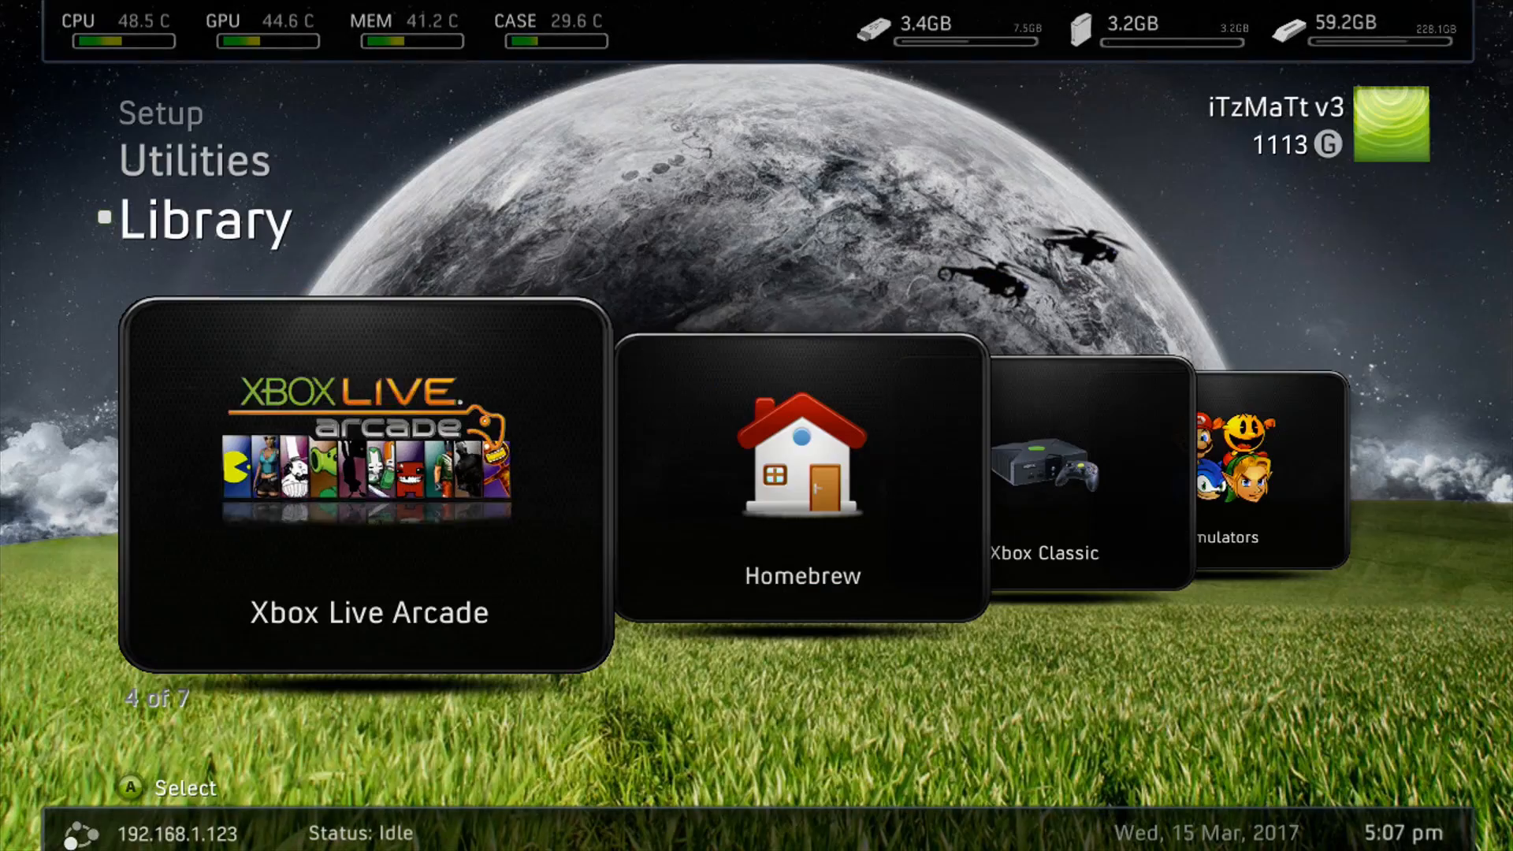
scroll("left", 3)
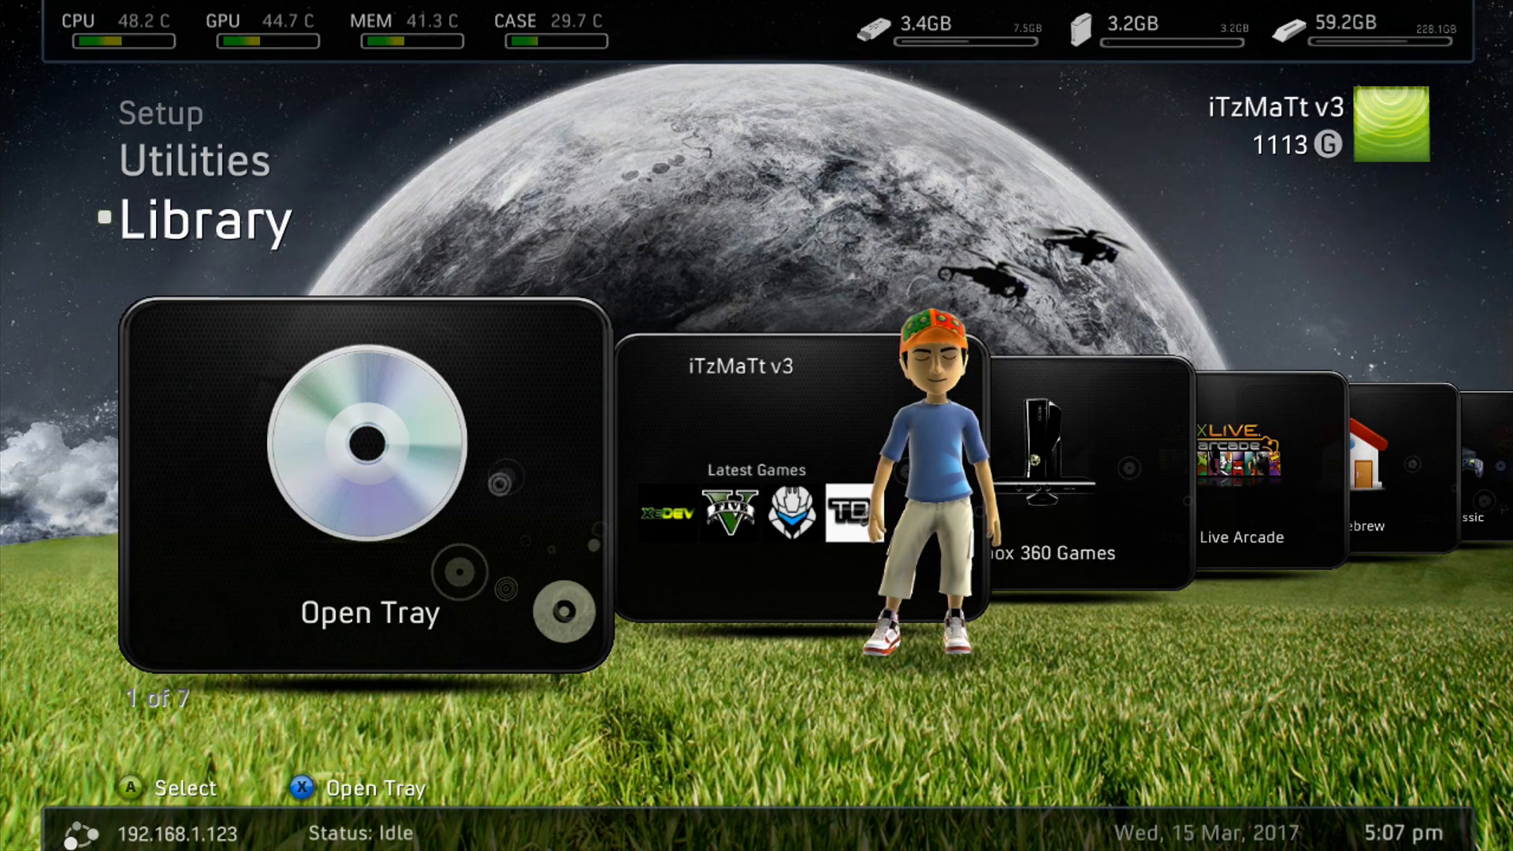
scroll("right", 3)
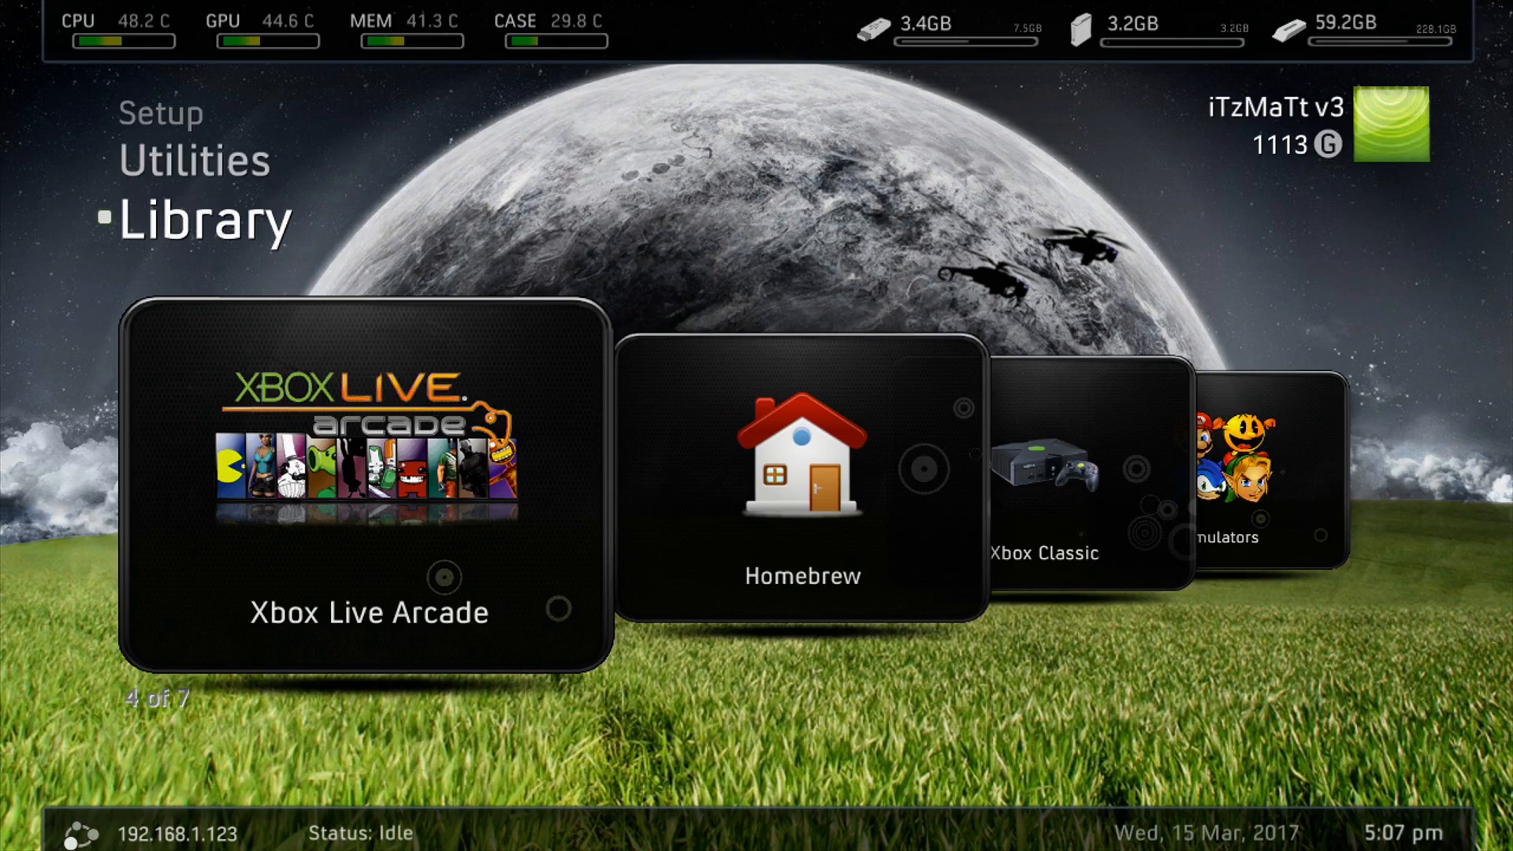
left_click(368, 482)
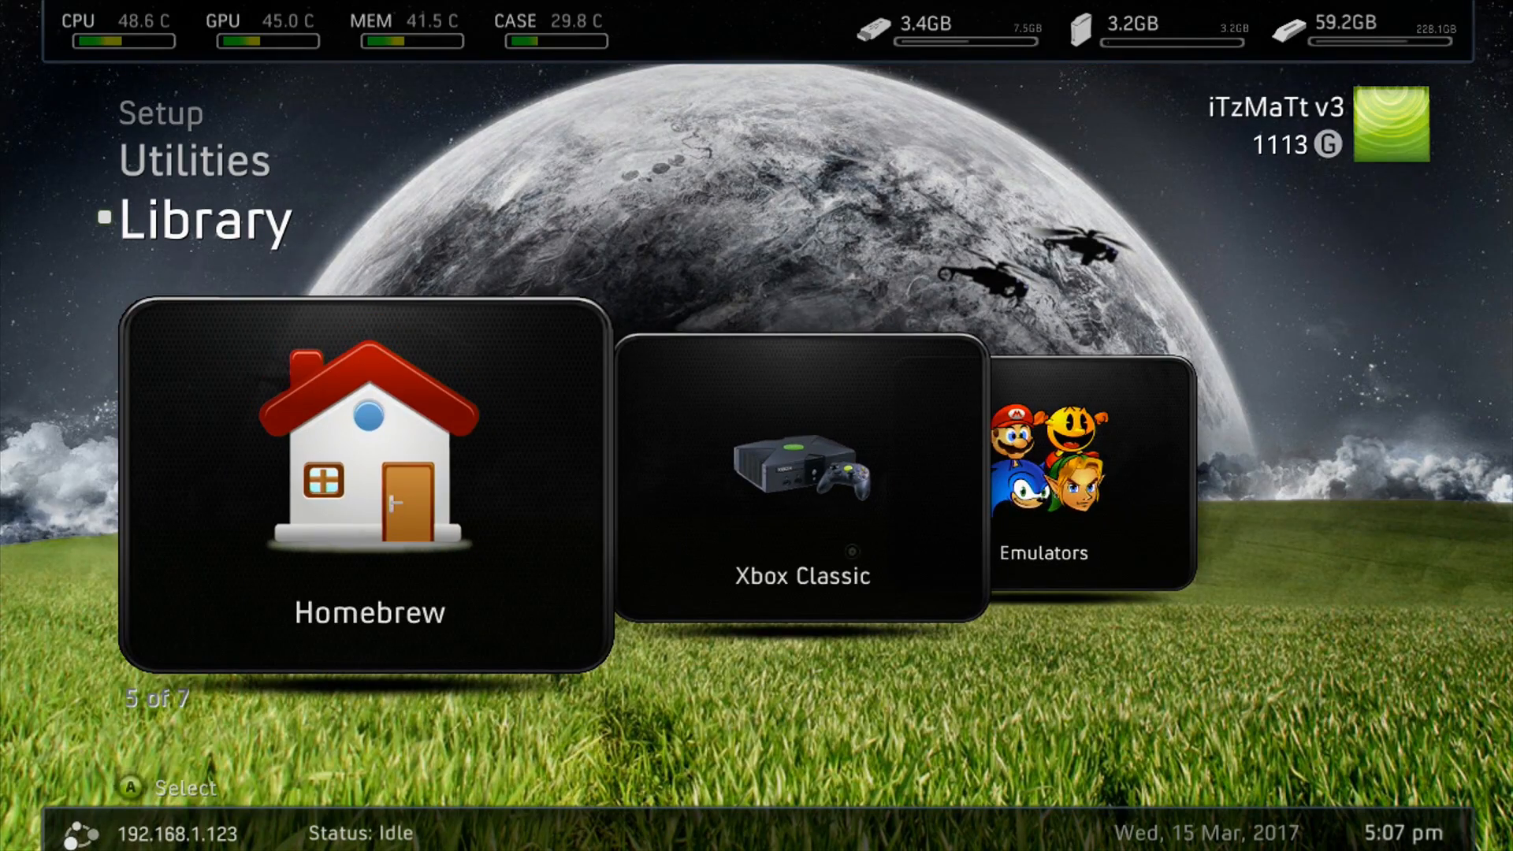
left_click(367, 482)
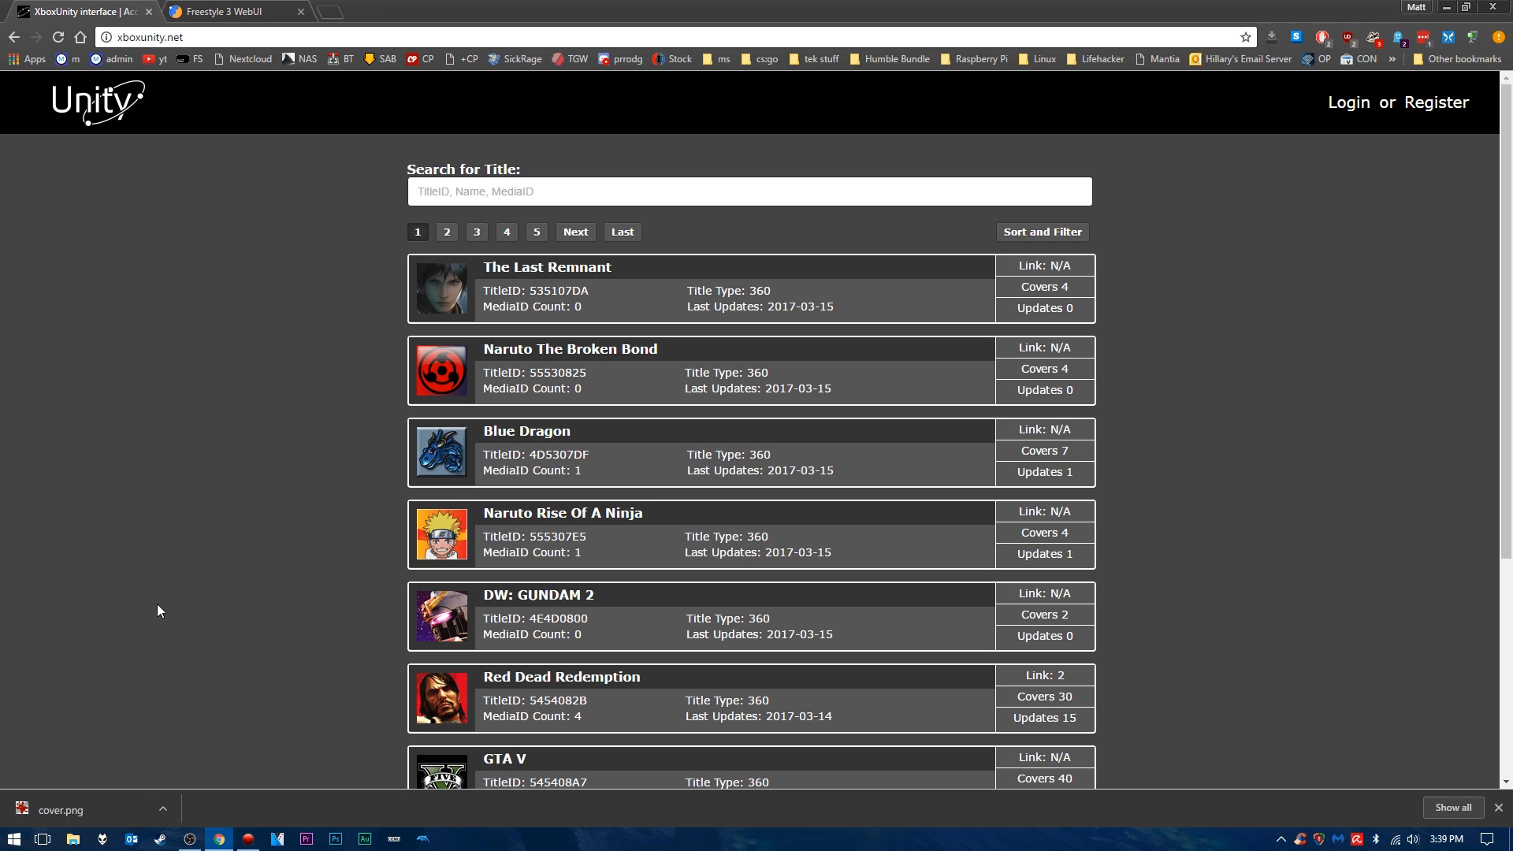
mouse_move(1411, 128)
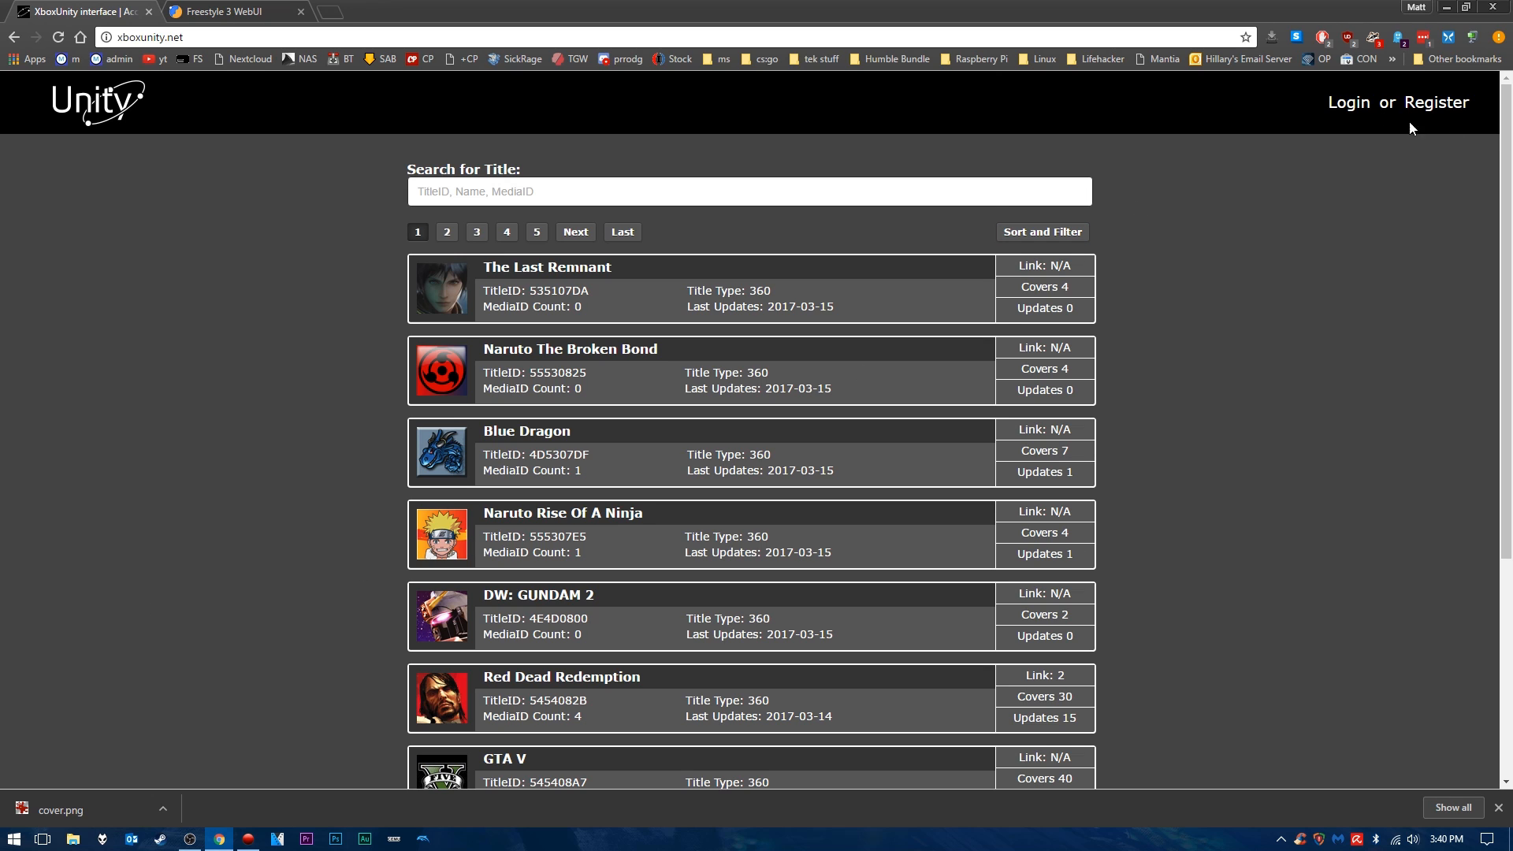
mouse_move(1300, 217)
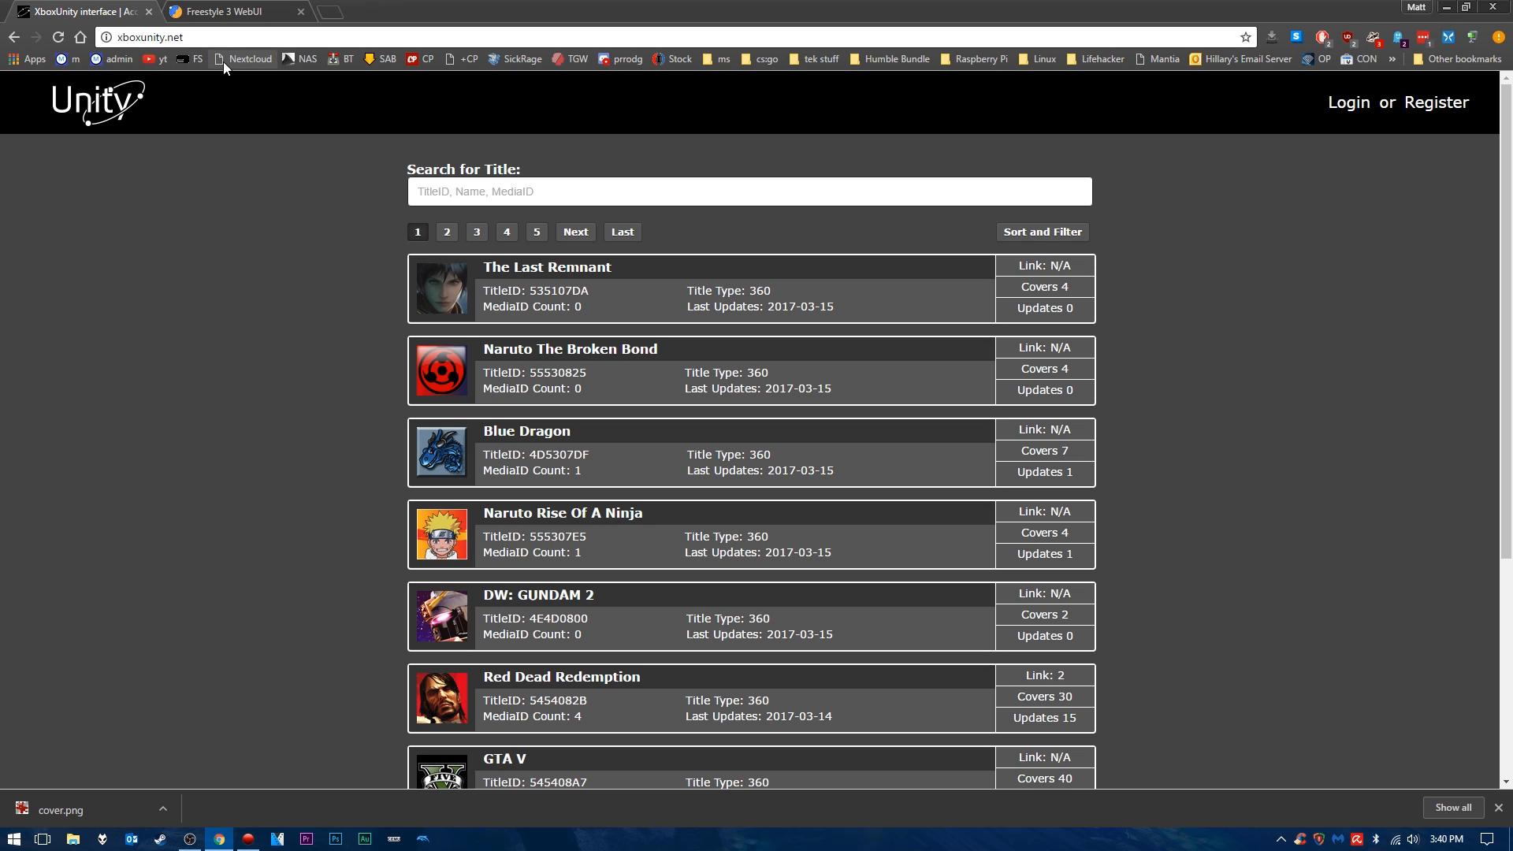
mouse_move(249, 59)
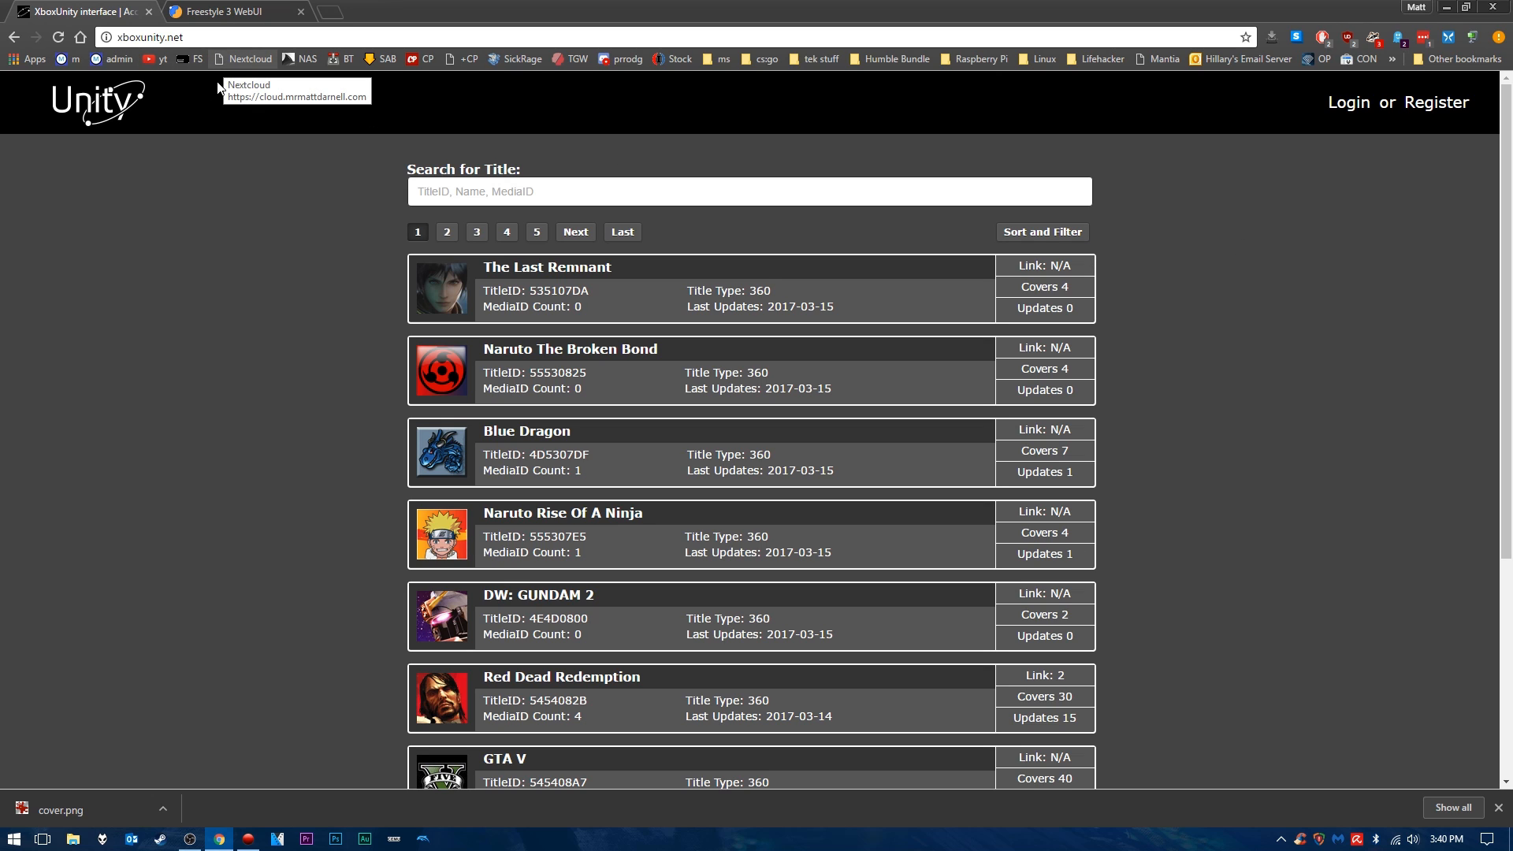
mouse_move(536, 178)
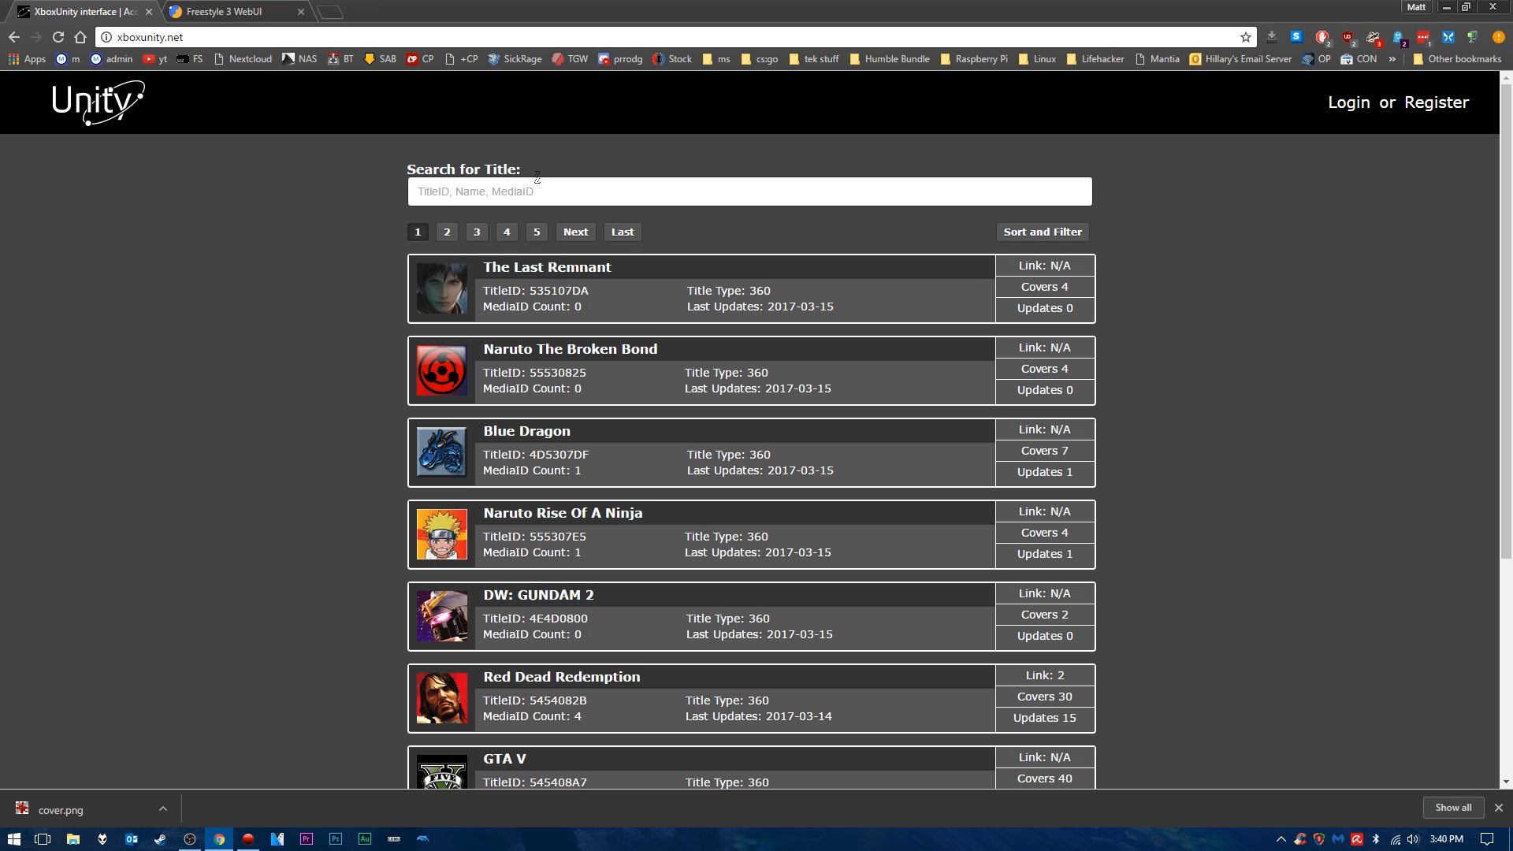
Step: Search XboxUnity titles for 'xex'
left_click(749, 191)
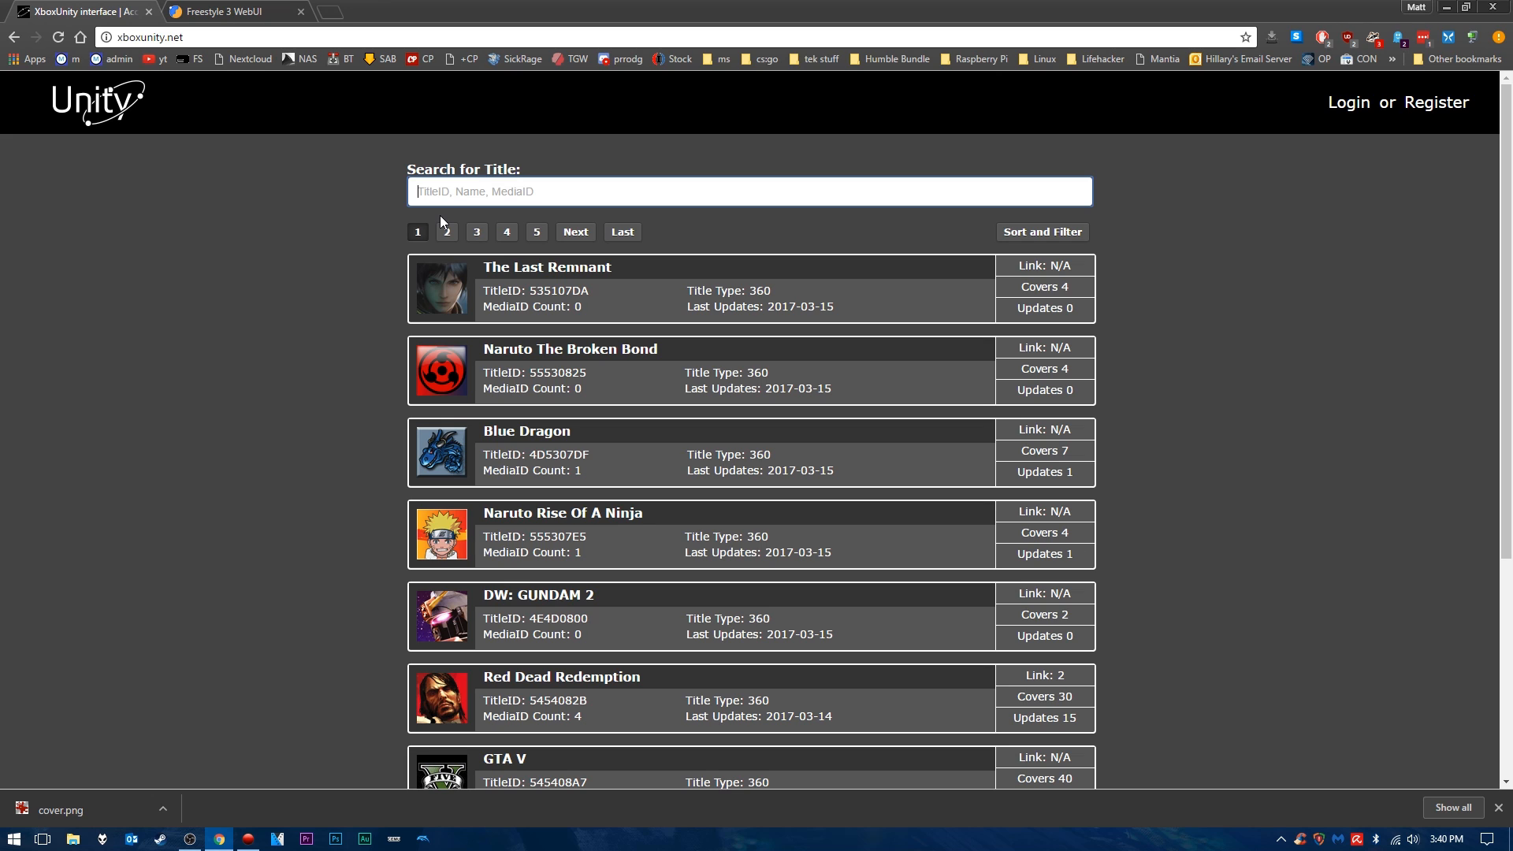
type("xex")
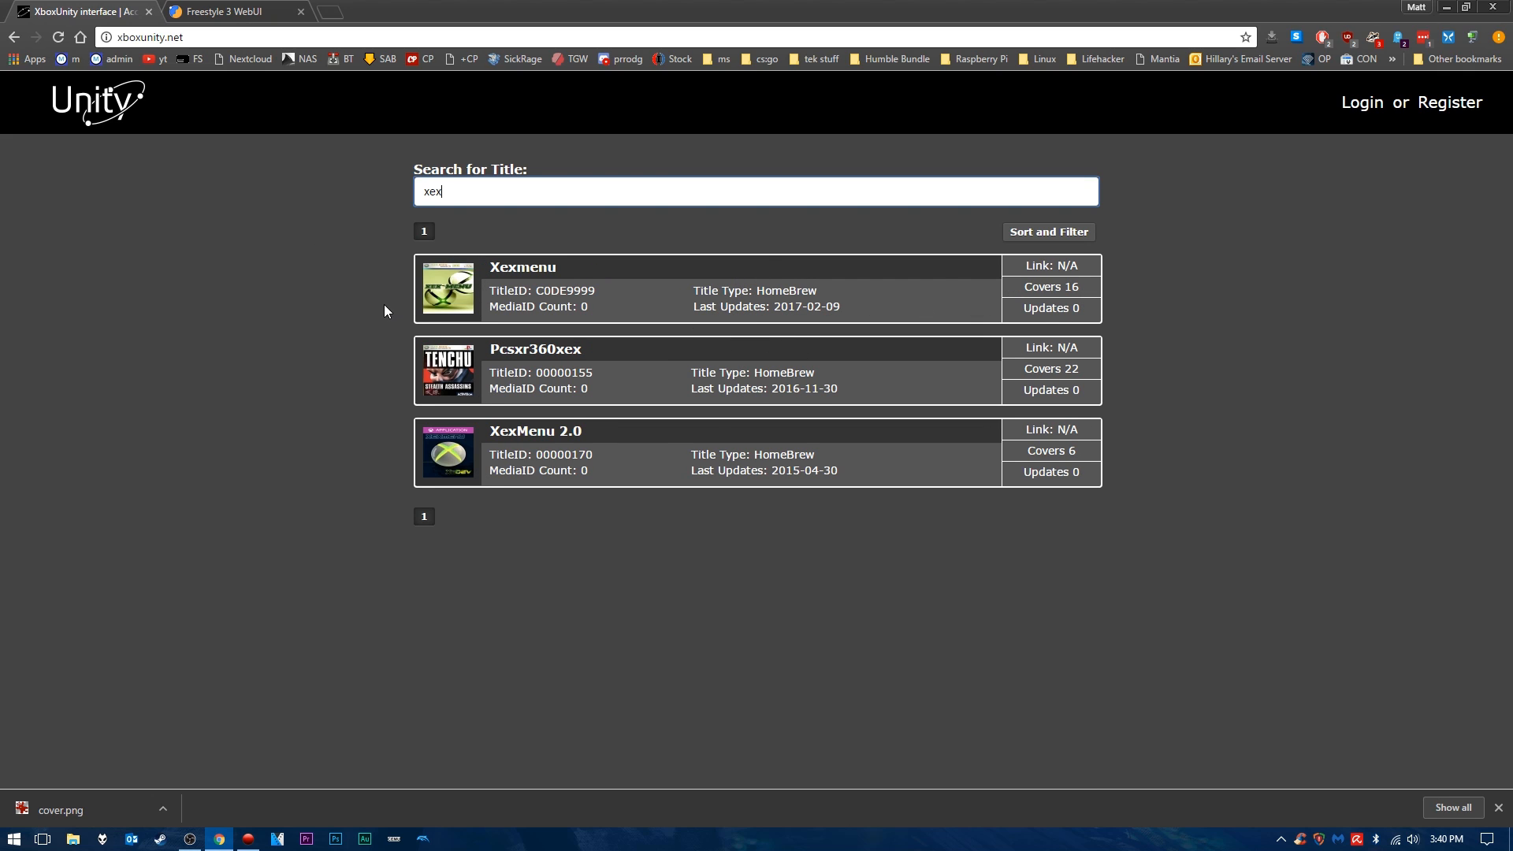
mouse_move(672, 302)
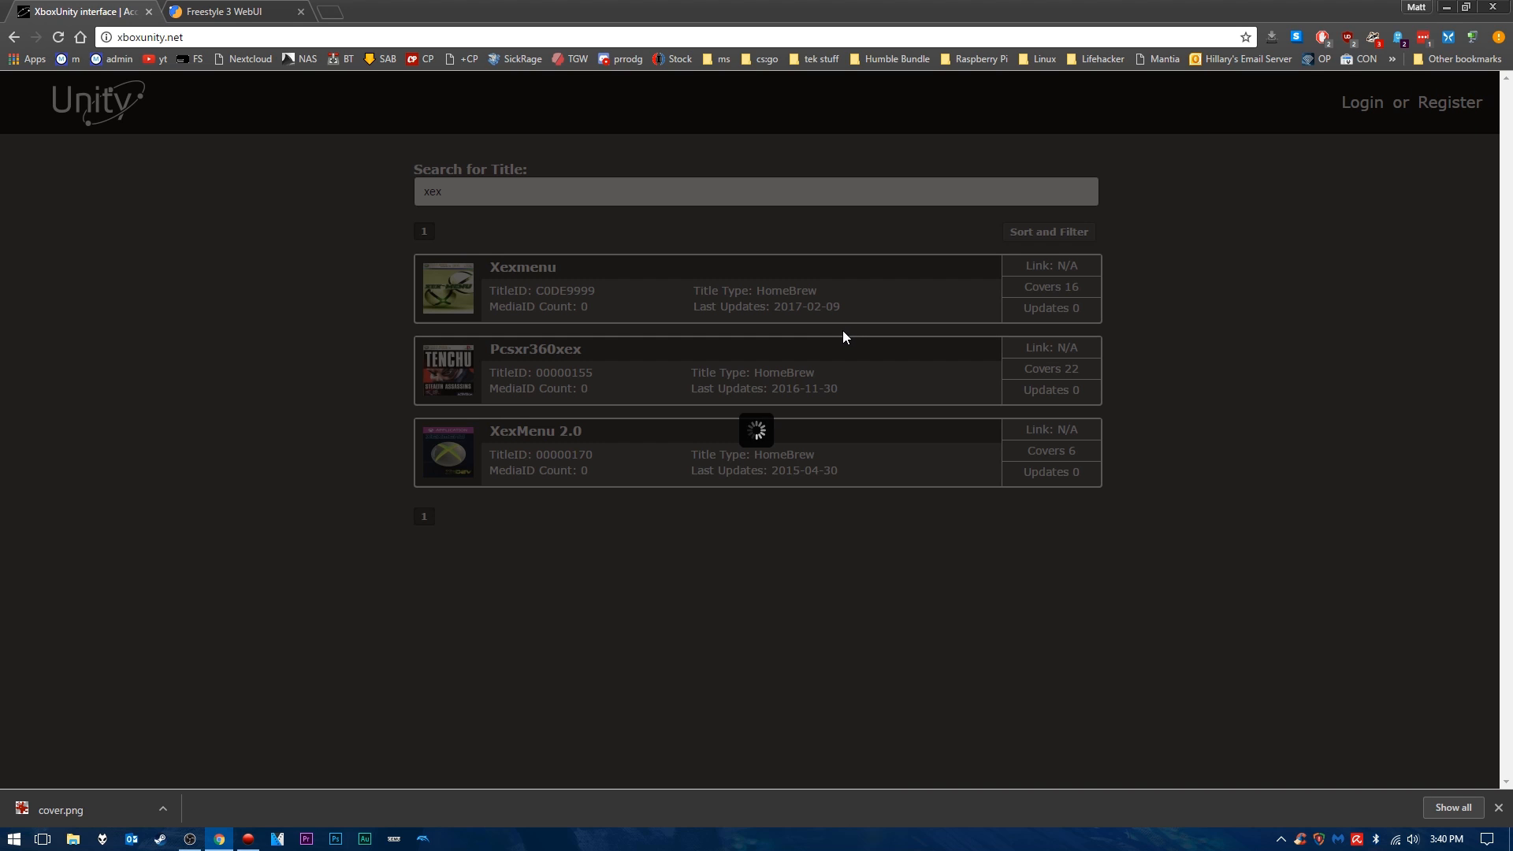
mouse_move(753, 431)
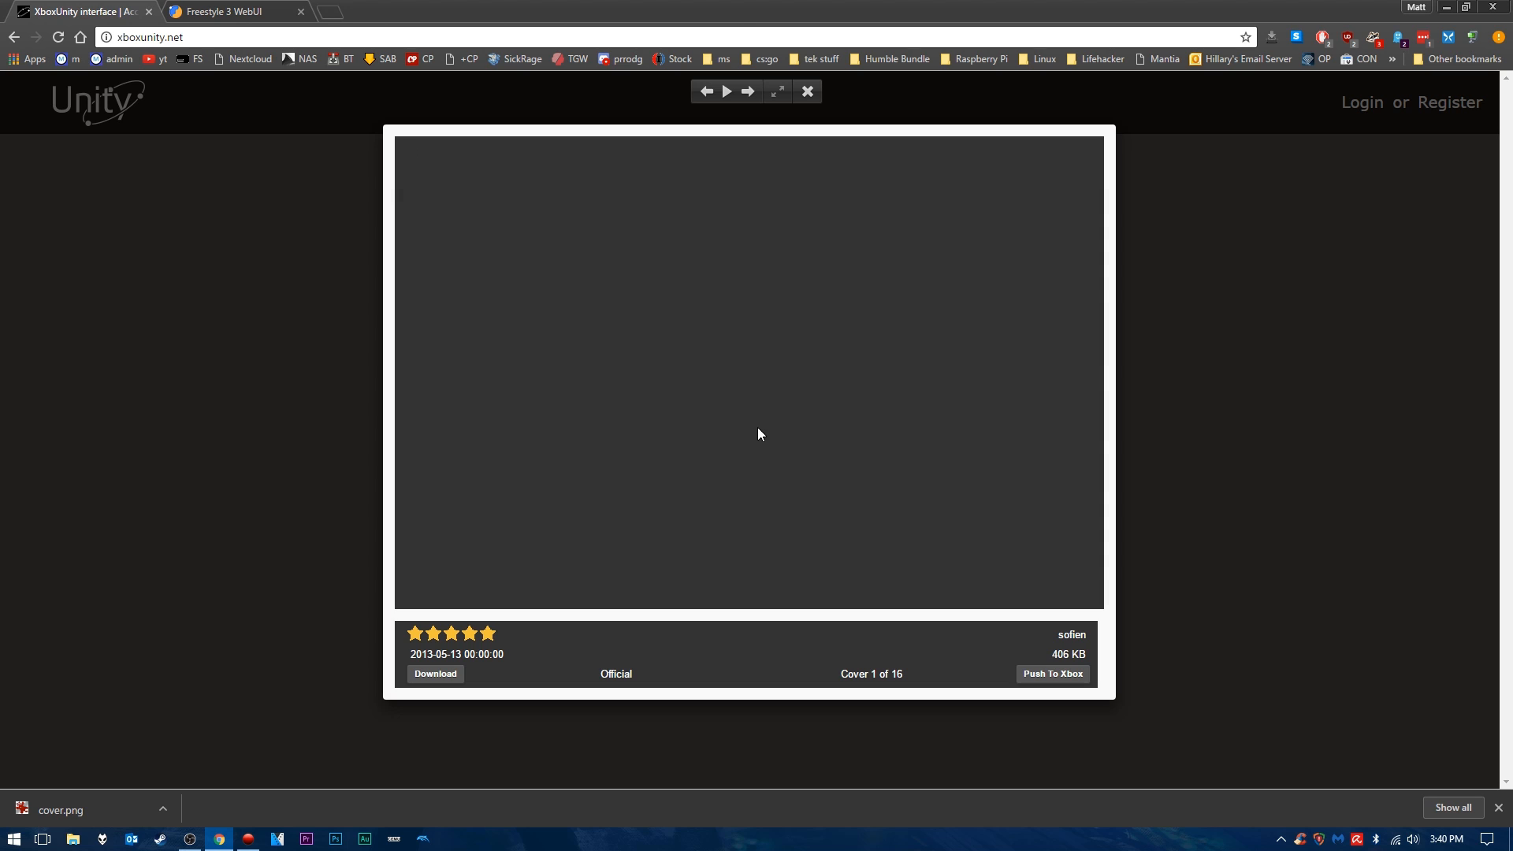
mouse_move(825, 352)
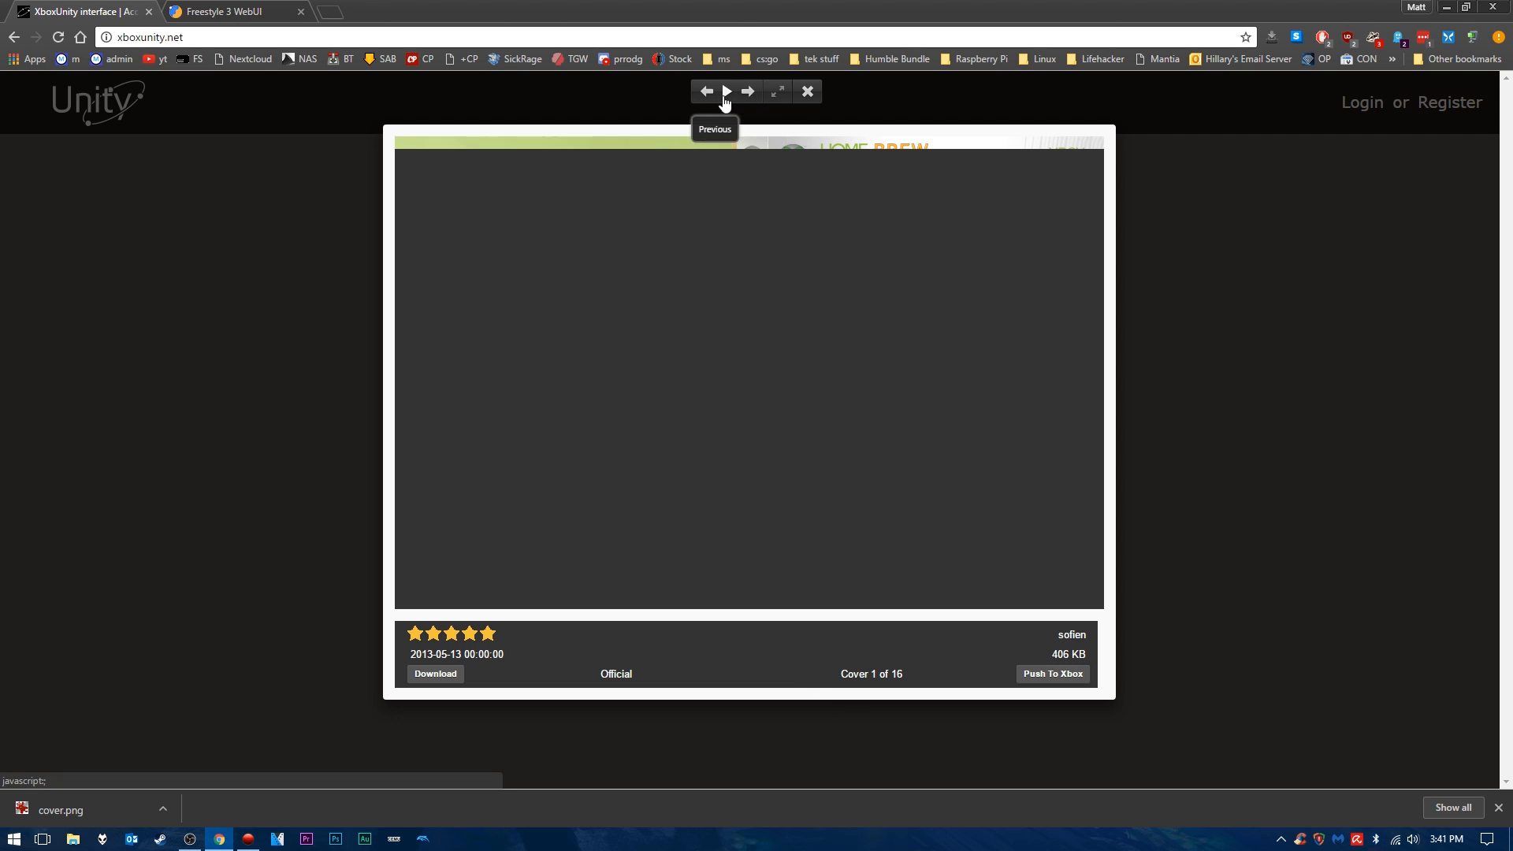
mouse_move(747, 209)
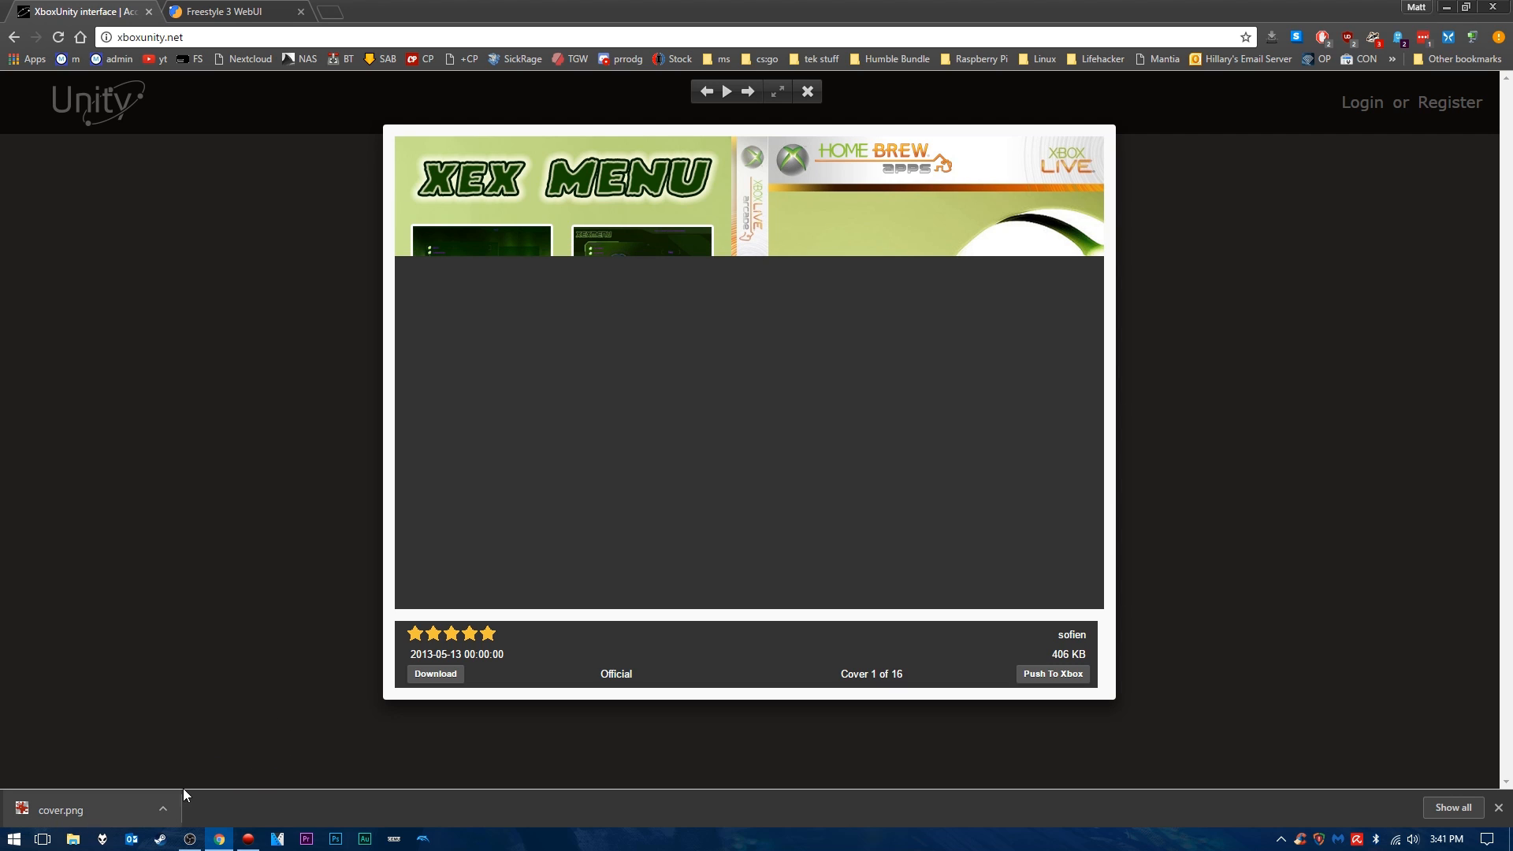
mouse_move(82, 11)
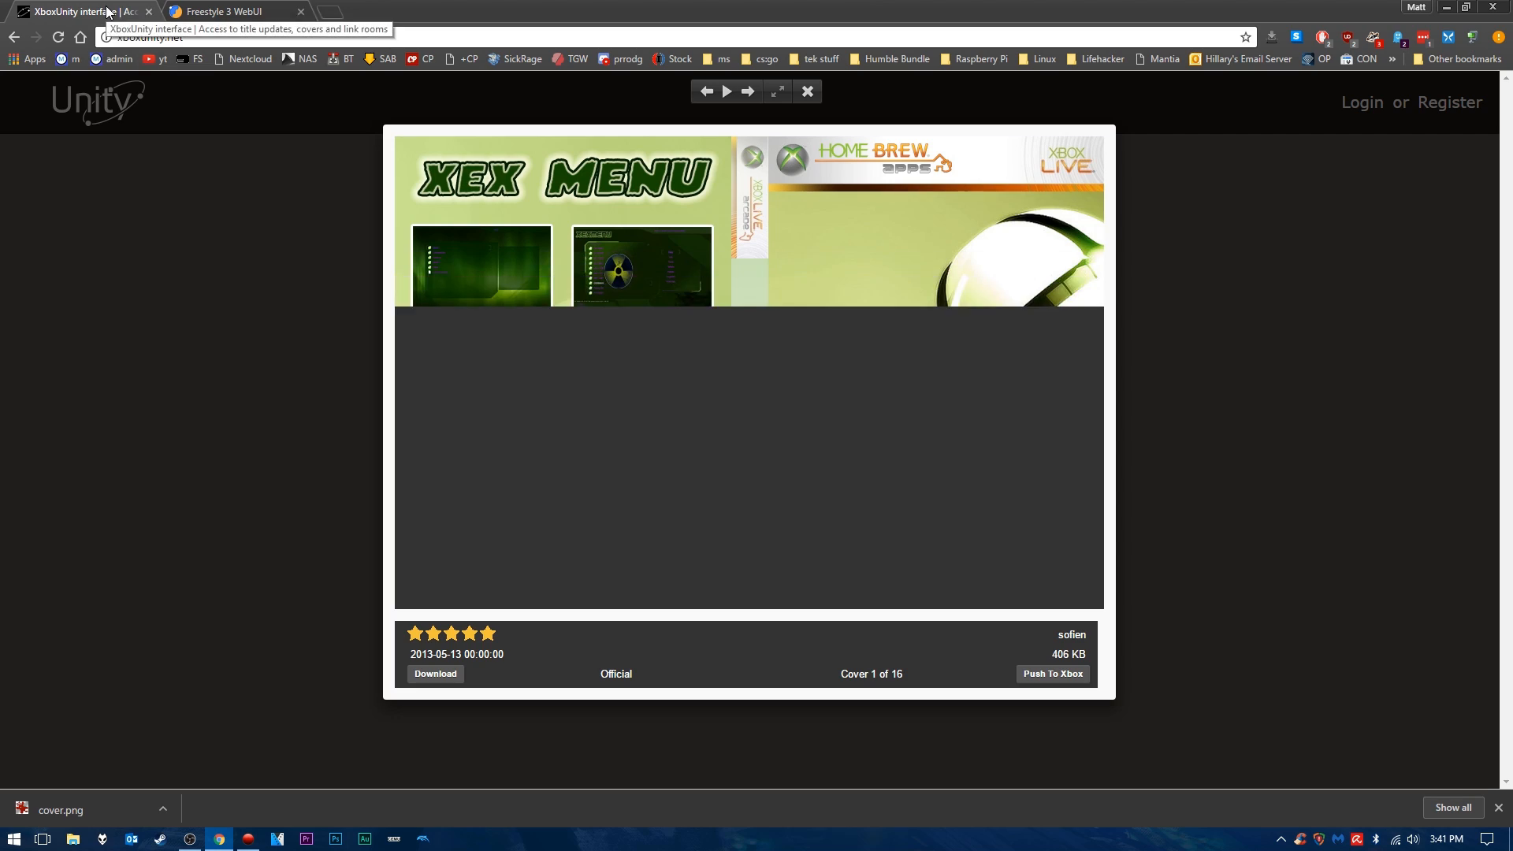
Step: Check cover.png on the desktop, then return to the Freestyle 3 WebUI home page
left_click(232, 11)
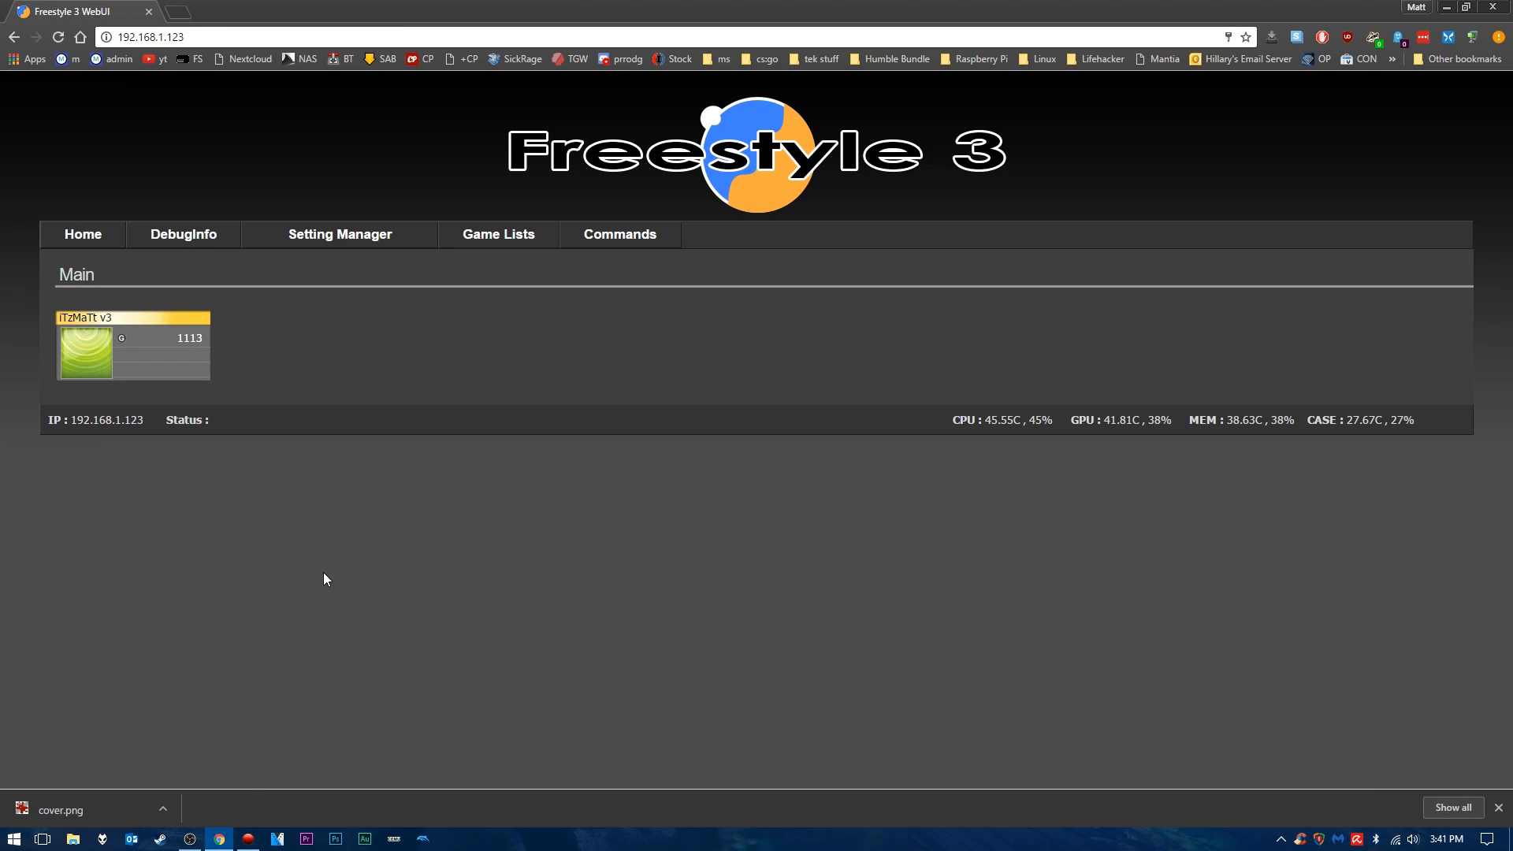
left_click(1484, 13)
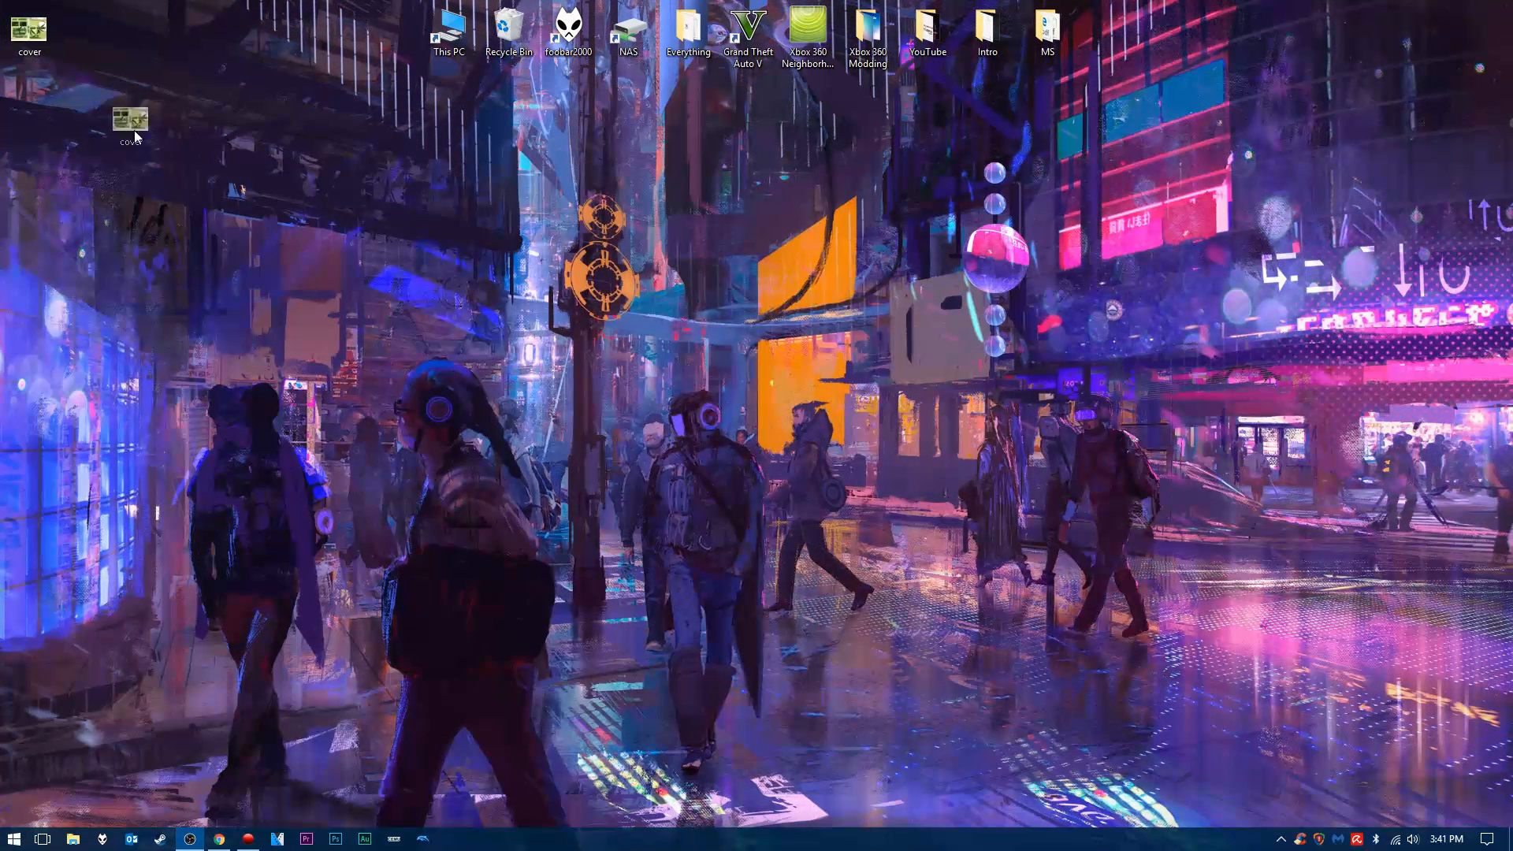
left_click_drag(131, 115, 150, 191)
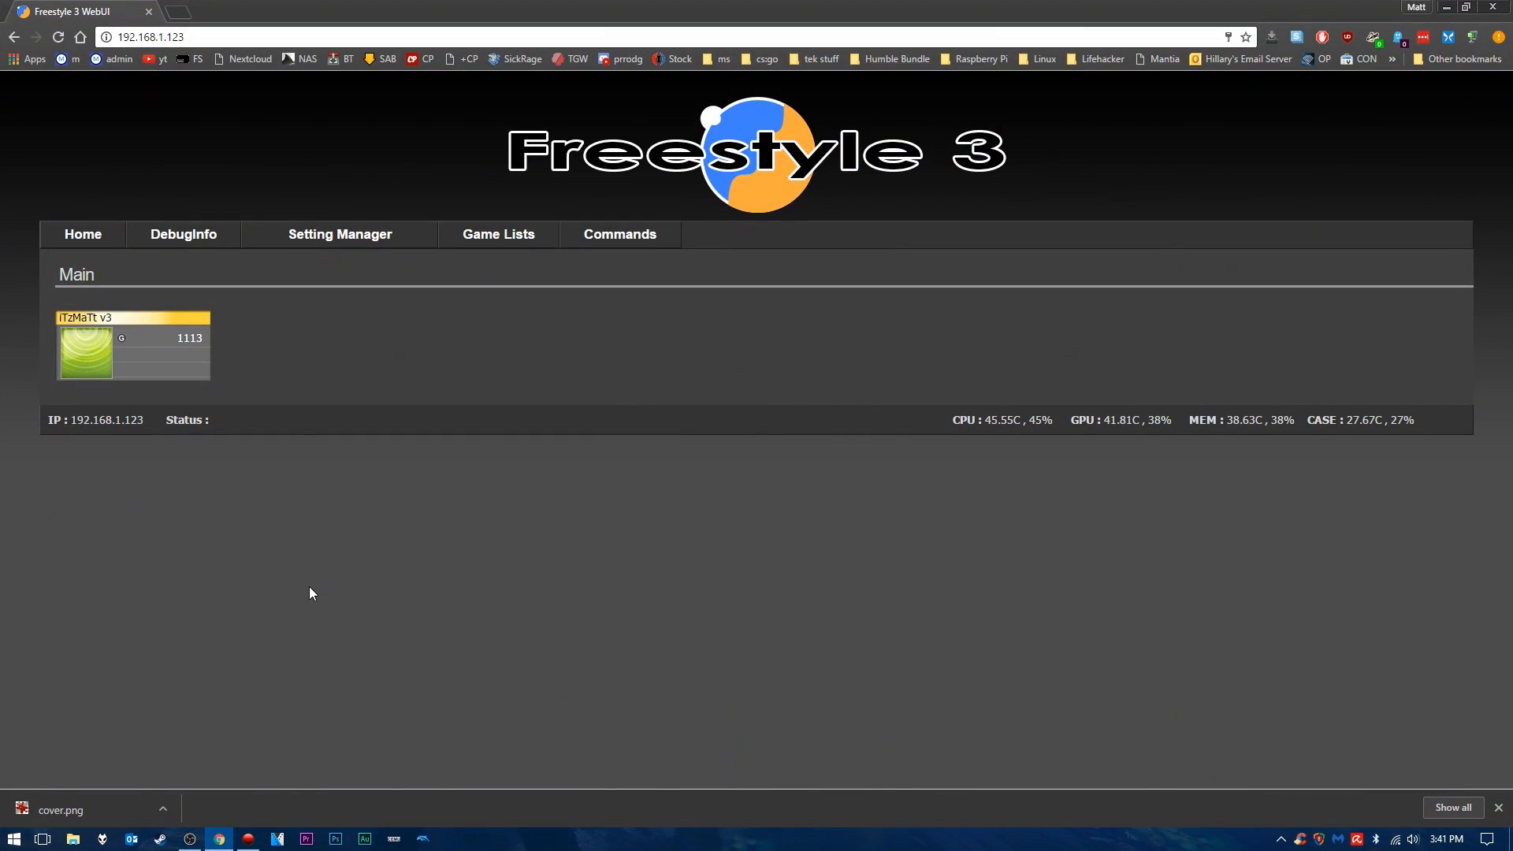
left_click(248, 837)
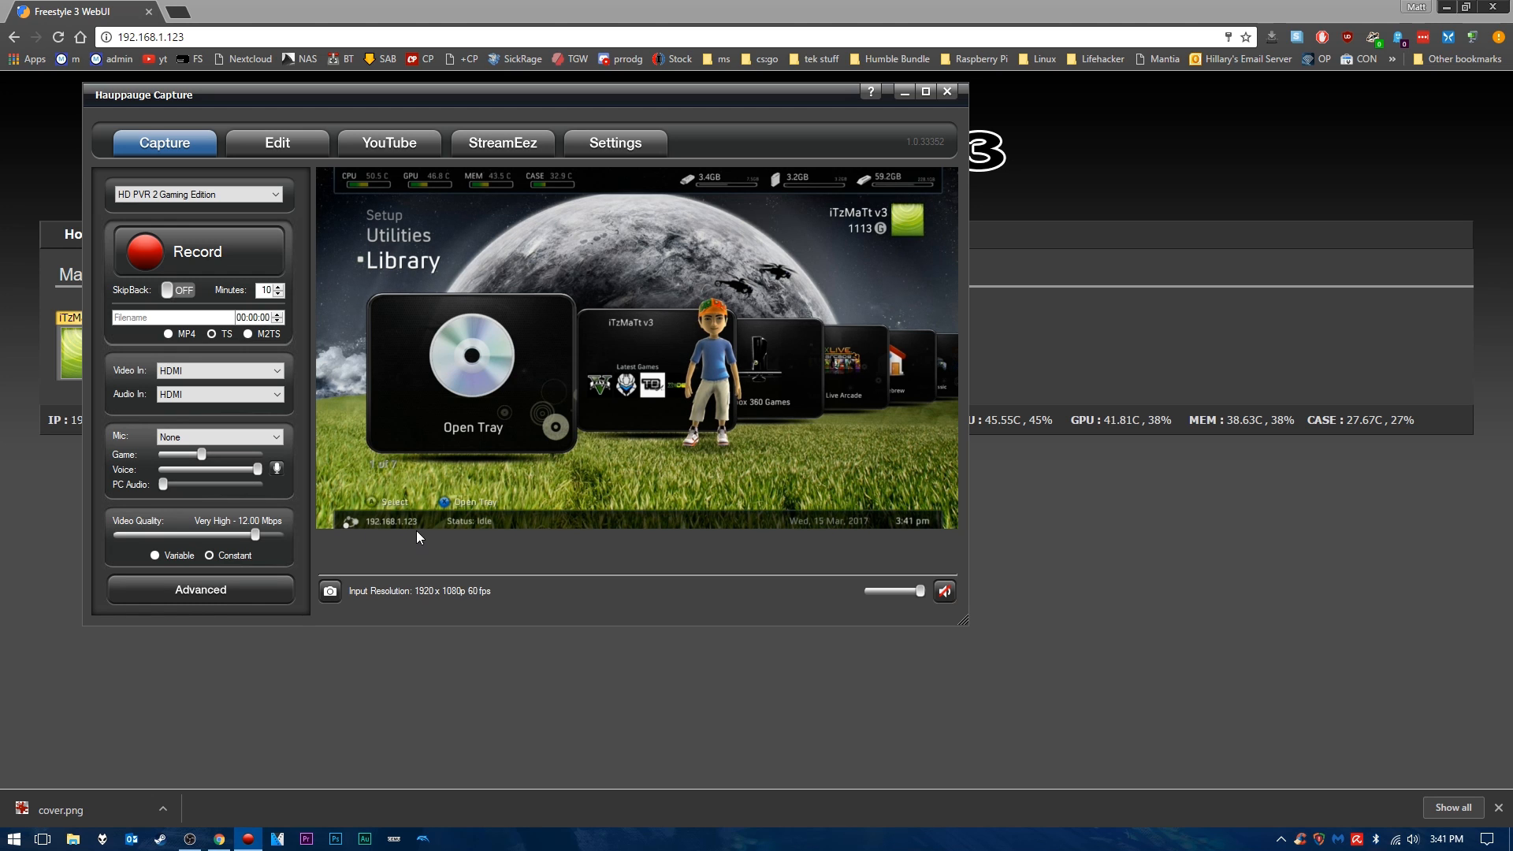
mouse_move(364, 534)
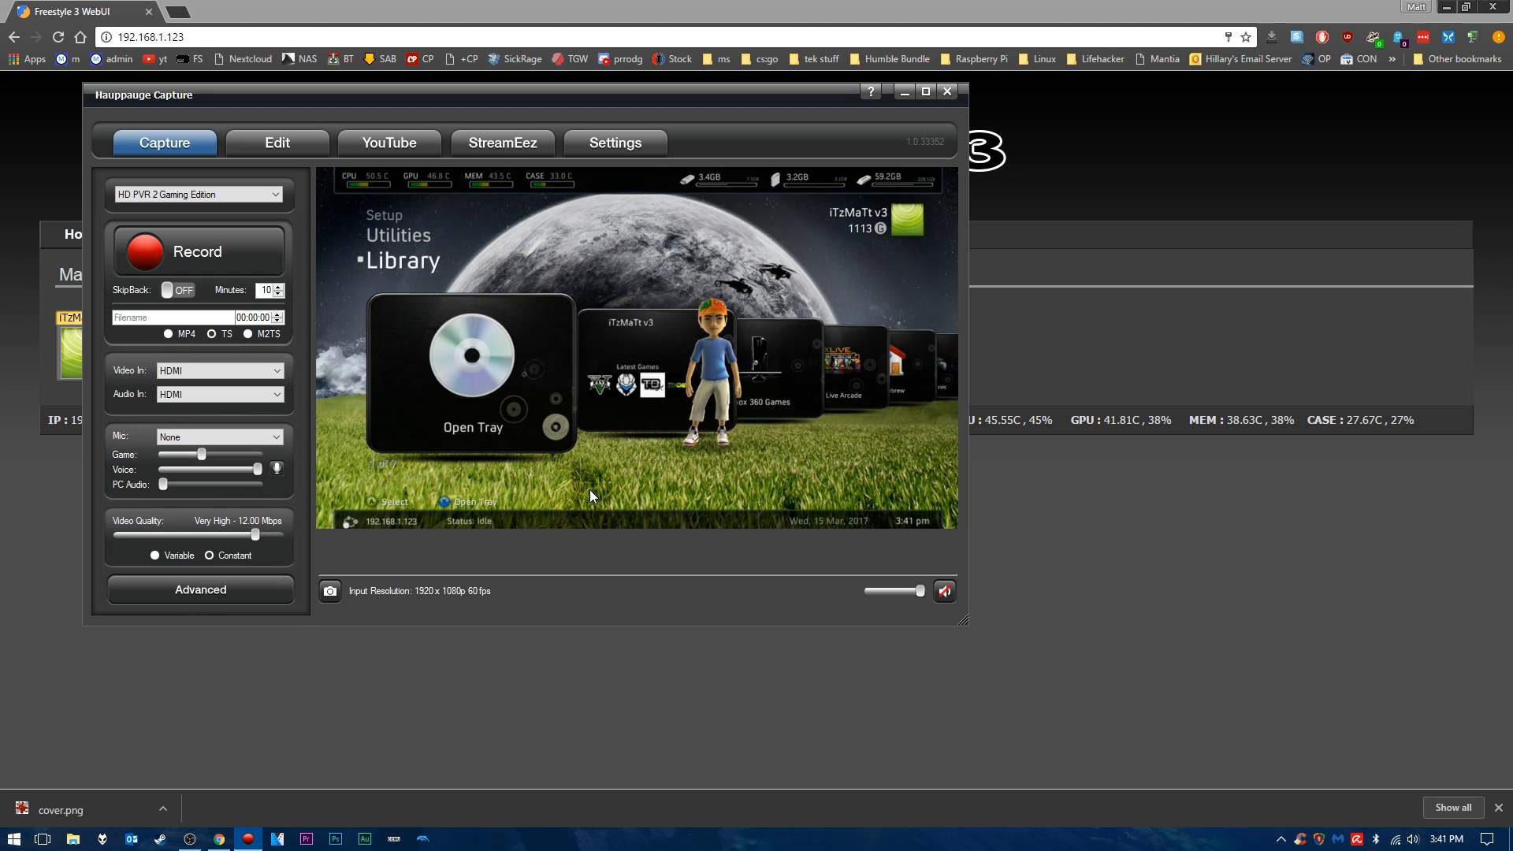
left_click(946, 92)
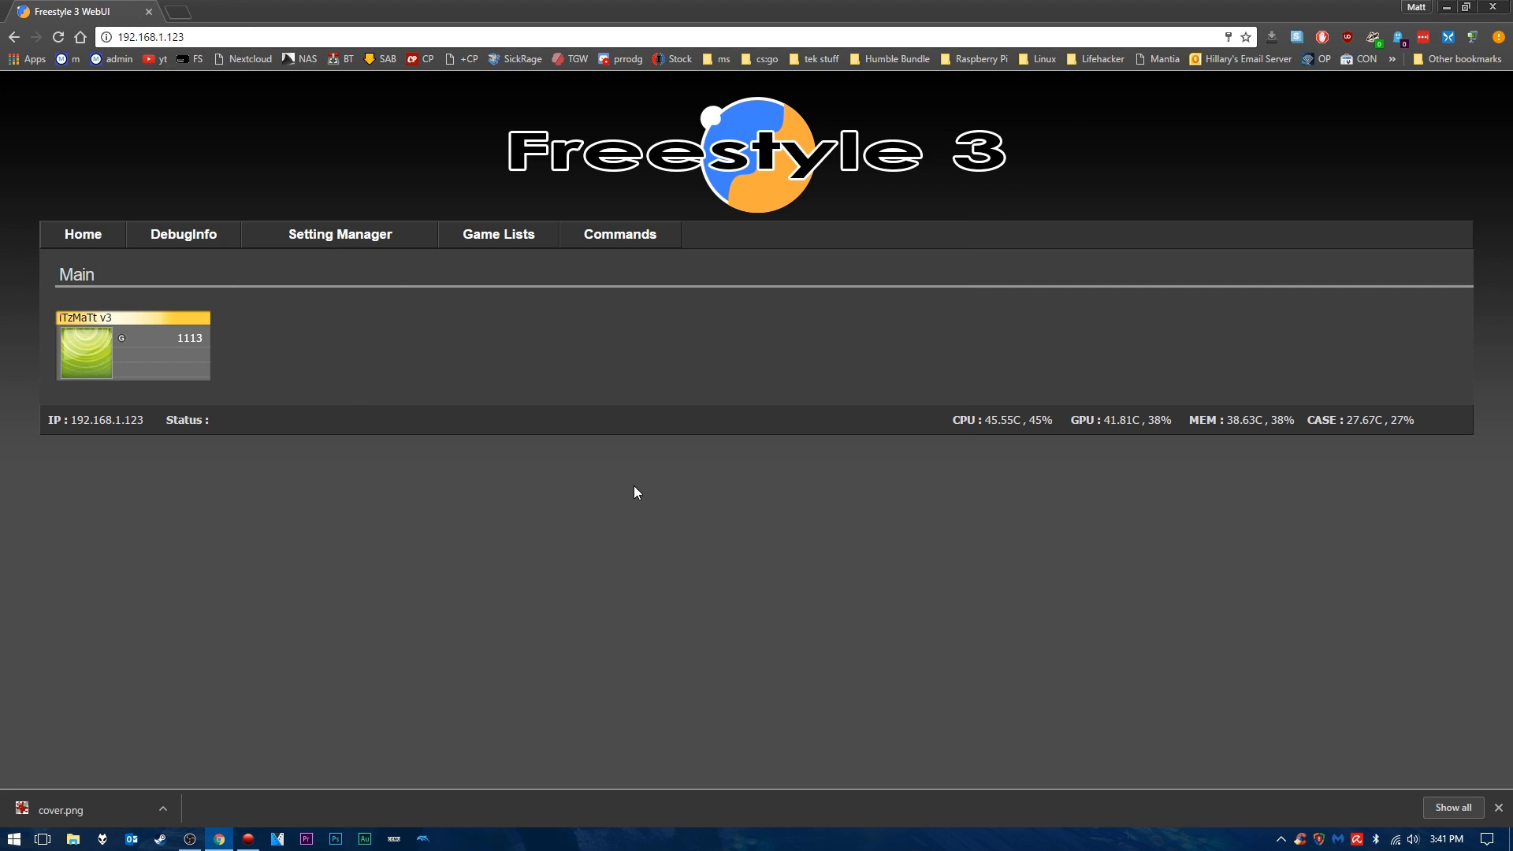
mouse_move(590, 345)
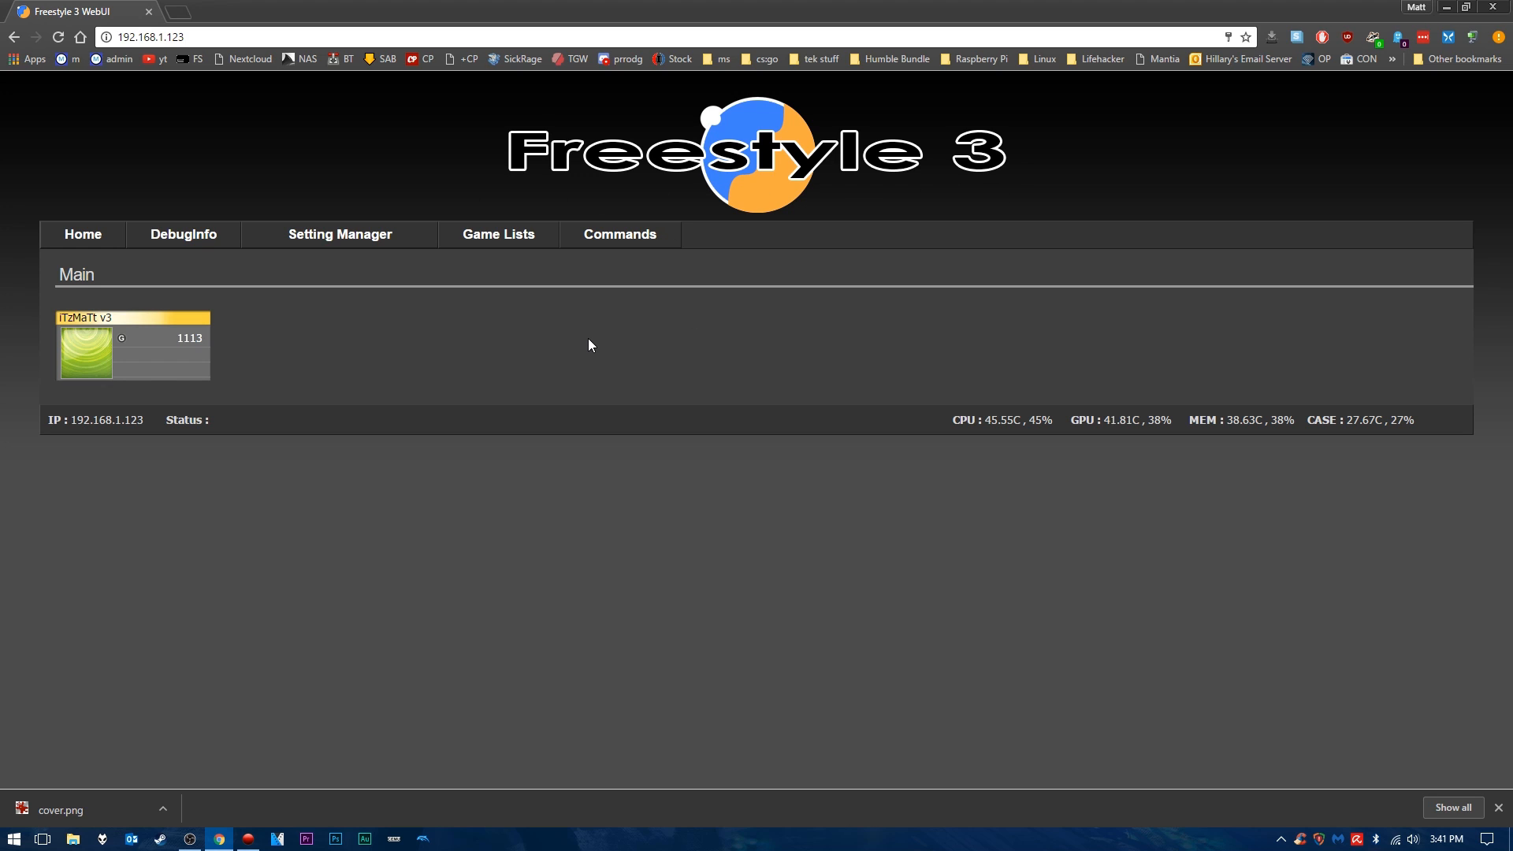
mouse_move(581, 342)
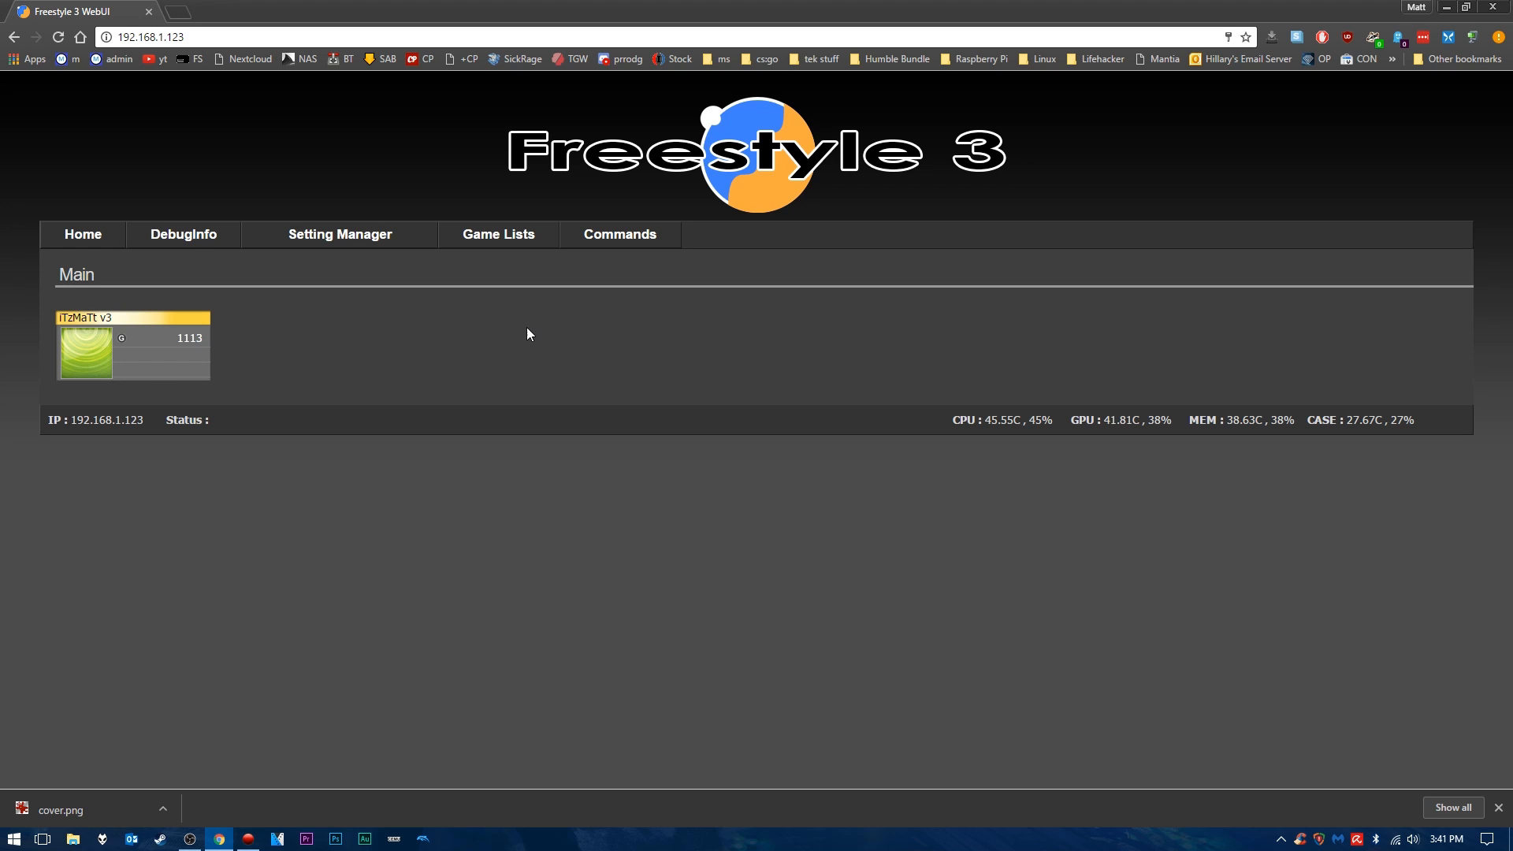
mouse_move(699, 401)
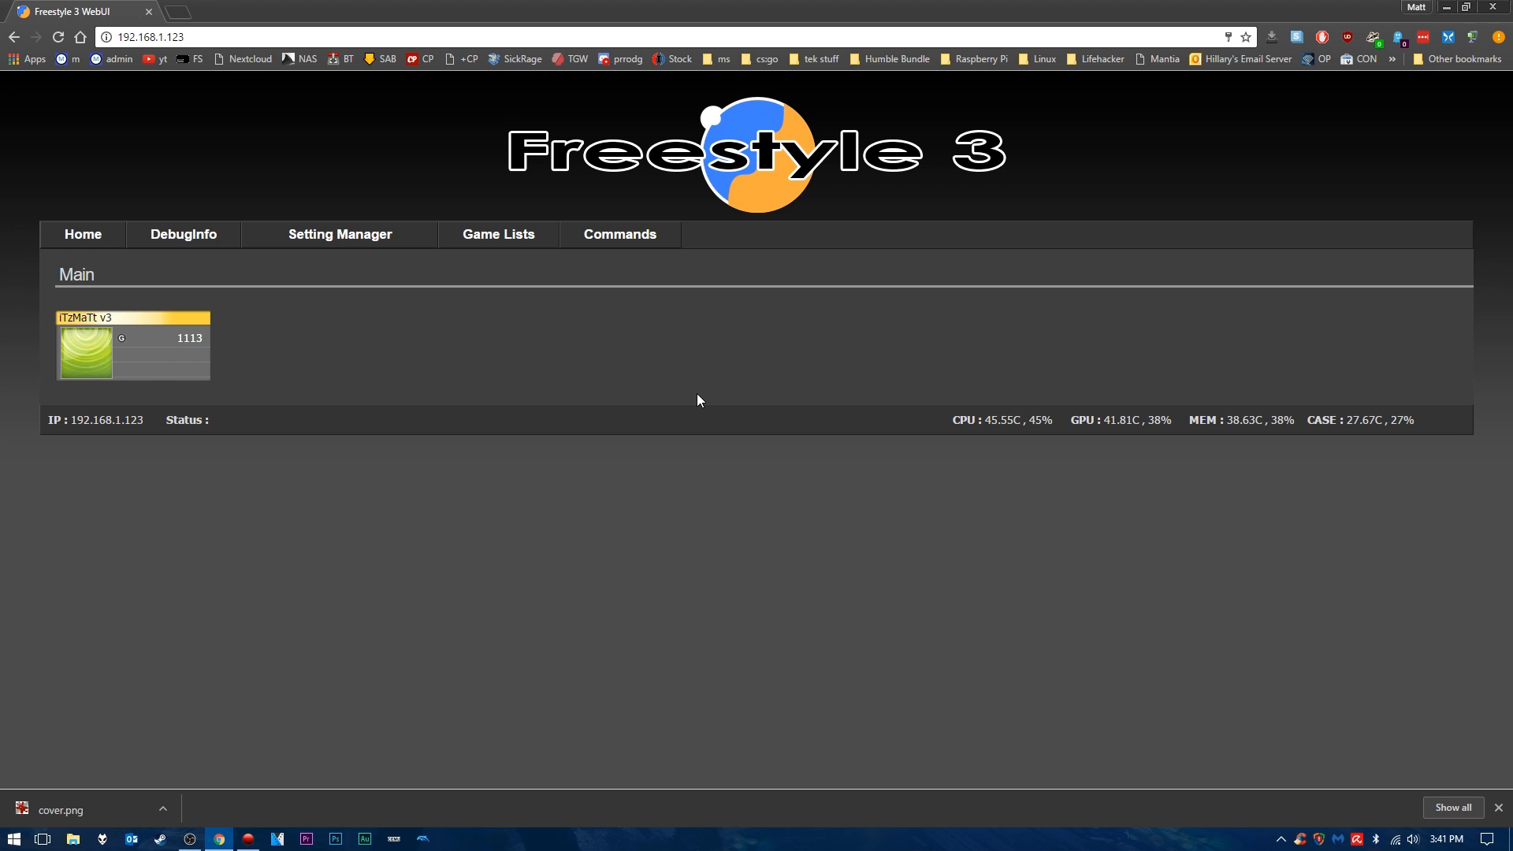
Step: Navigate Game Lists > Homebrew to the XeXMenu entry's details and its Full Box Art field
left_click(498, 233)
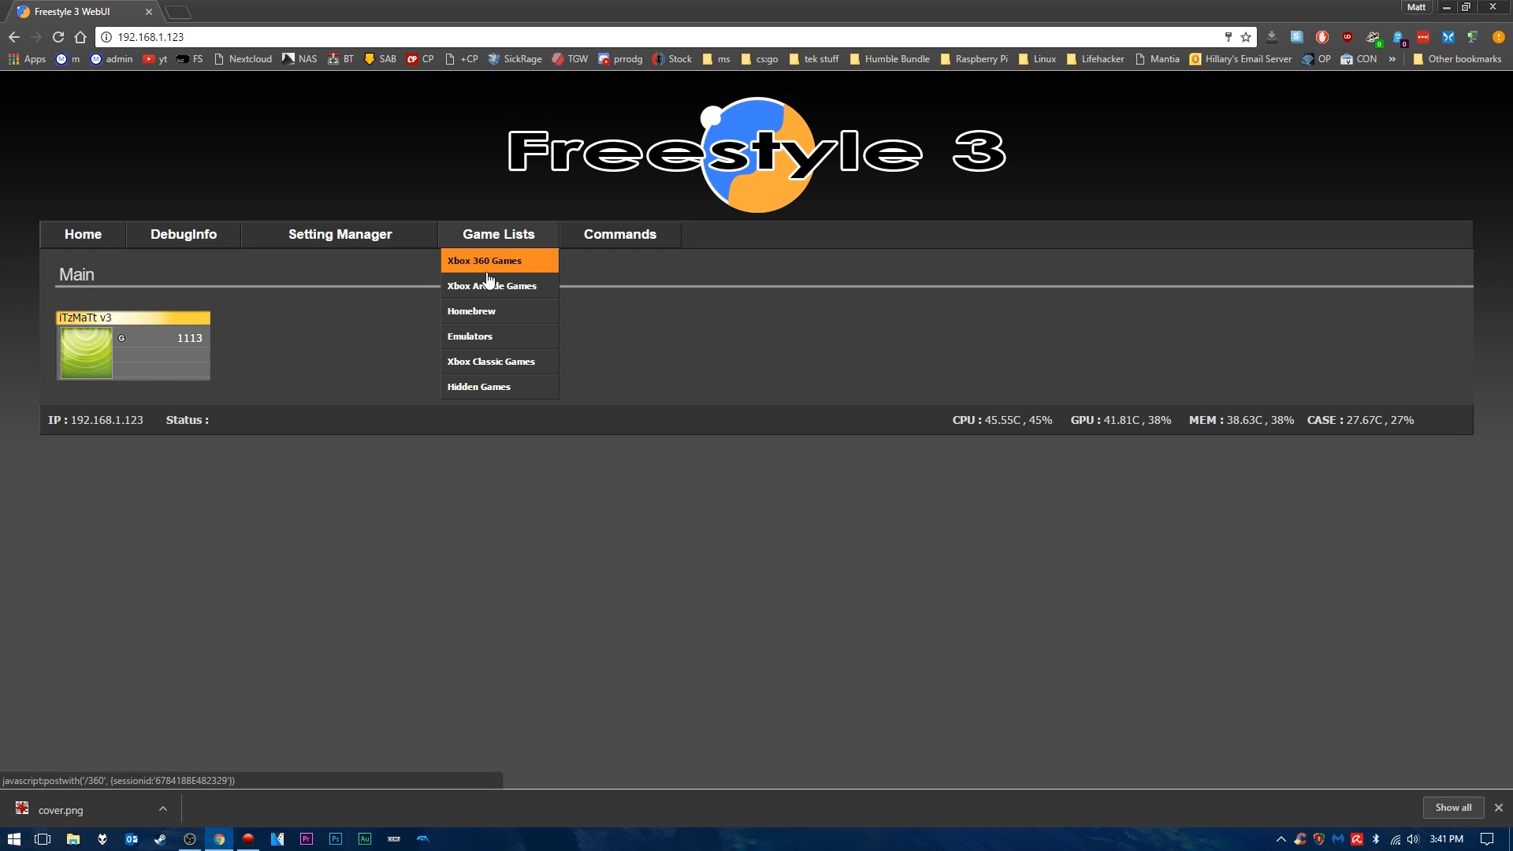
mouse_move(498, 255)
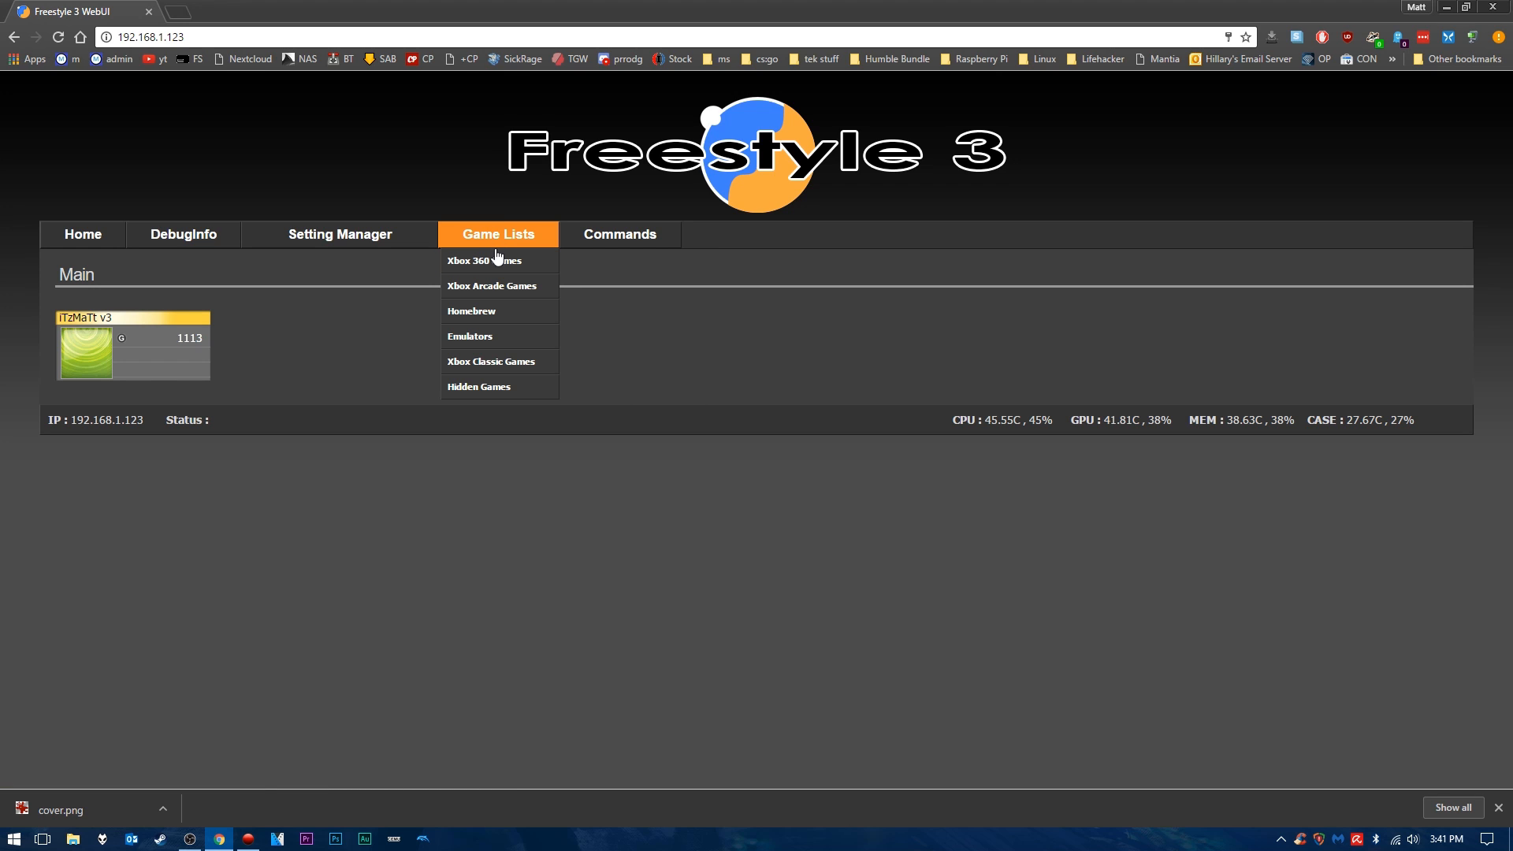
left_click(471, 310)
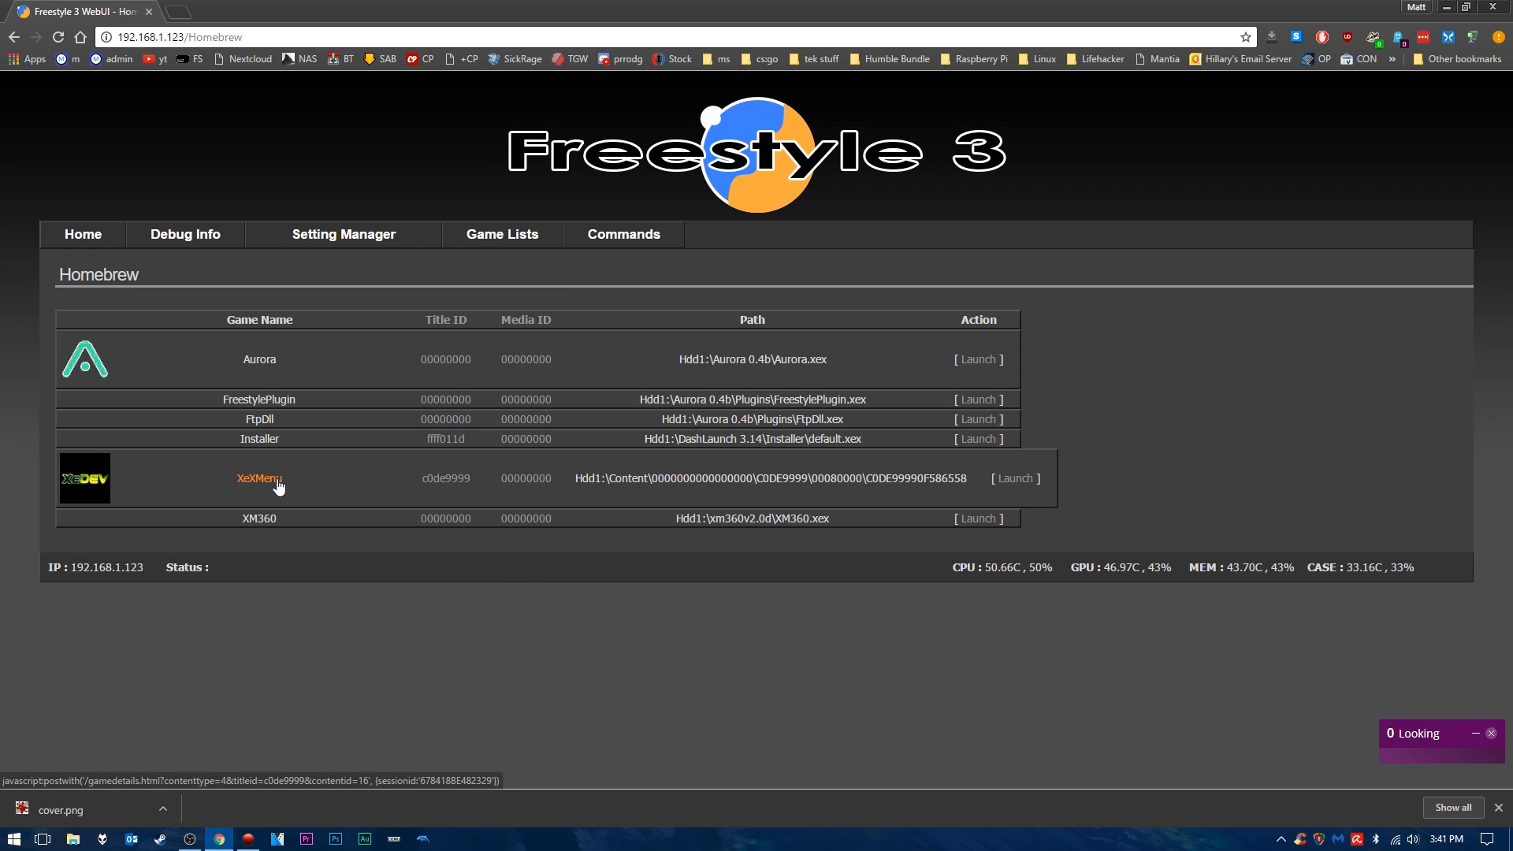
left_click(259, 478)
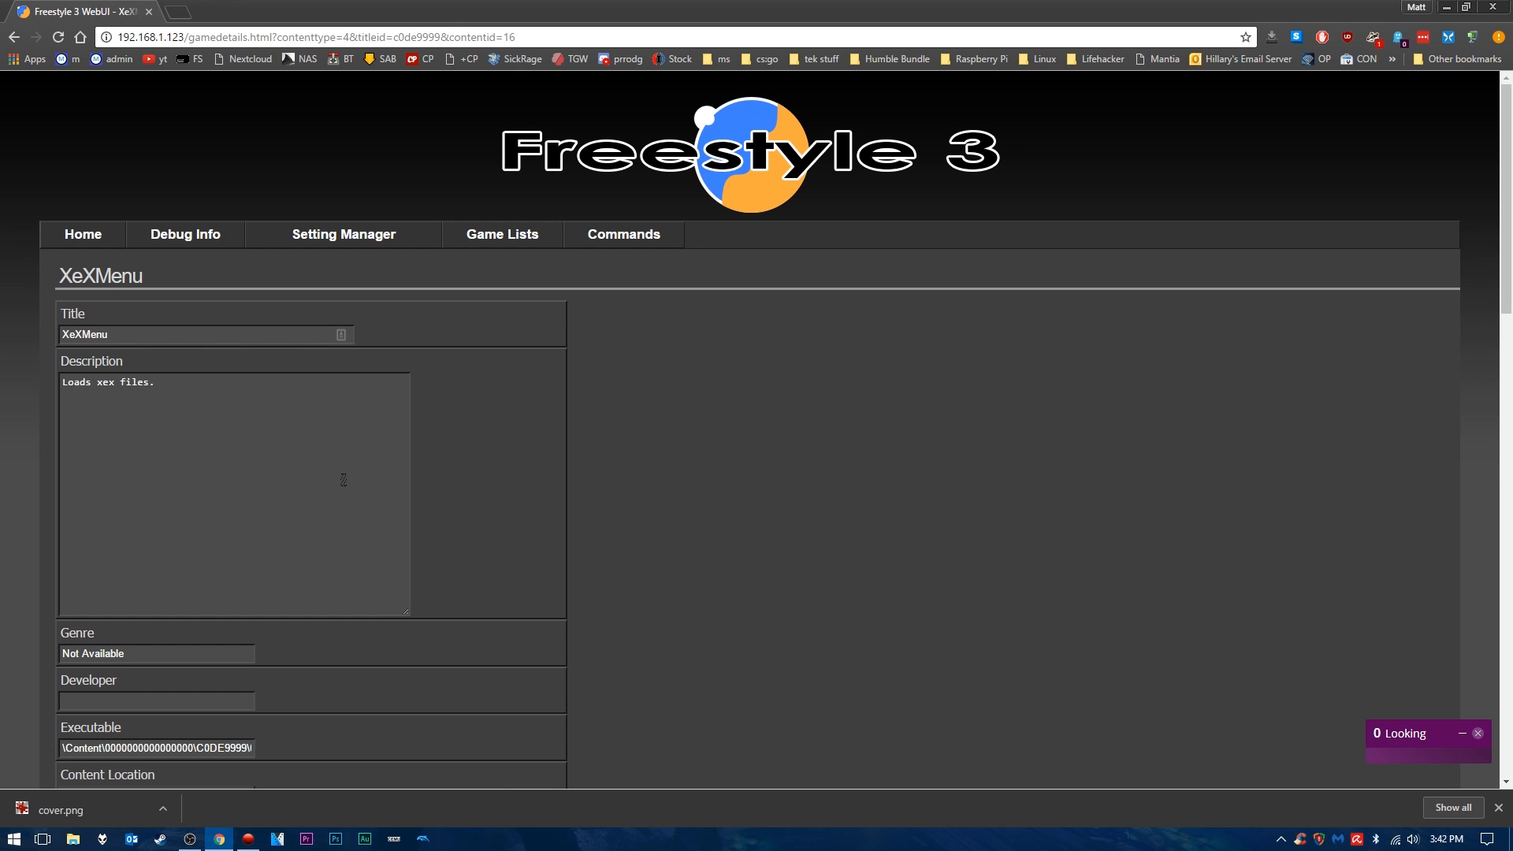
scroll("down", 3)
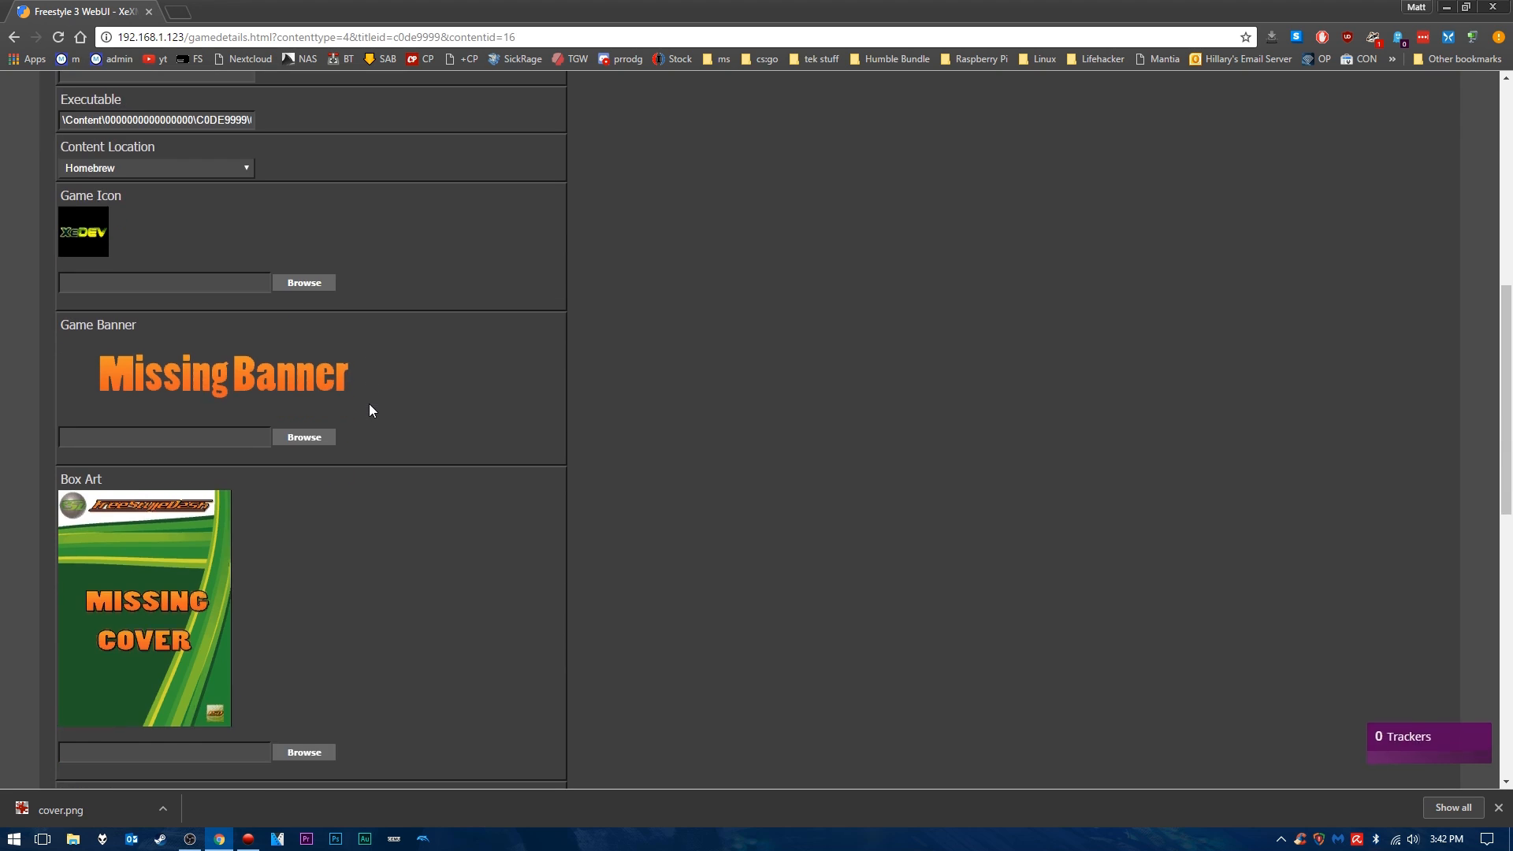
scroll("down", 3)
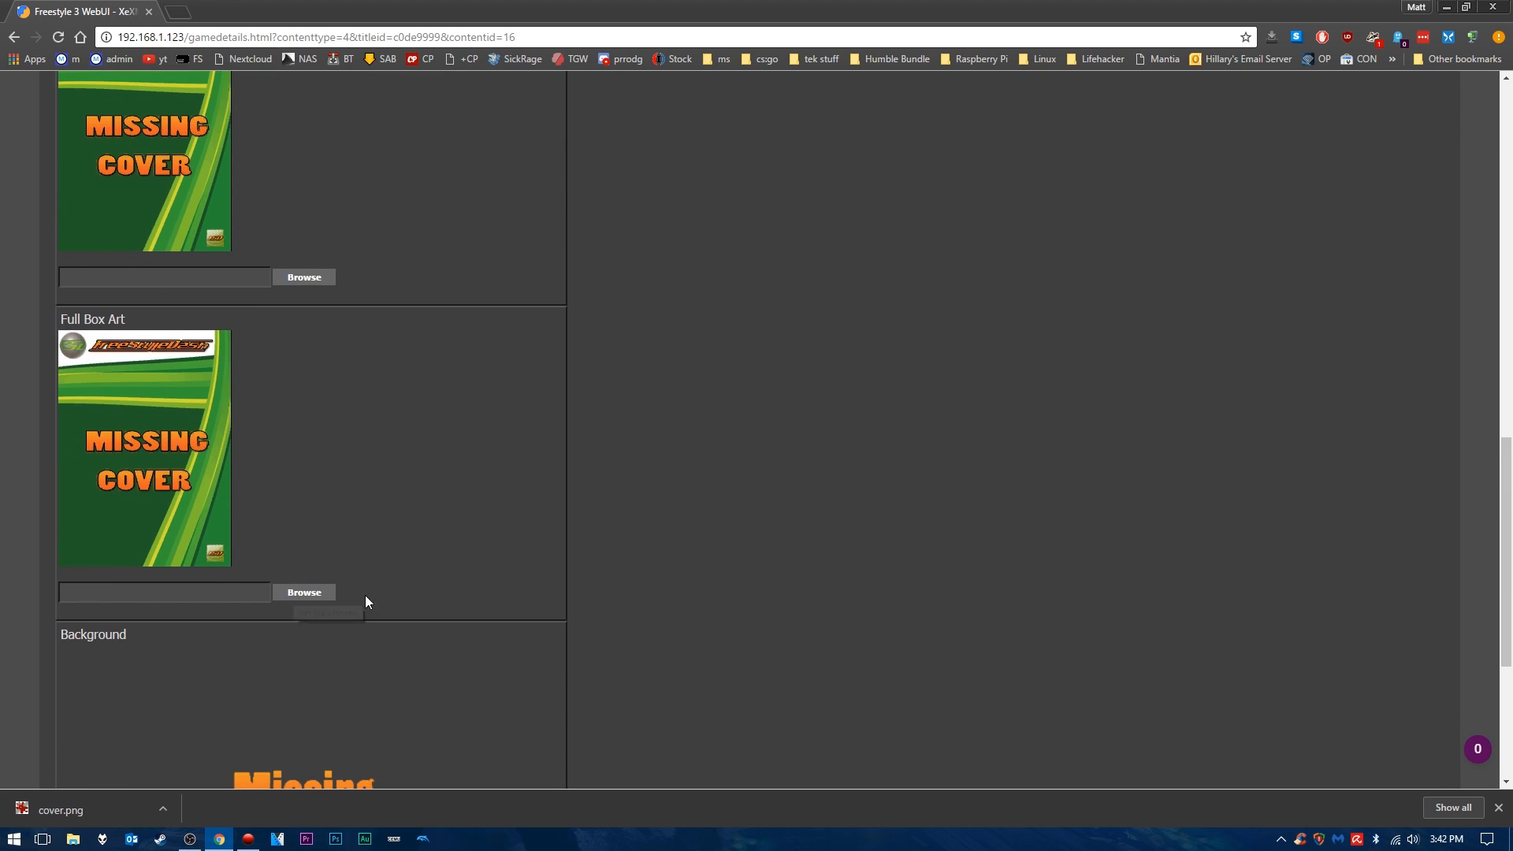
Step: Choose cover.png from the Desktop as the Full Box Art image
left_click(303, 591)
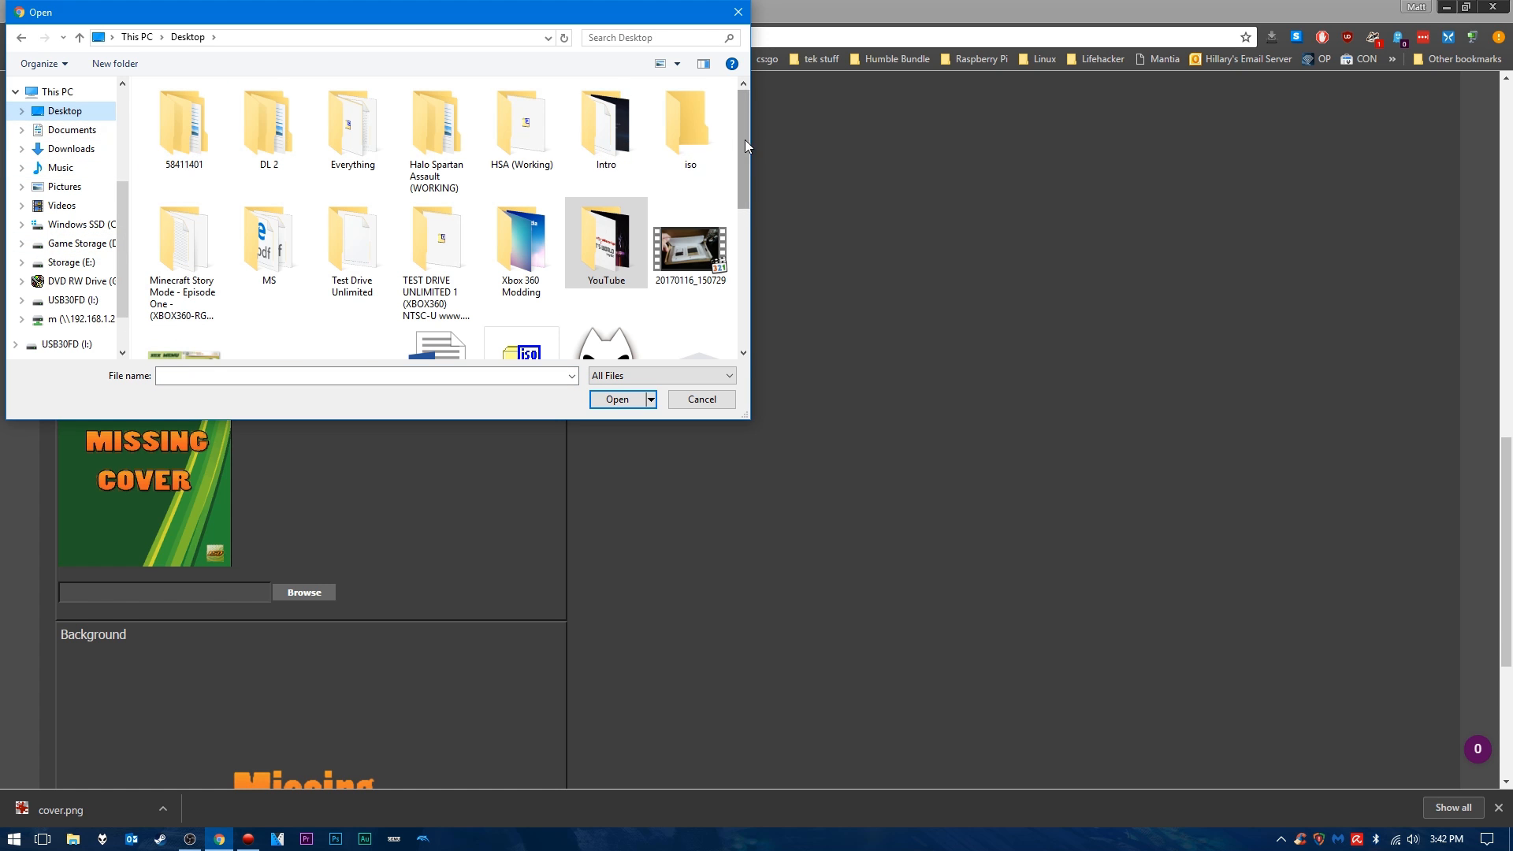
left_click(184, 119)
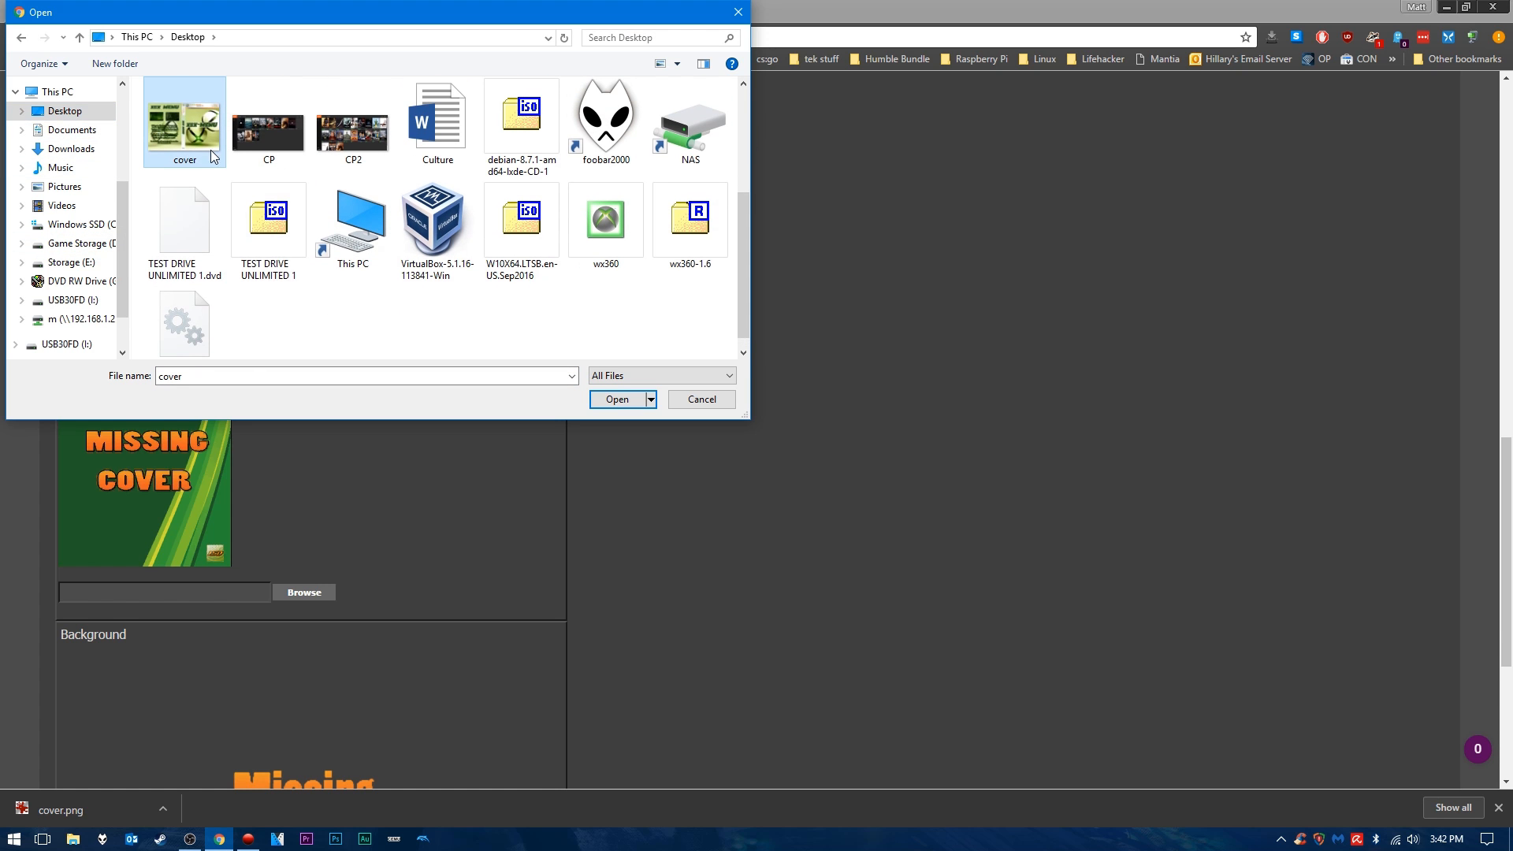
left_click(616, 399)
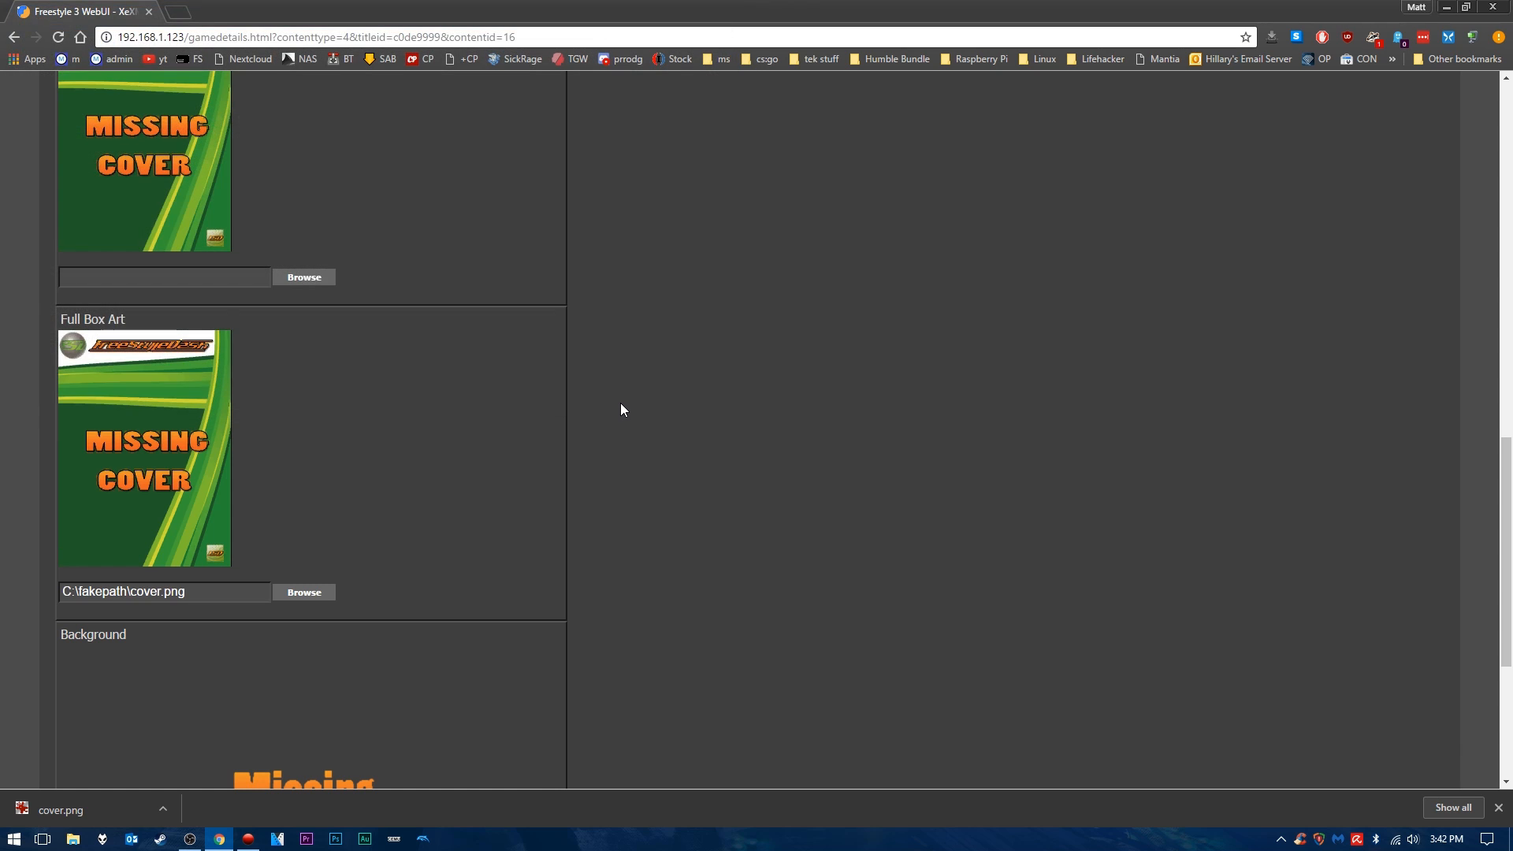
scroll("down", 3)
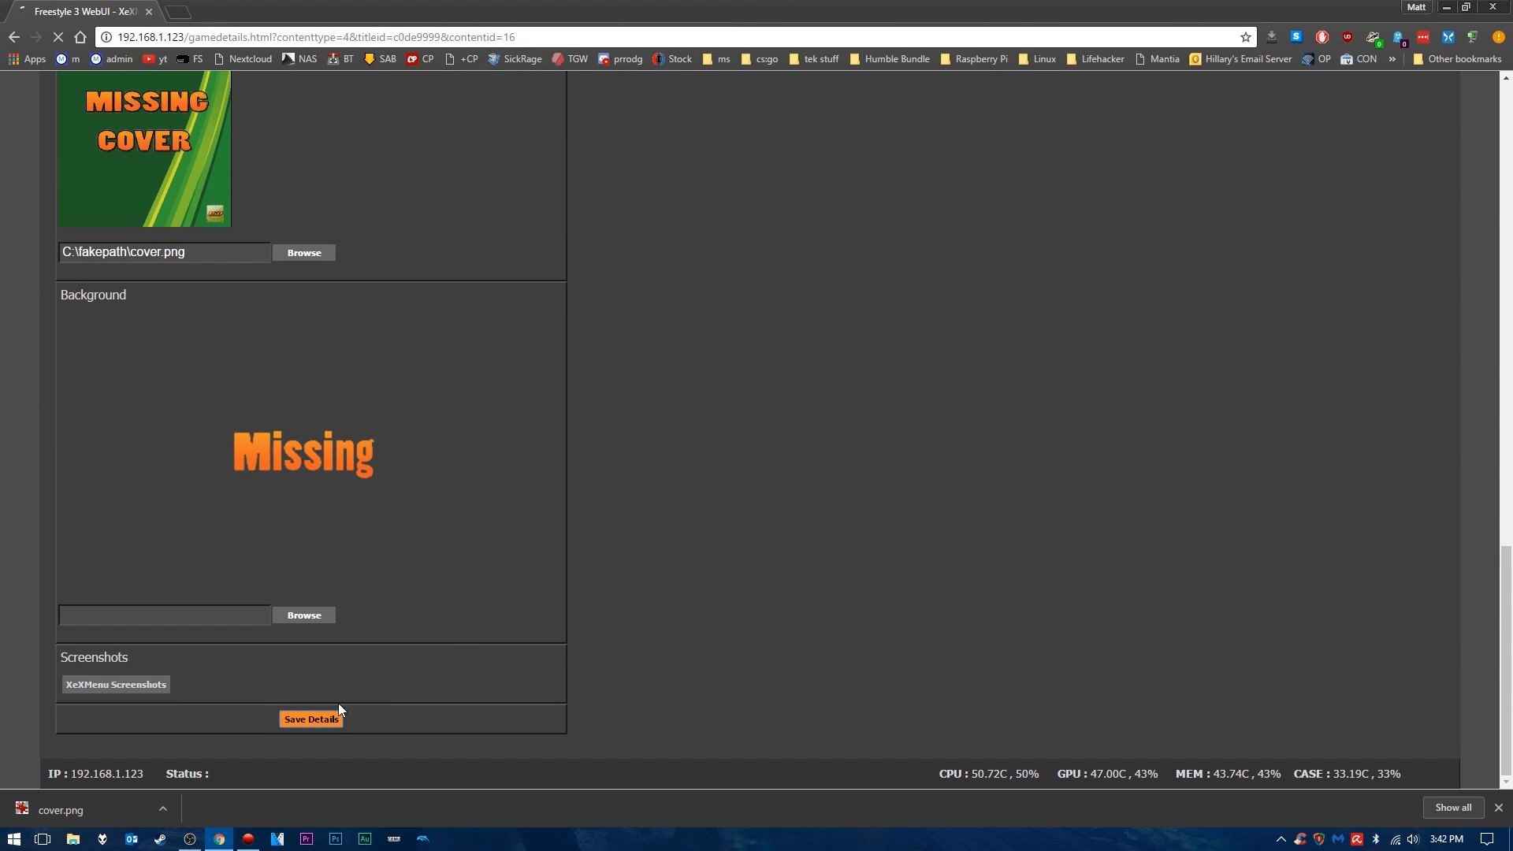
Step: Save the XeXMenu details and confirm the XEX MENU cover as Full Box Art
left_click(310, 719)
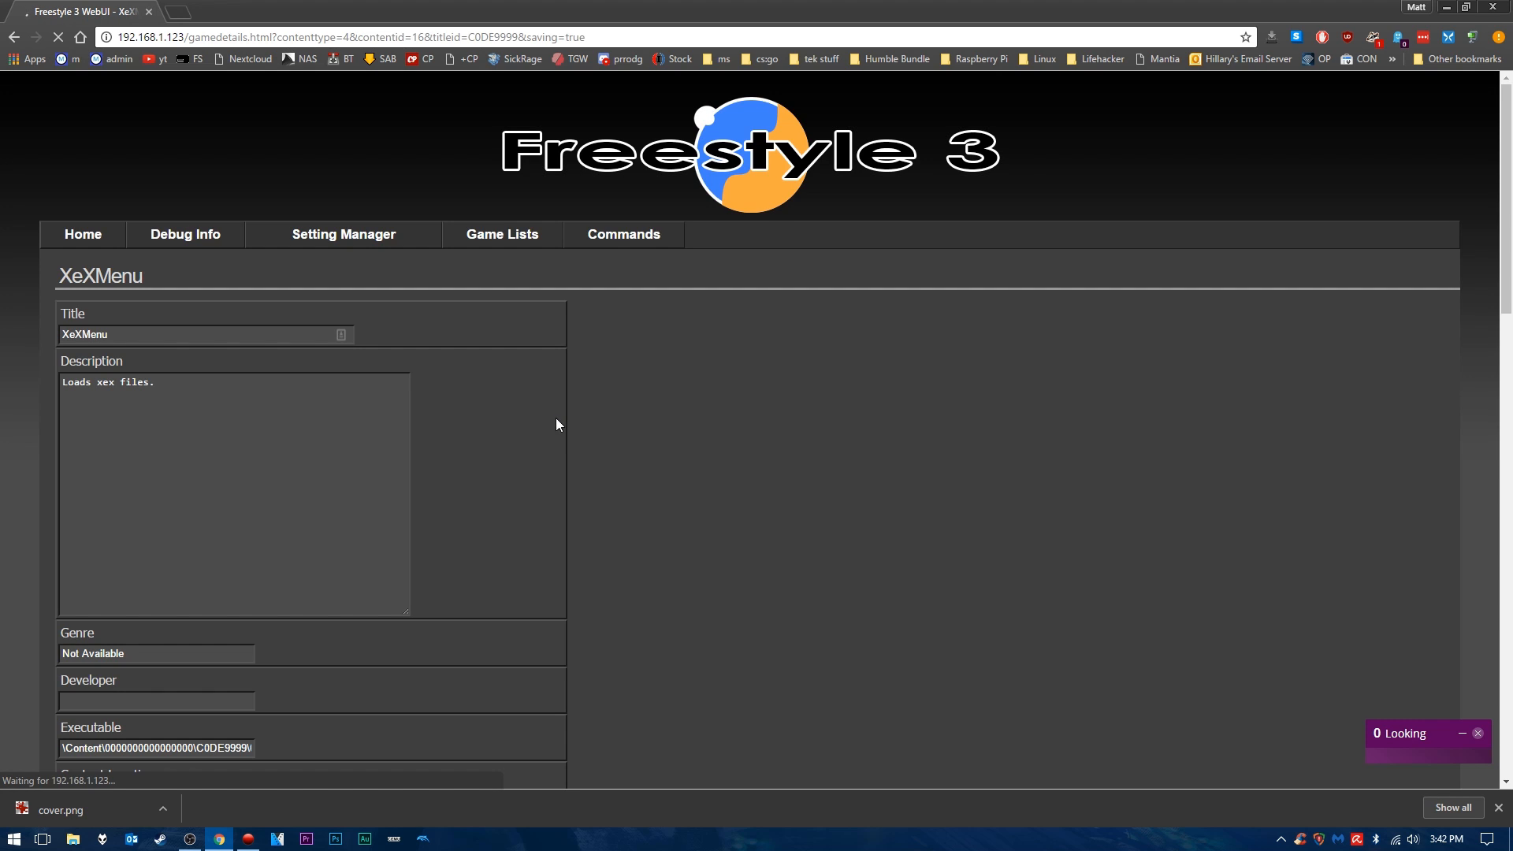
scroll("down", 3)
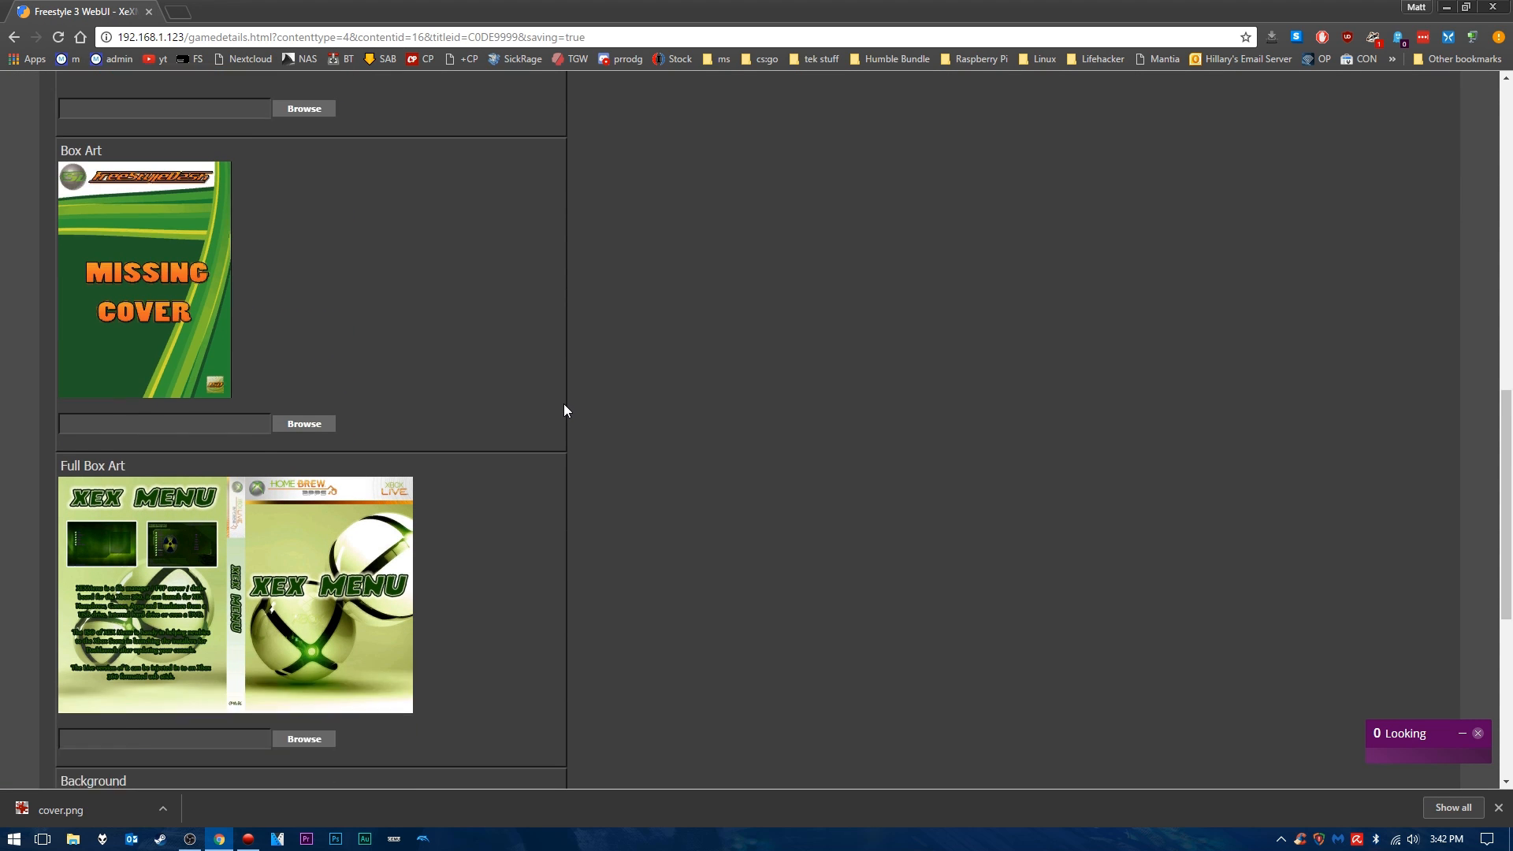
scroll("down", 3)
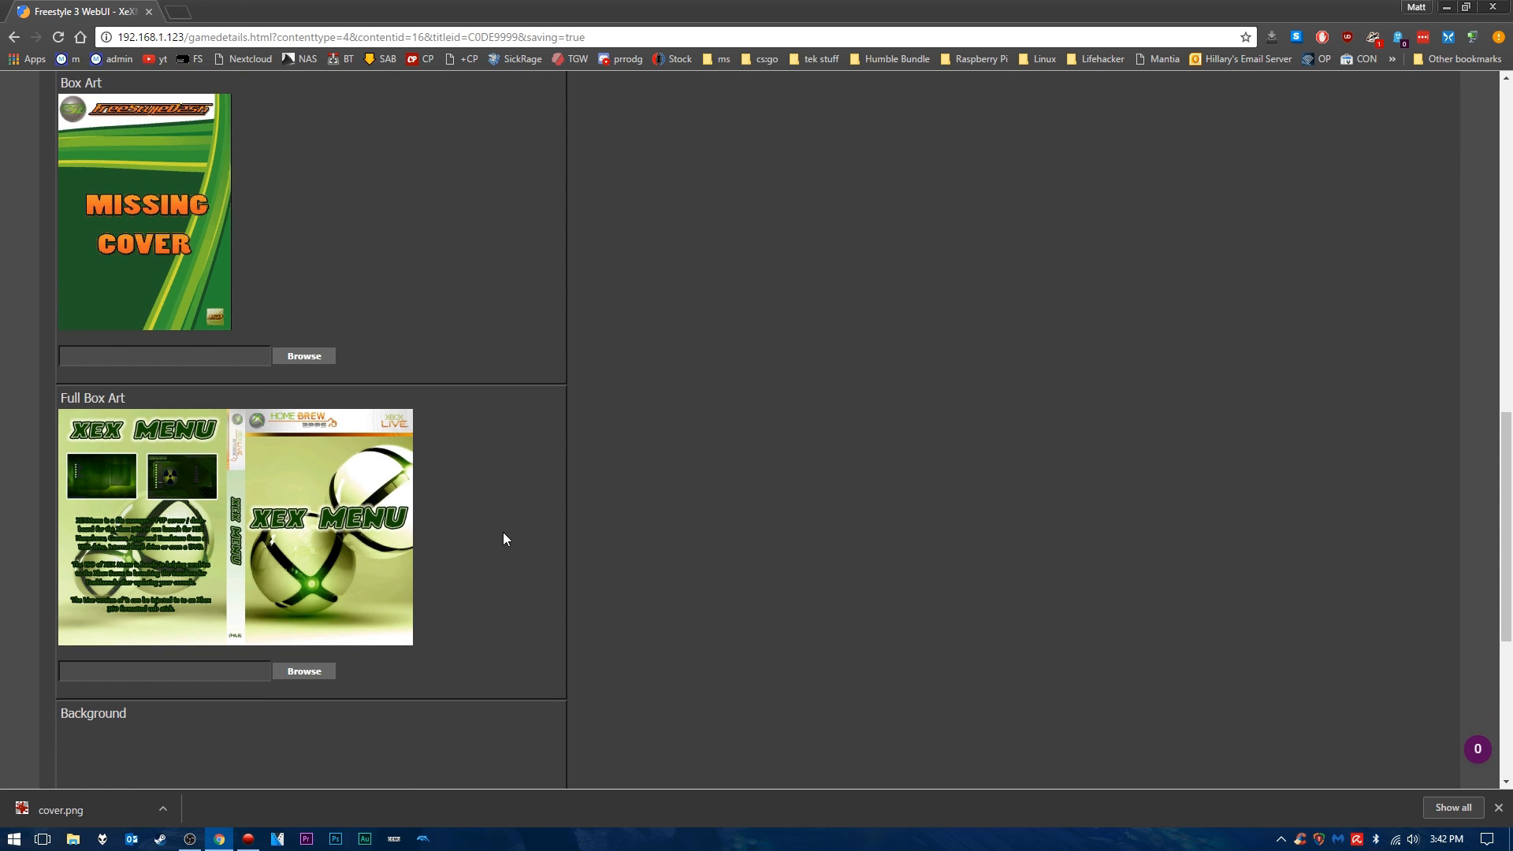
mouse_move(478, 528)
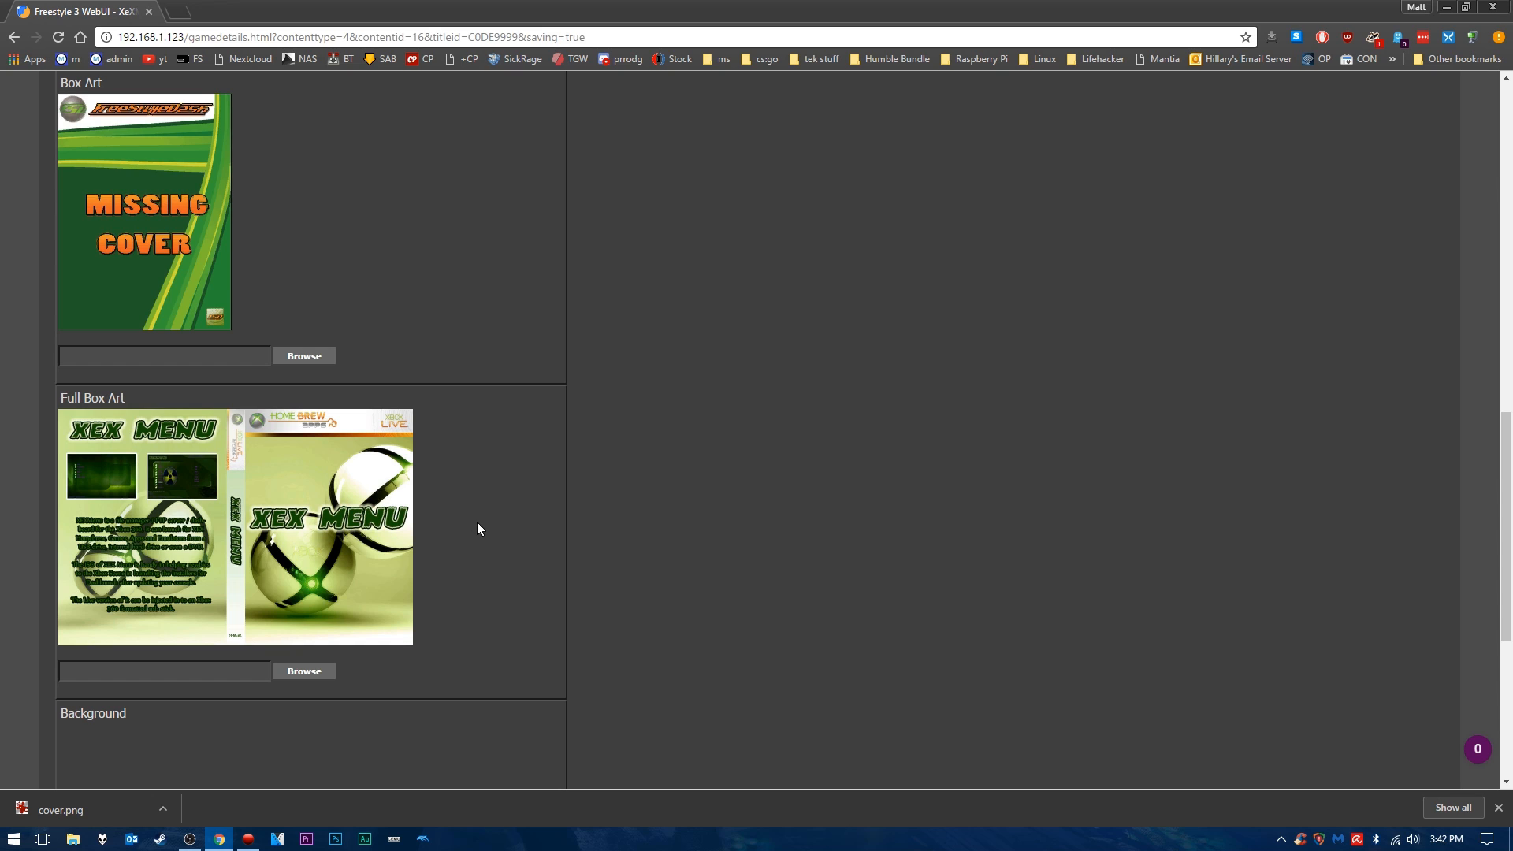
scroll("down", 3)
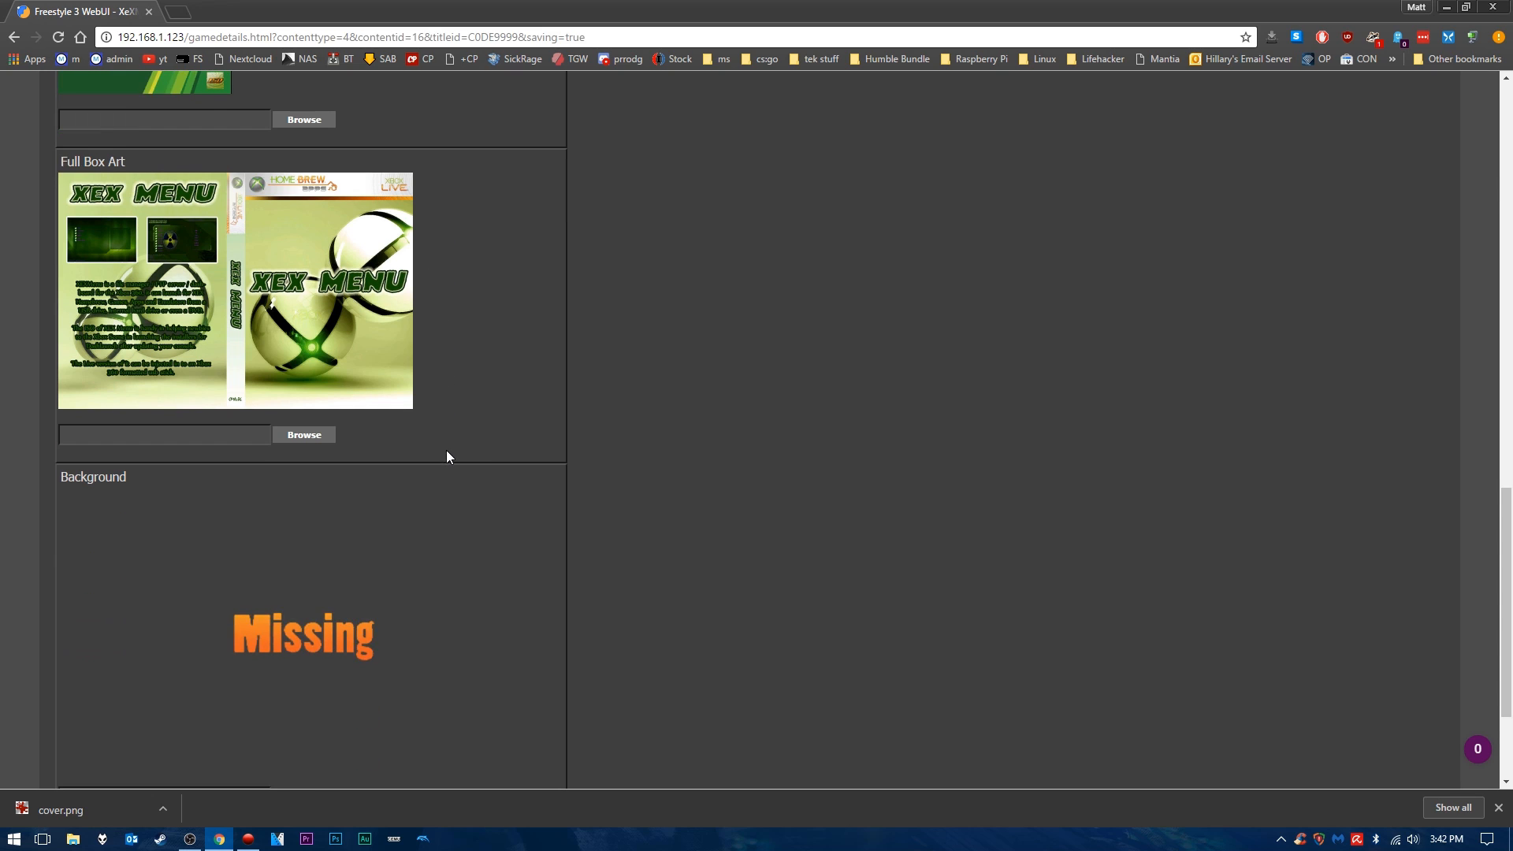
left_click(1464, 7)
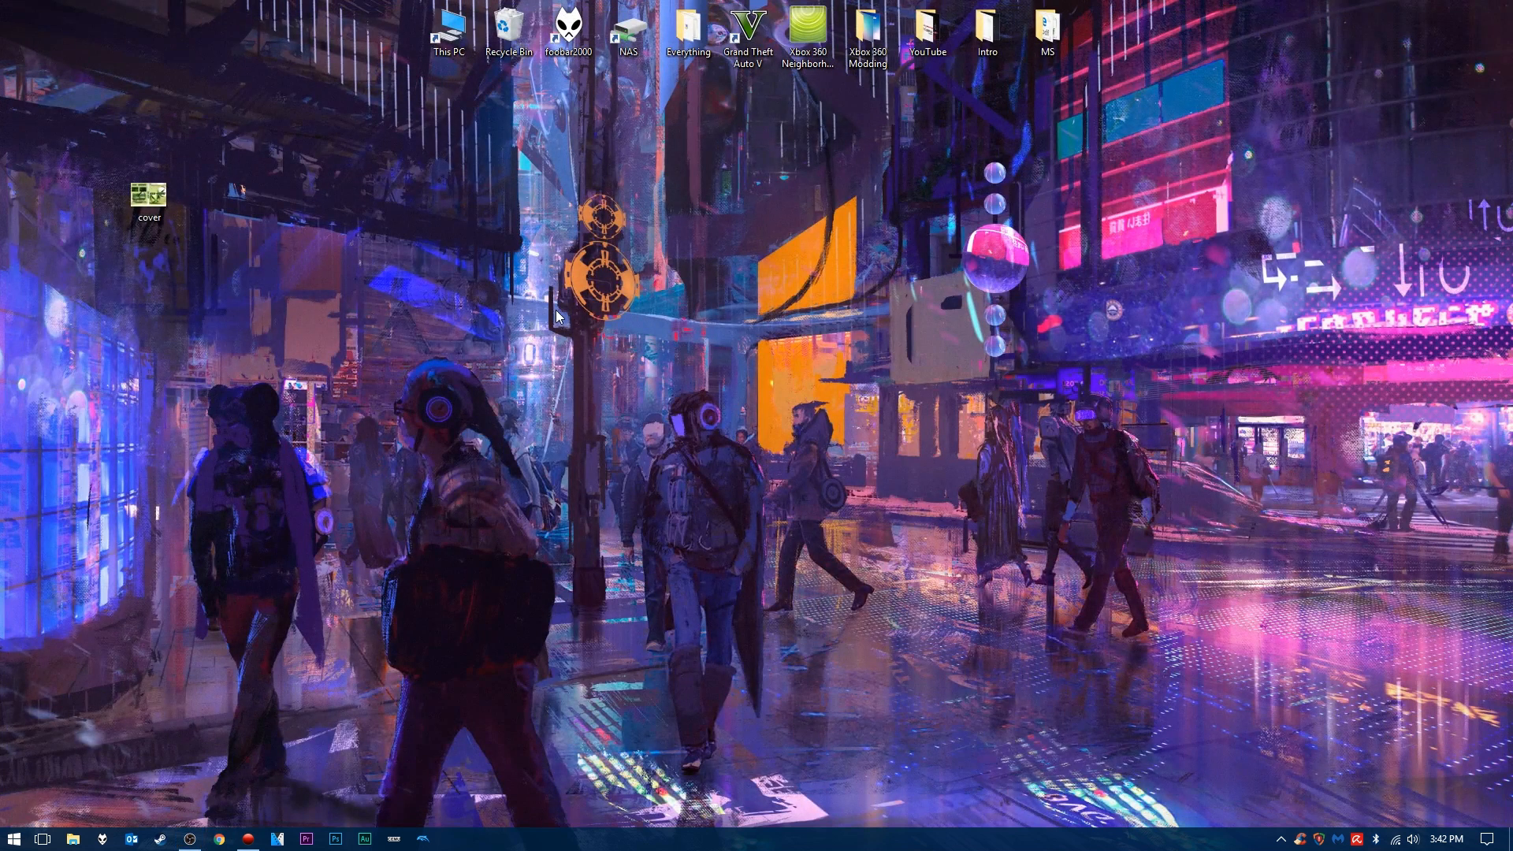